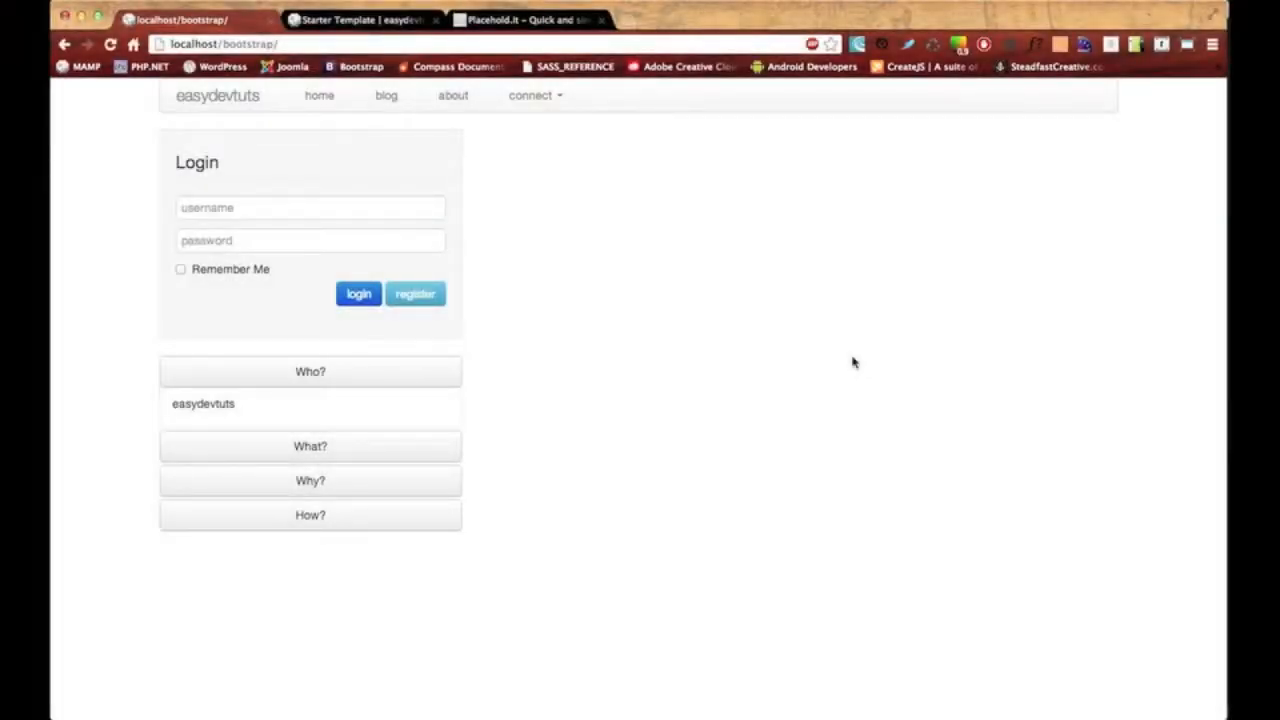
mouse_move(640, 277)
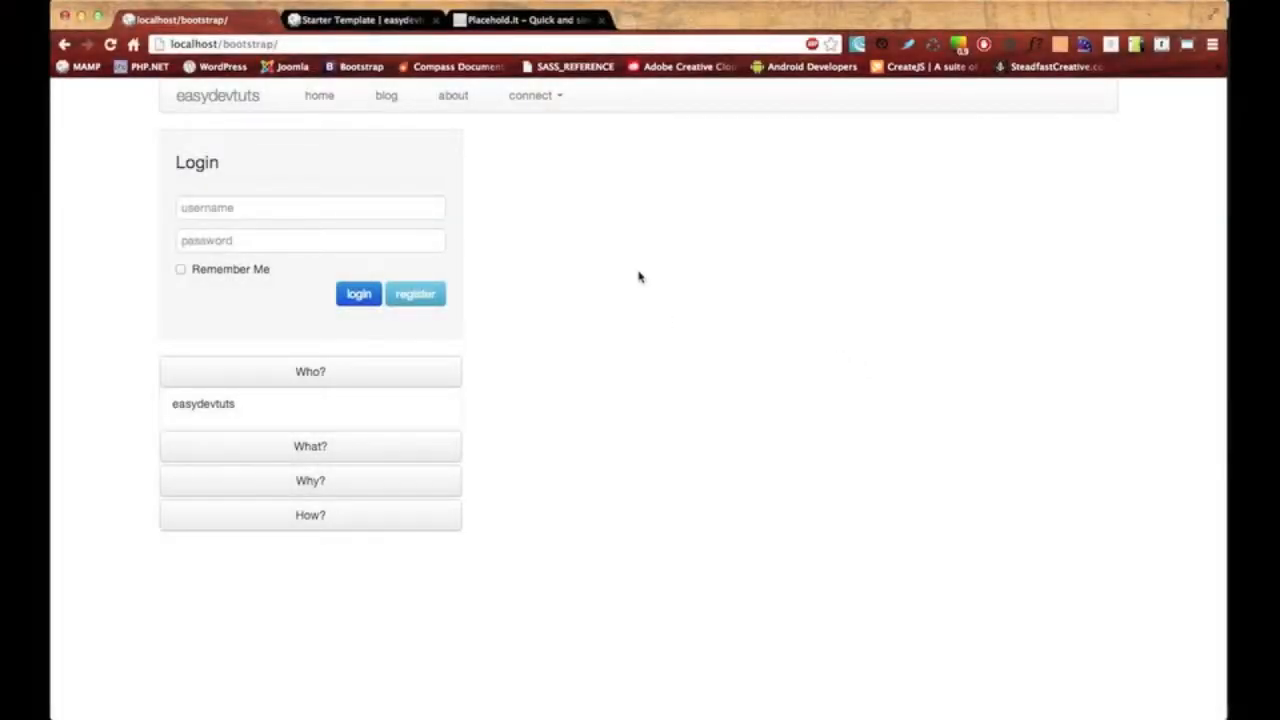
mouse_move(405, 401)
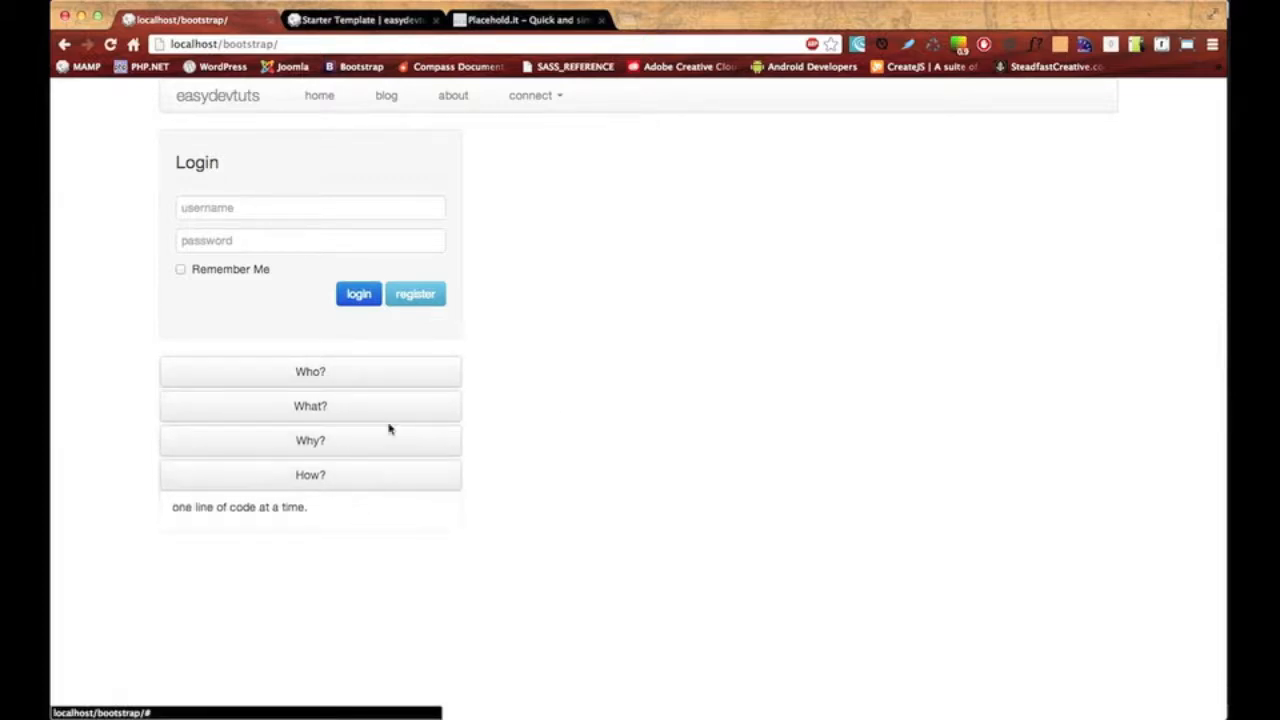
On the Starter Template page, cycle the 850x500 carousel forward through its slides and back to Image 1.
left_click(310, 371)
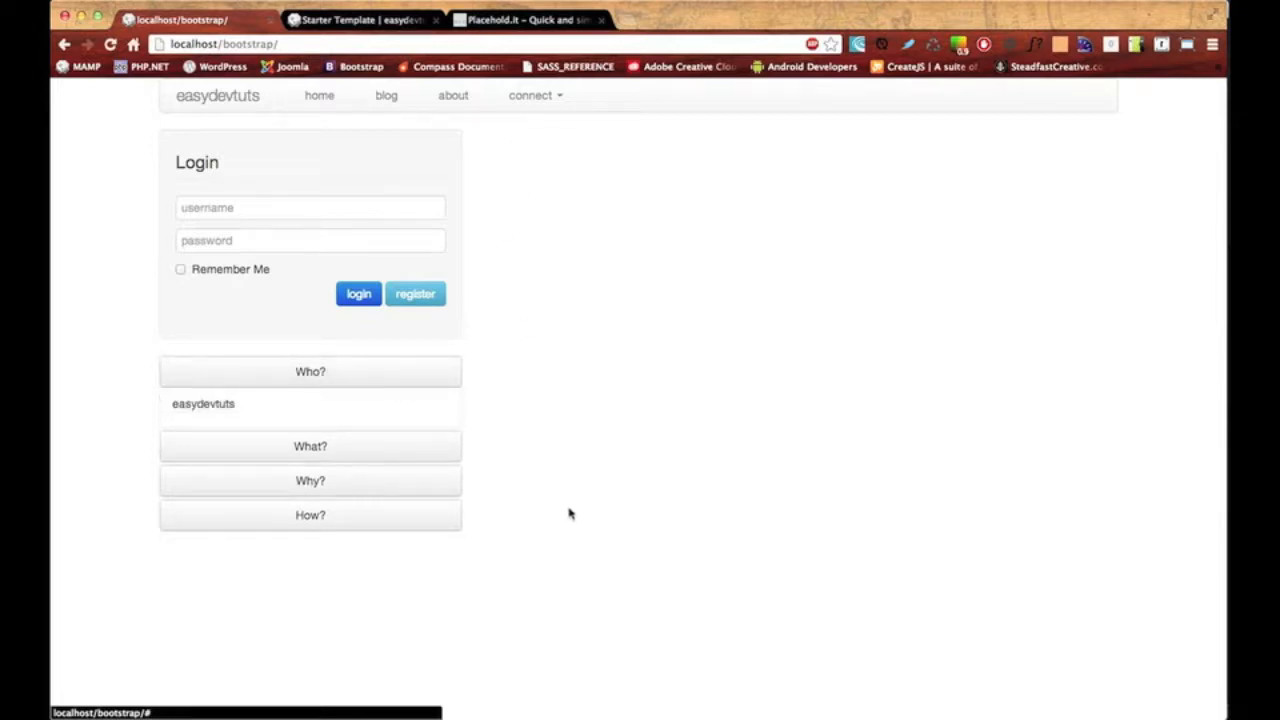
mouse_move(757, 161)
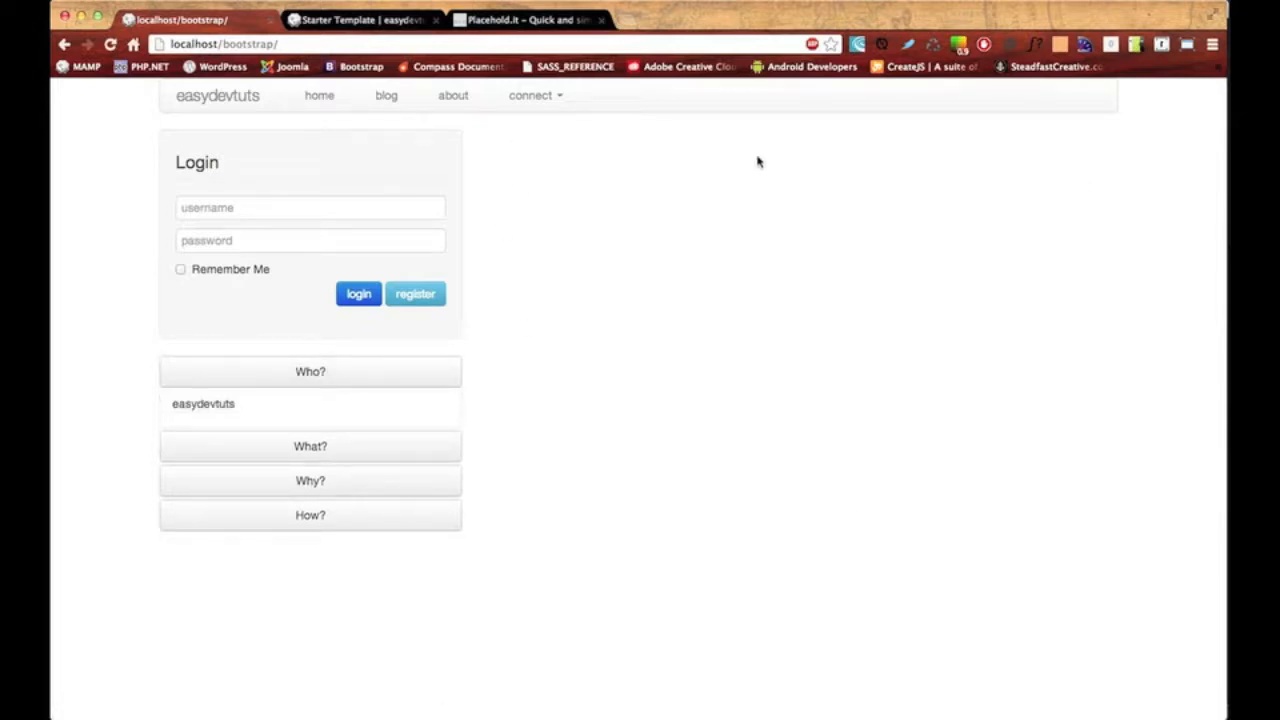
left_click(360, 19)
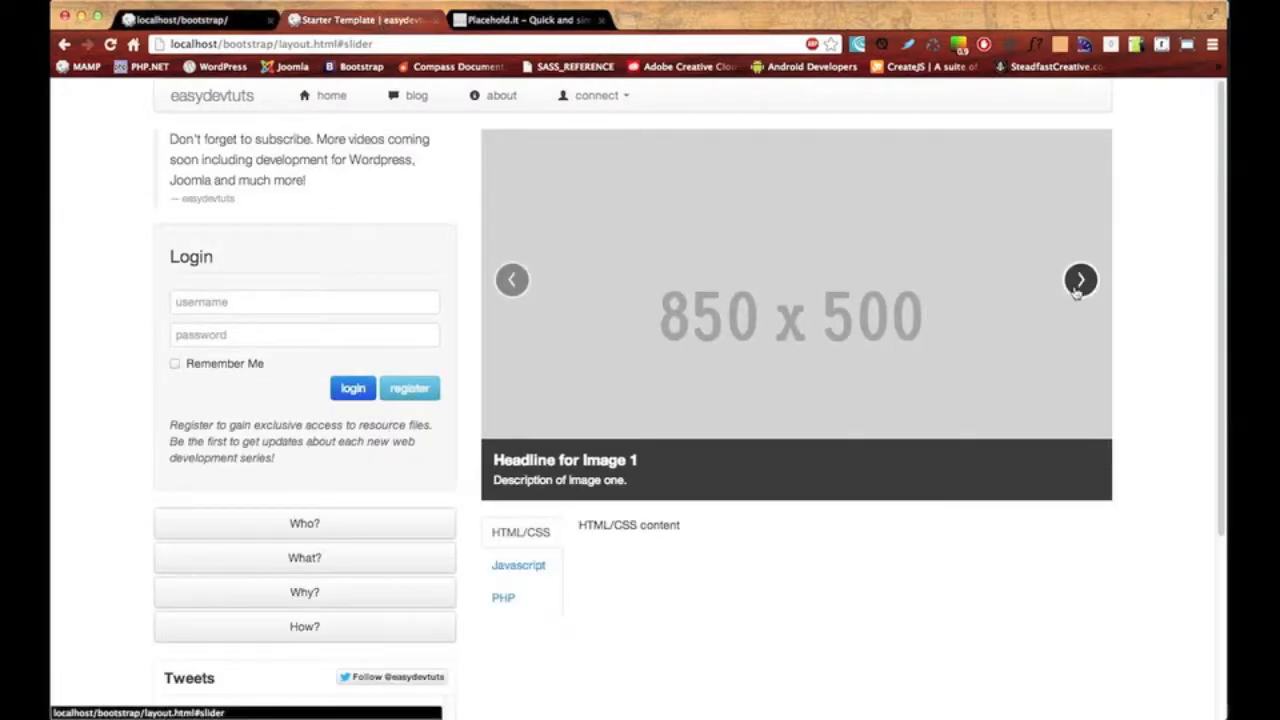
left_click(1081, 279)
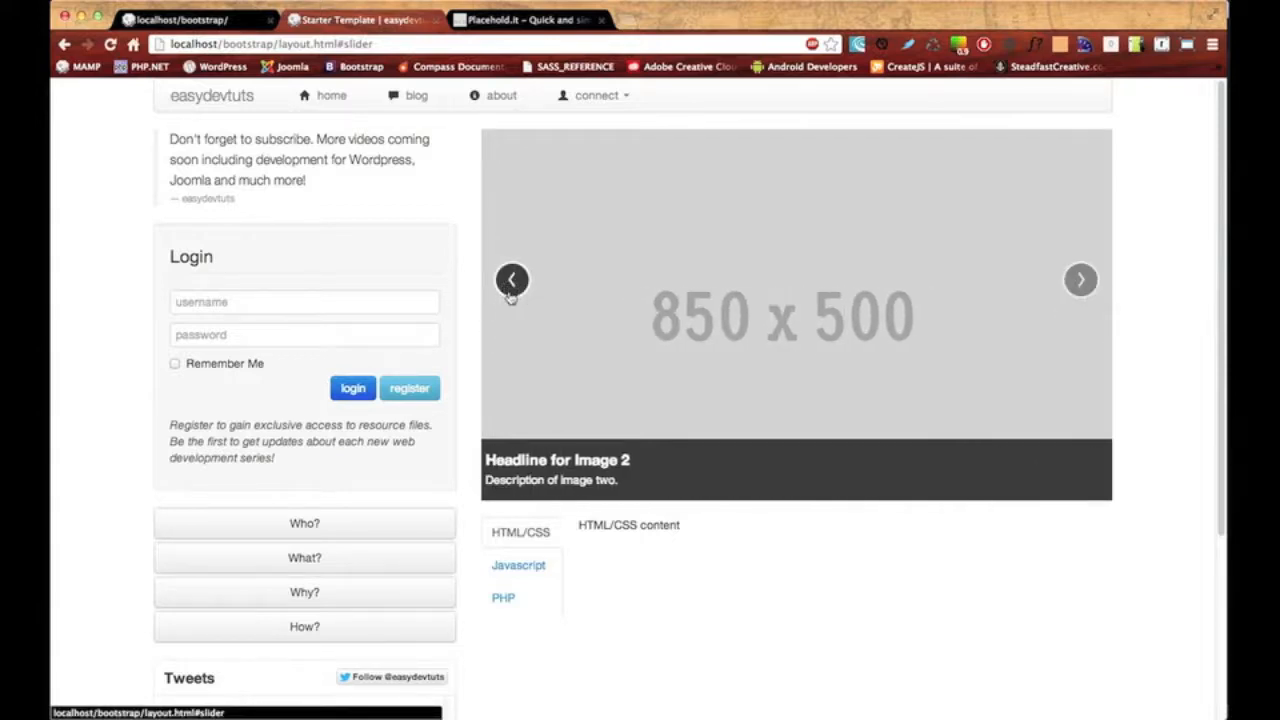
left_click(1081, 279)
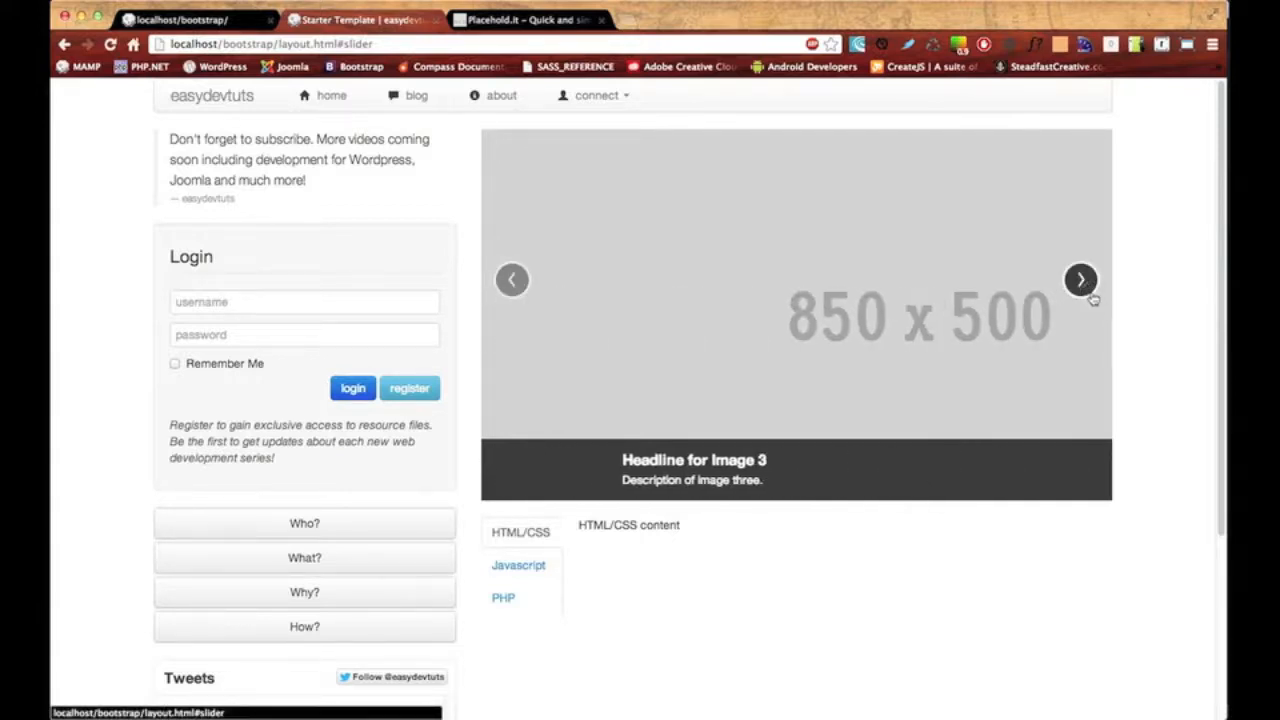
left_click(512, 279)
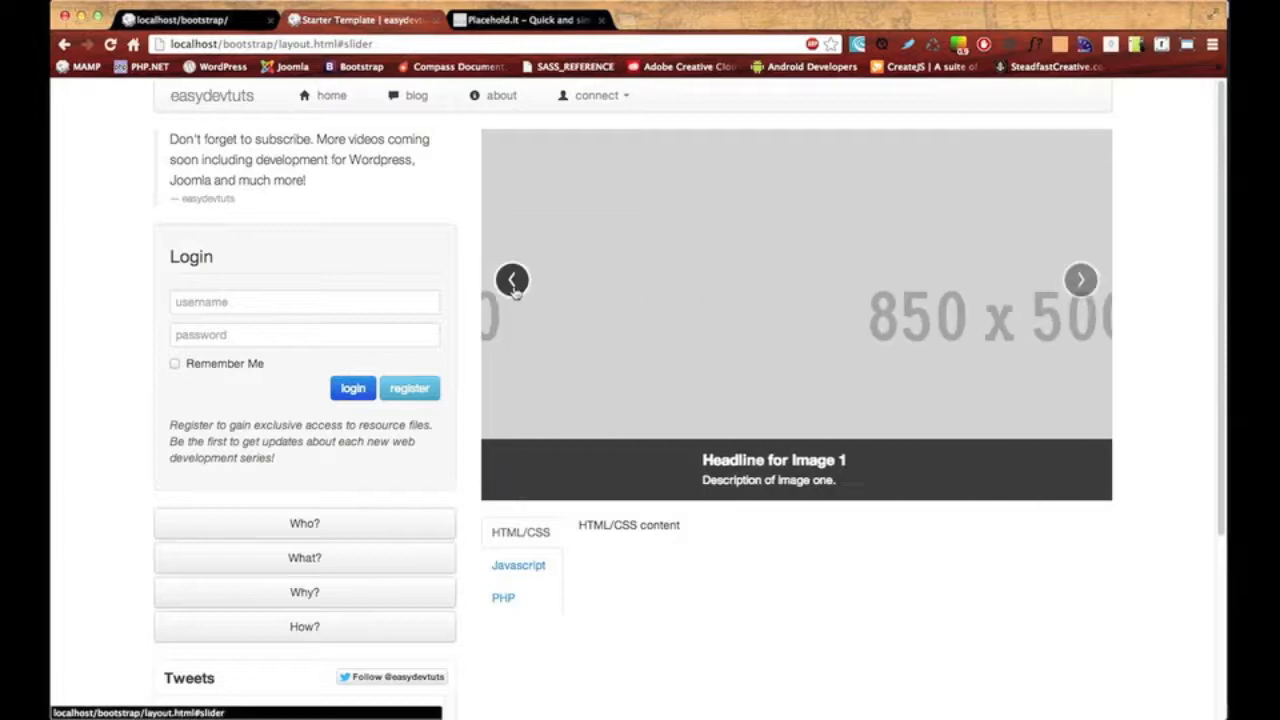
left_click(512, 279)
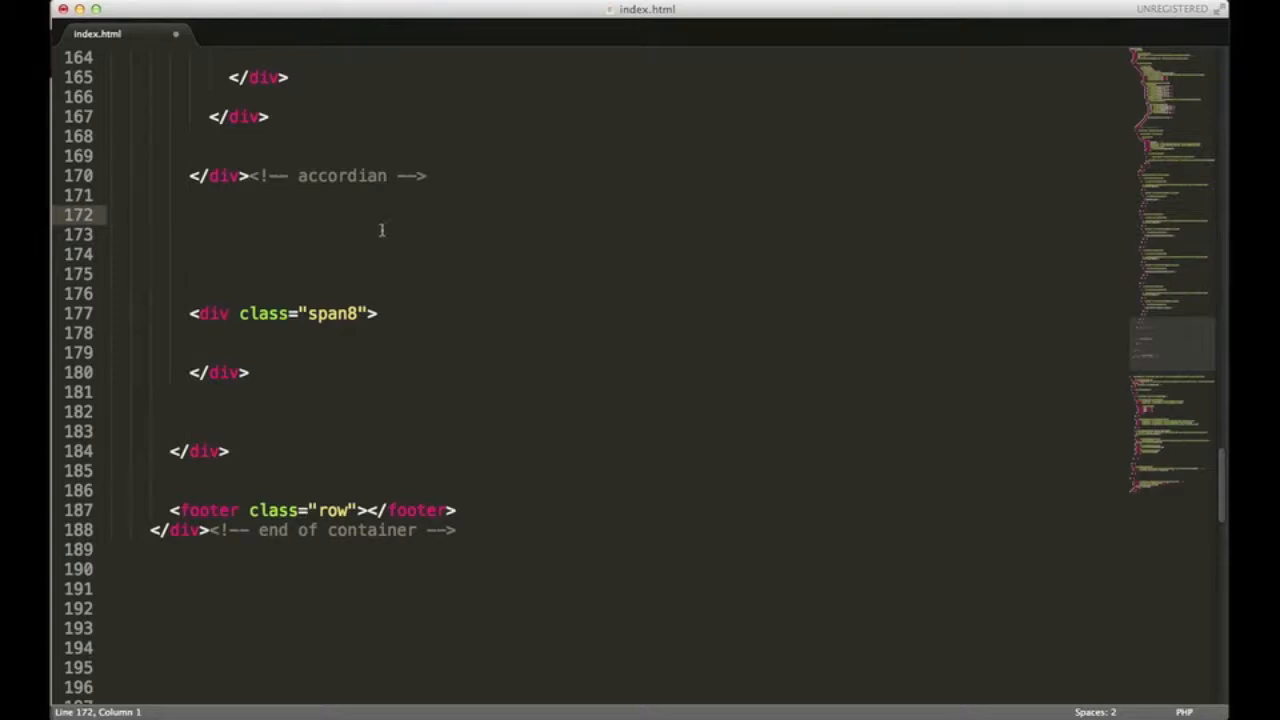
Place the cursor right after the span8 opening tag on line 177 of index.html.
left_click(258, 175)
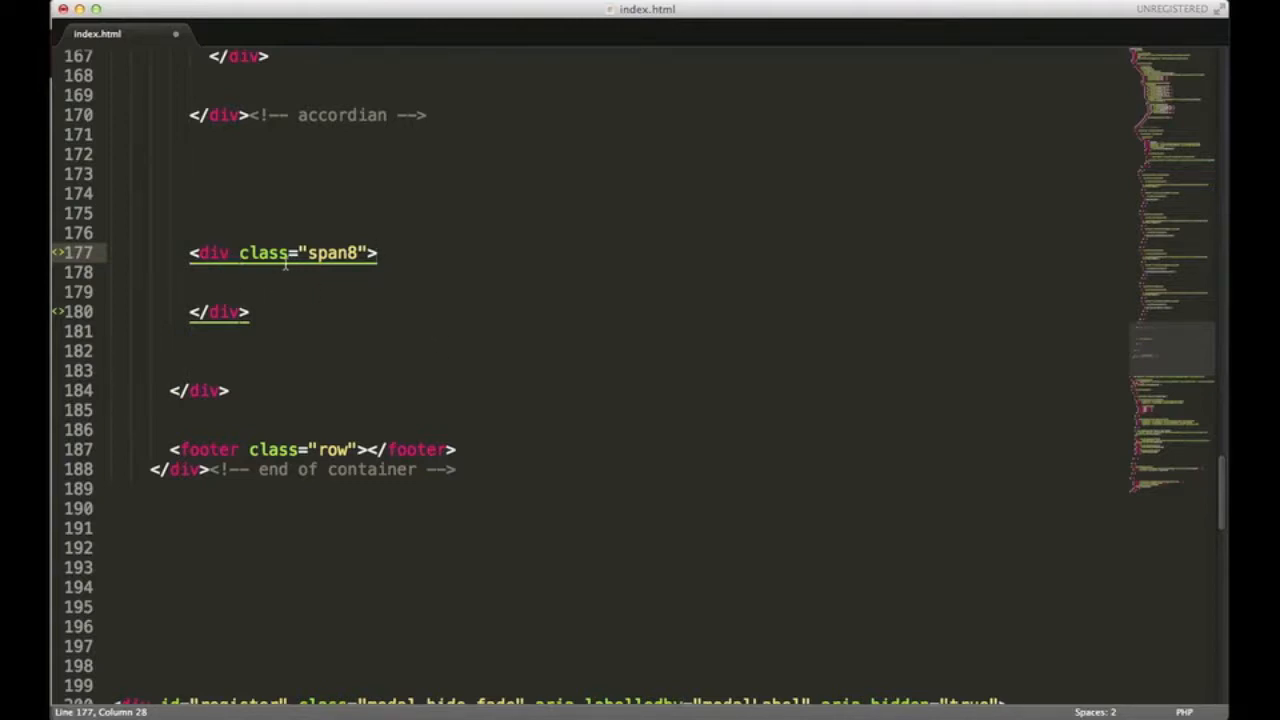
mouse_move(188, 263)
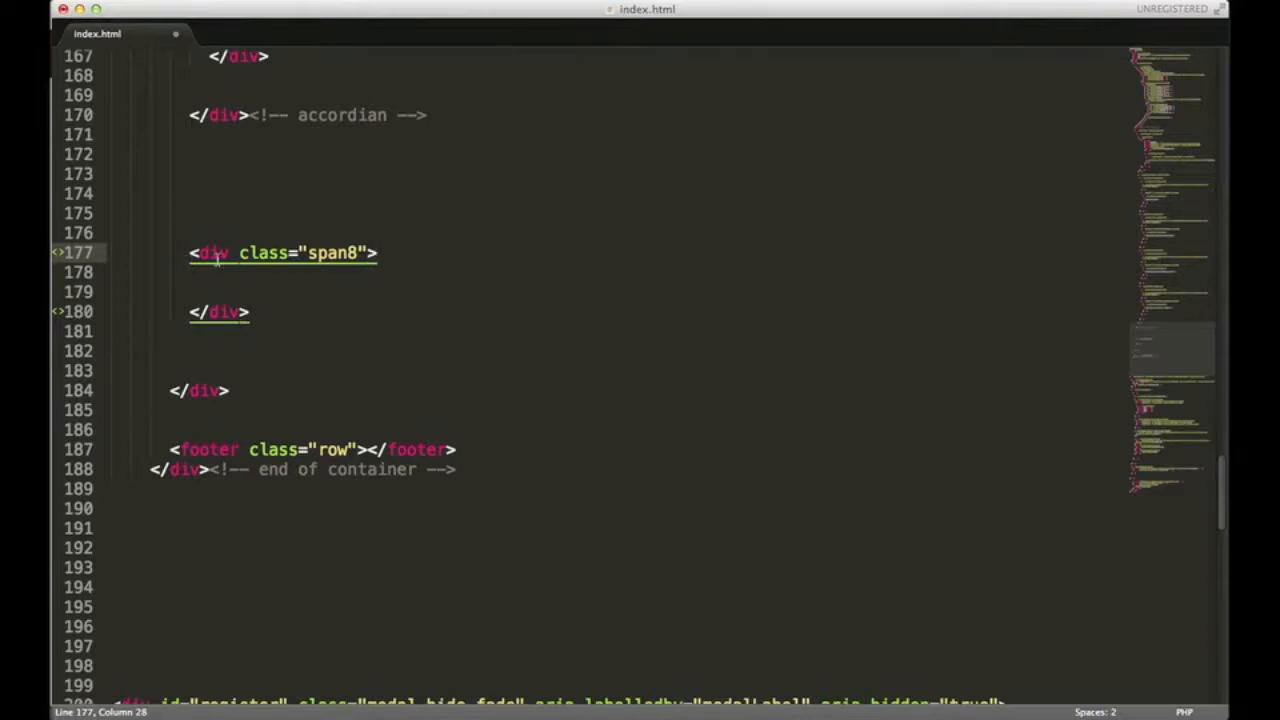
left_click(207, 253)
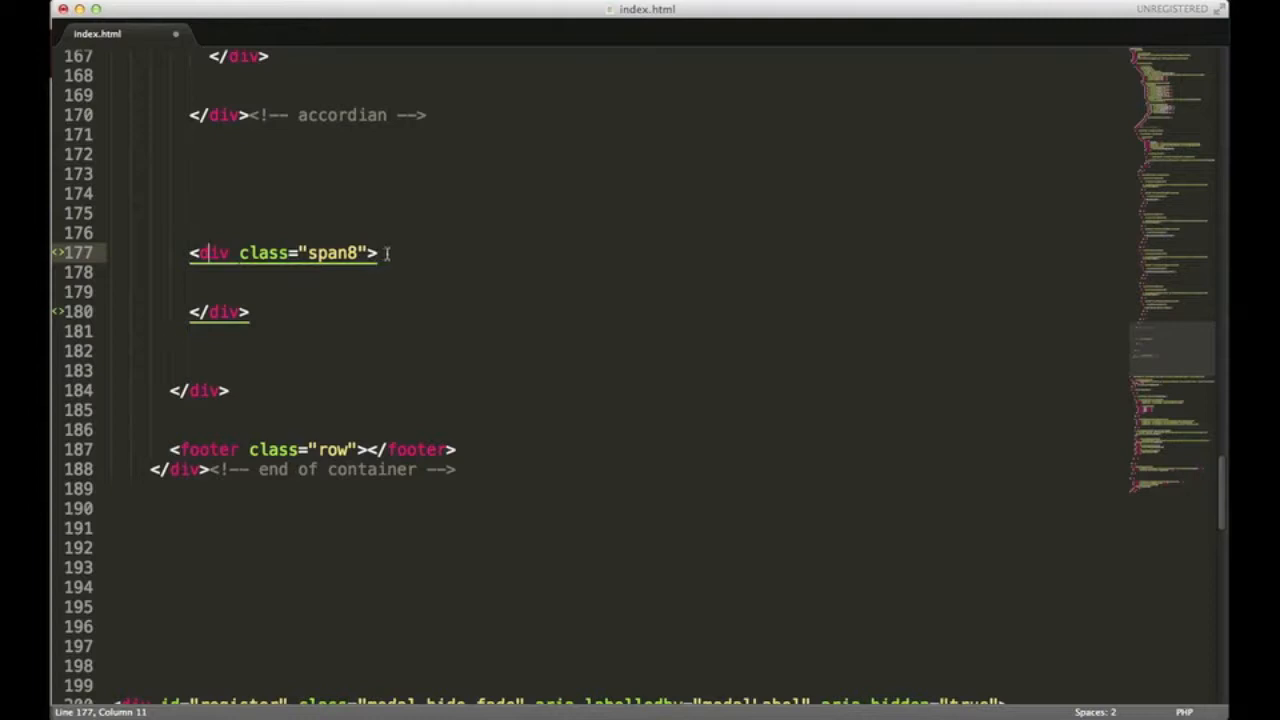
left_click(370, 260)
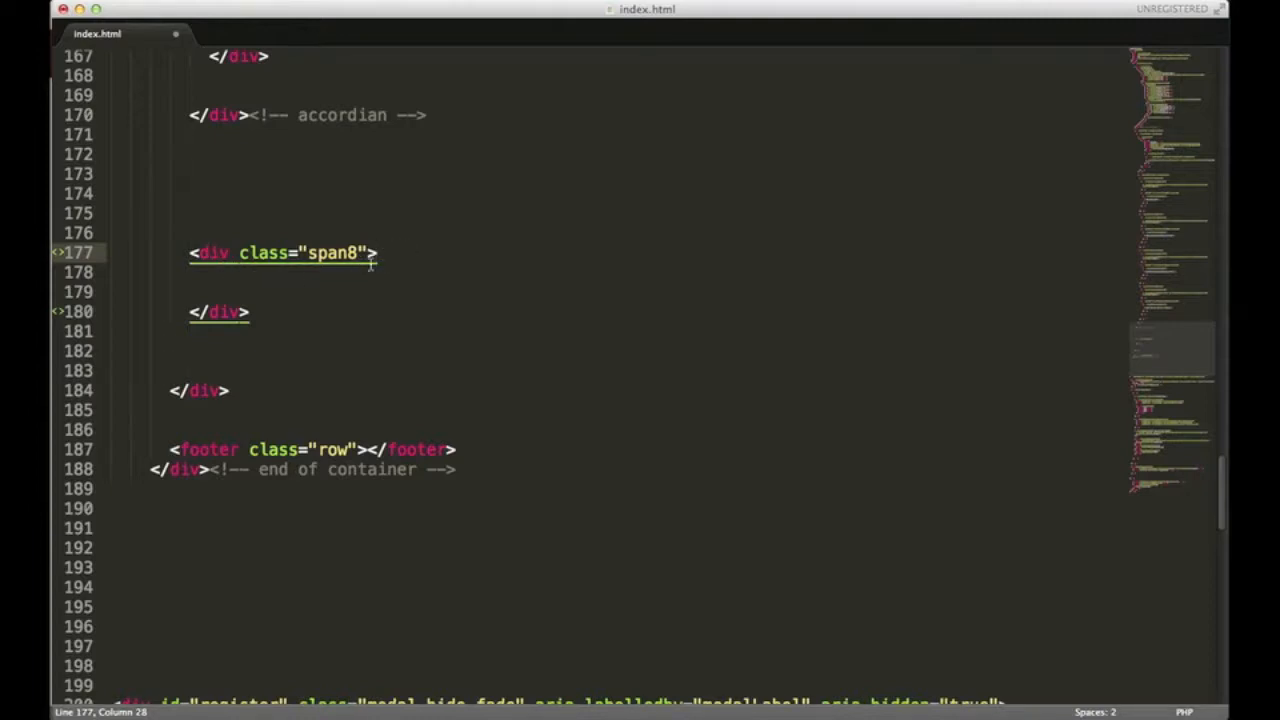
mouse_move(430, 267)
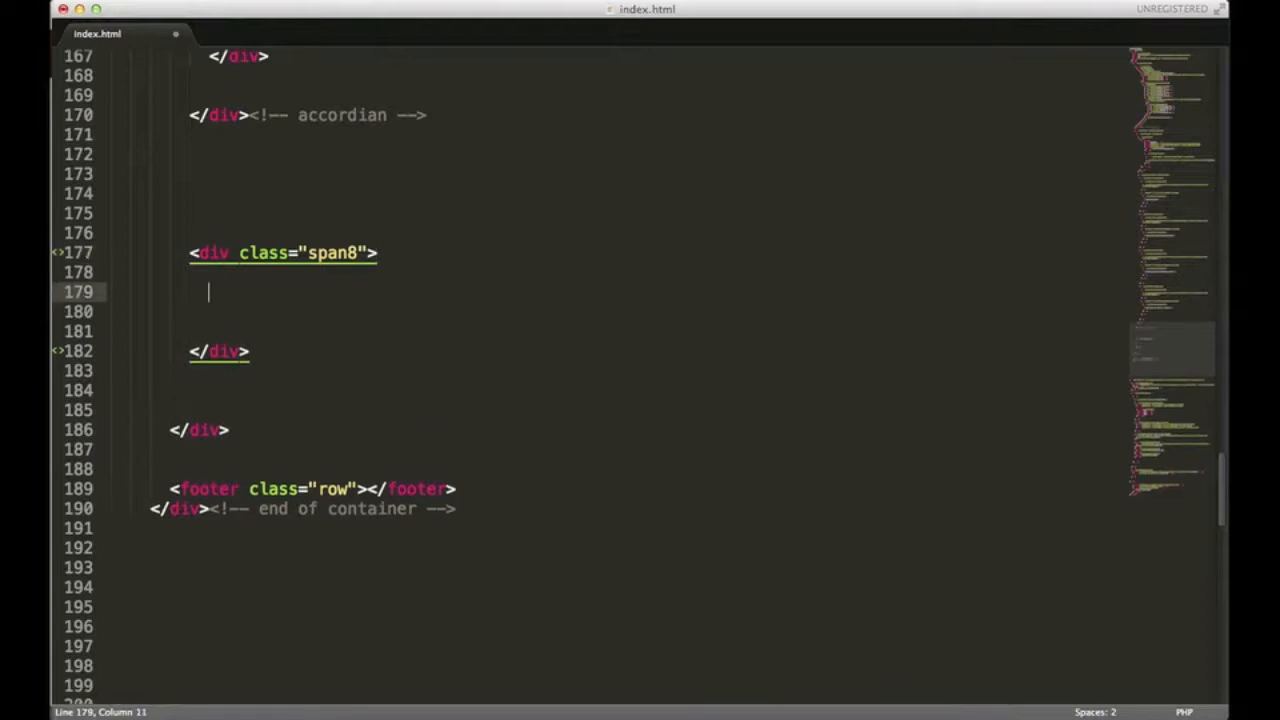
Add a div with id 'slider' and class 'carousel slide', plus its closing tag.
type("<")
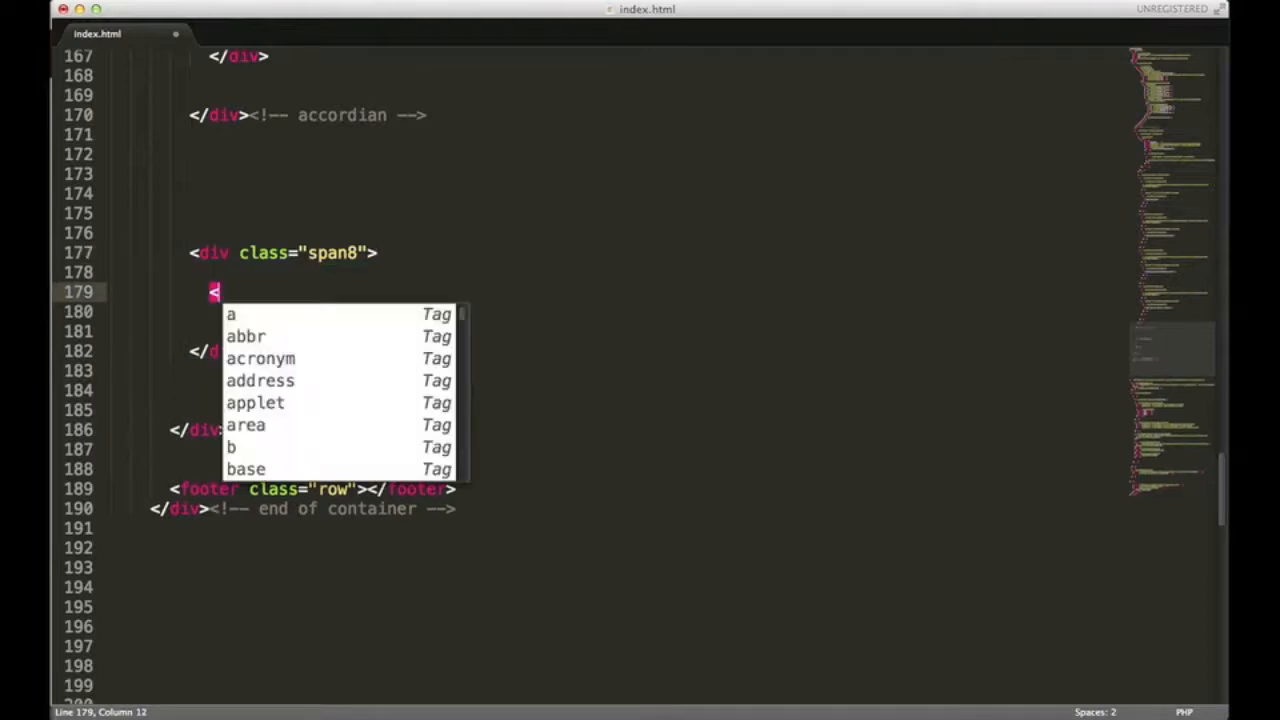
type("div")
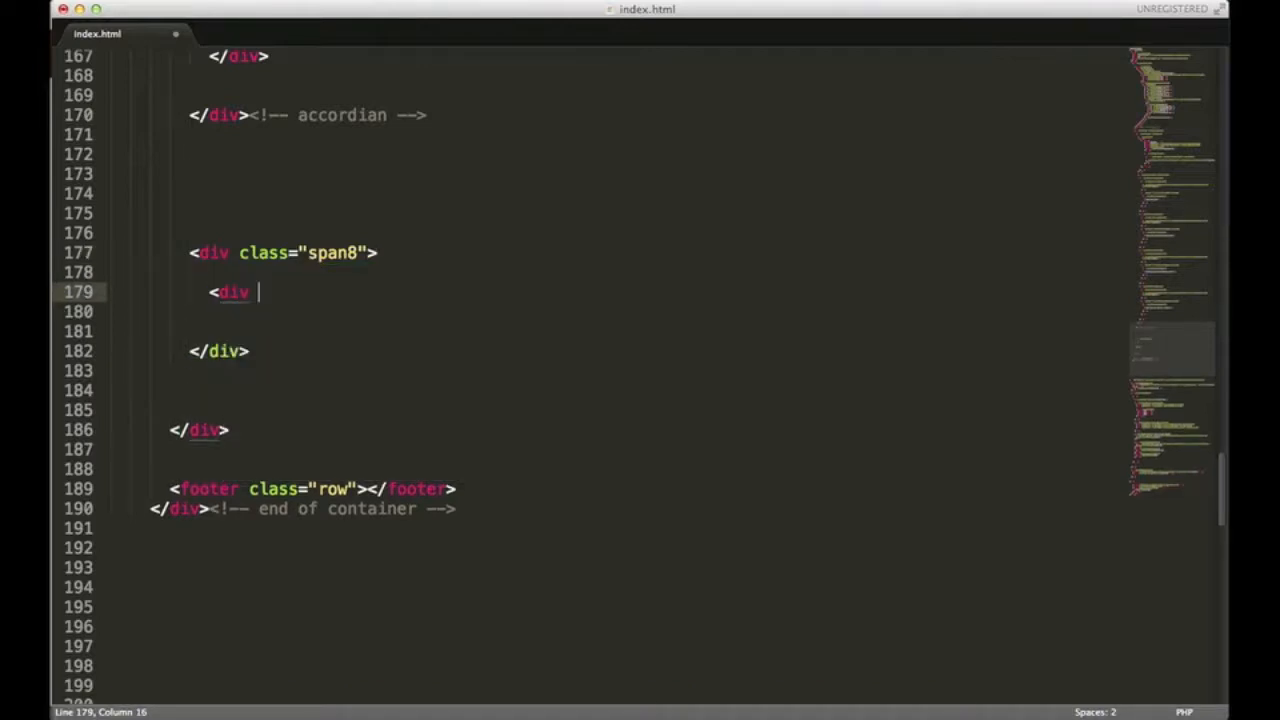
type("id=\"\"")
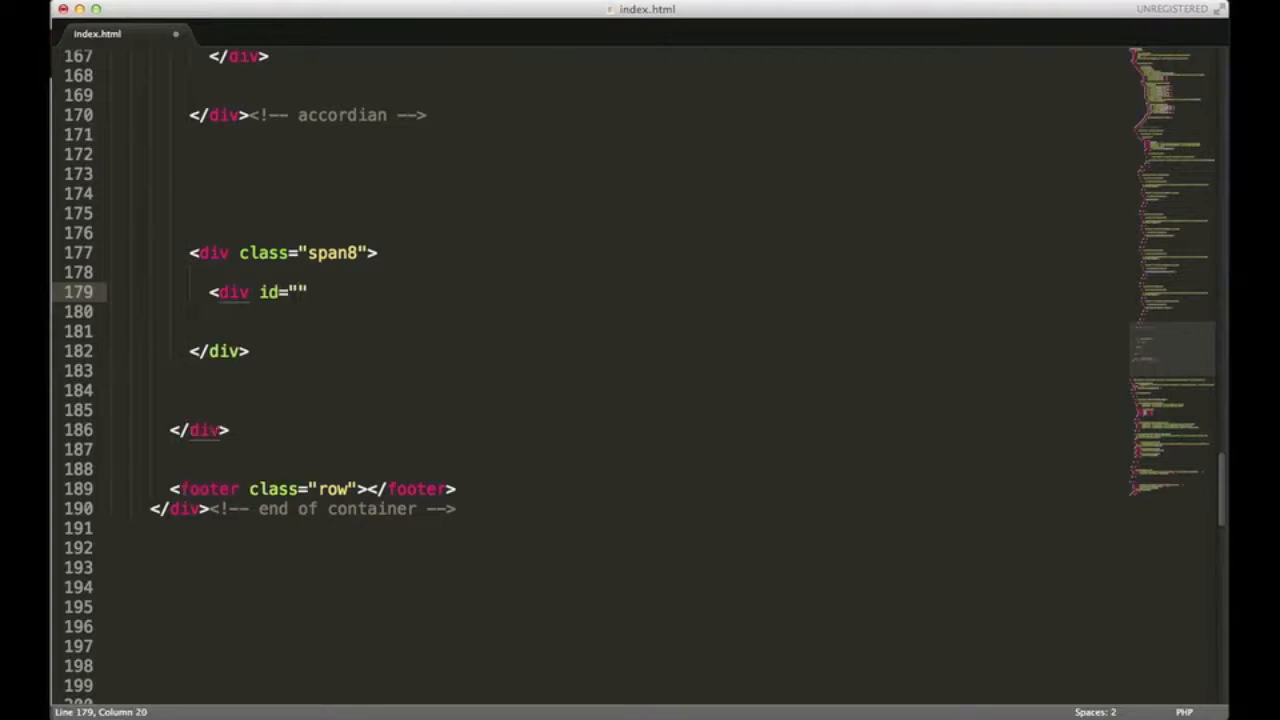
type("sl")
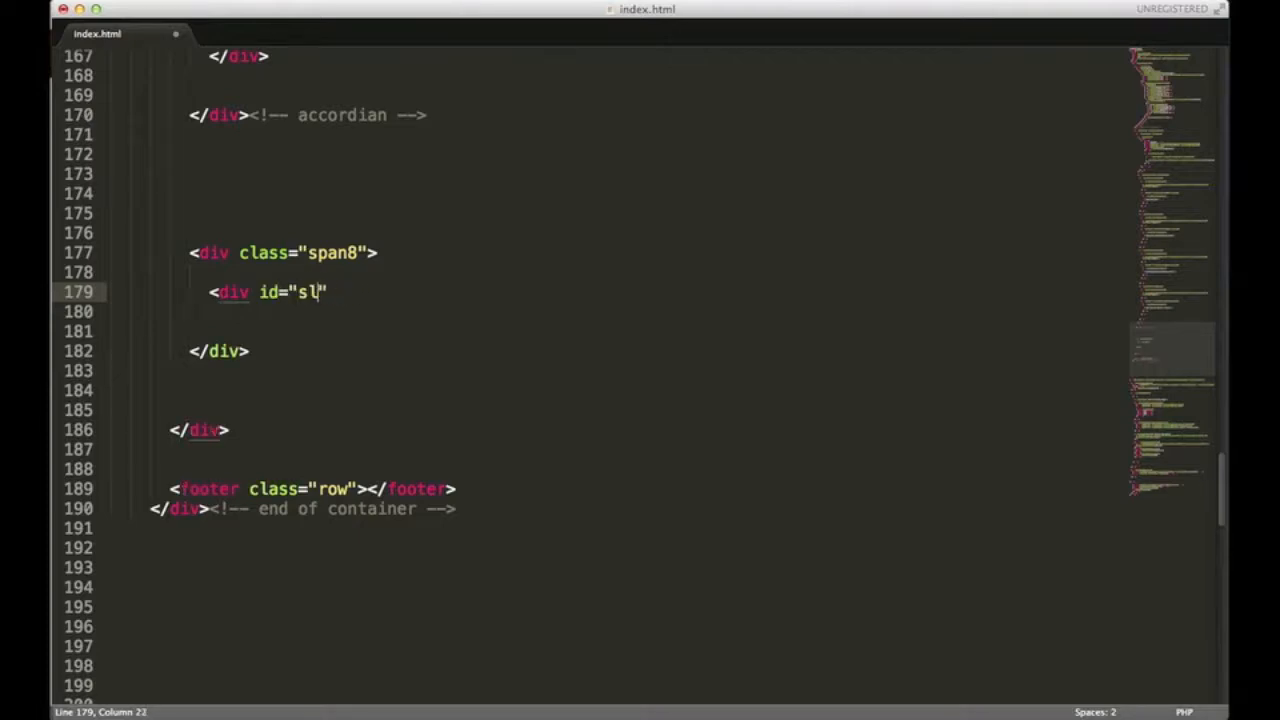
type("ider")
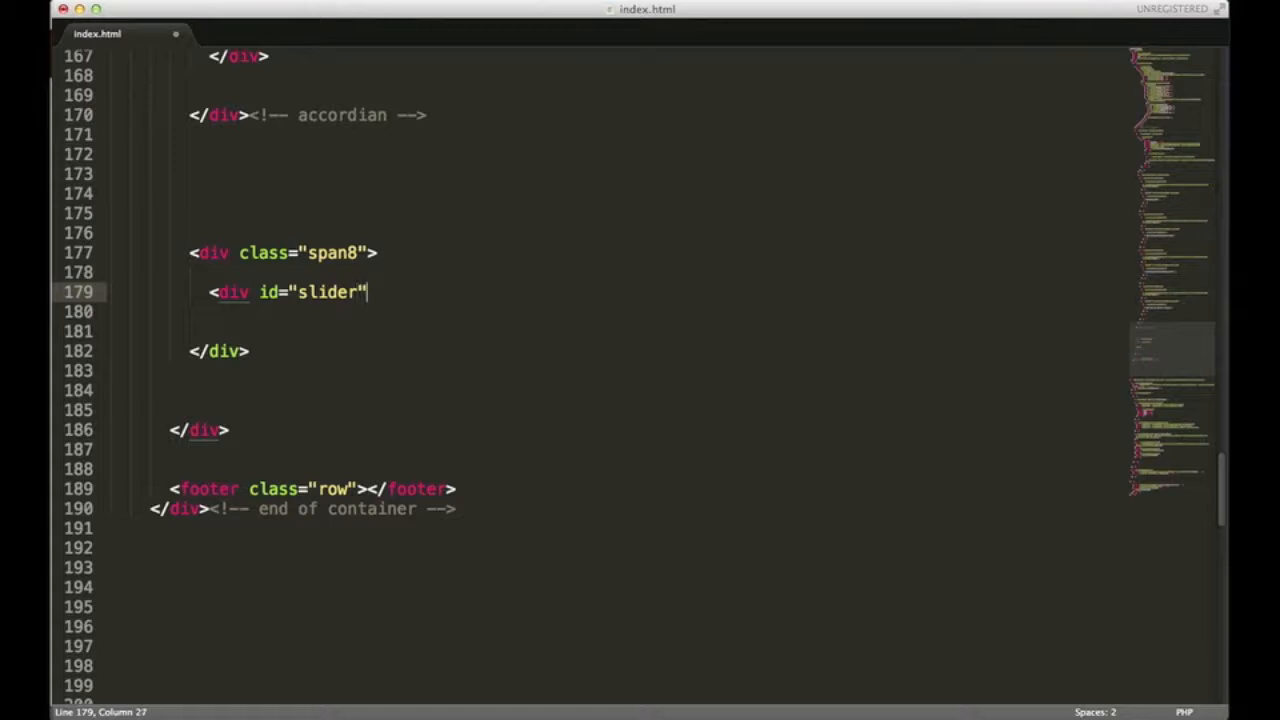
type("class=\"\"")
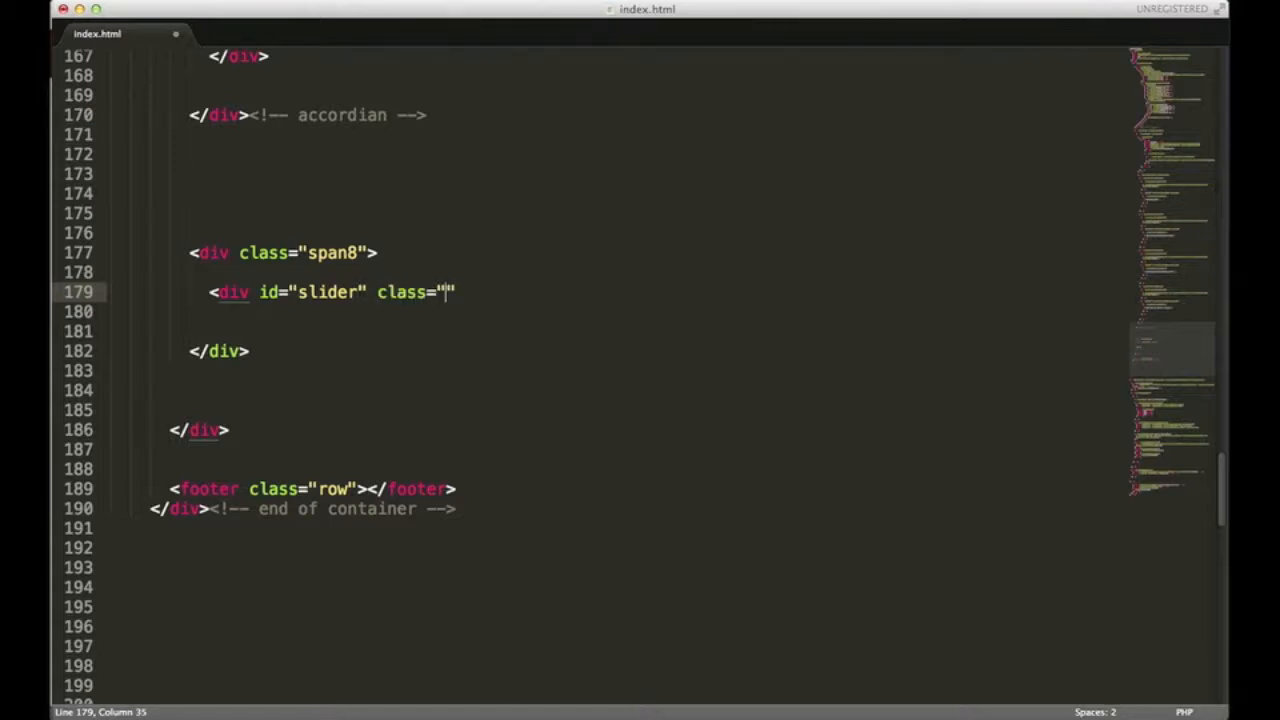
type("carousel sl")
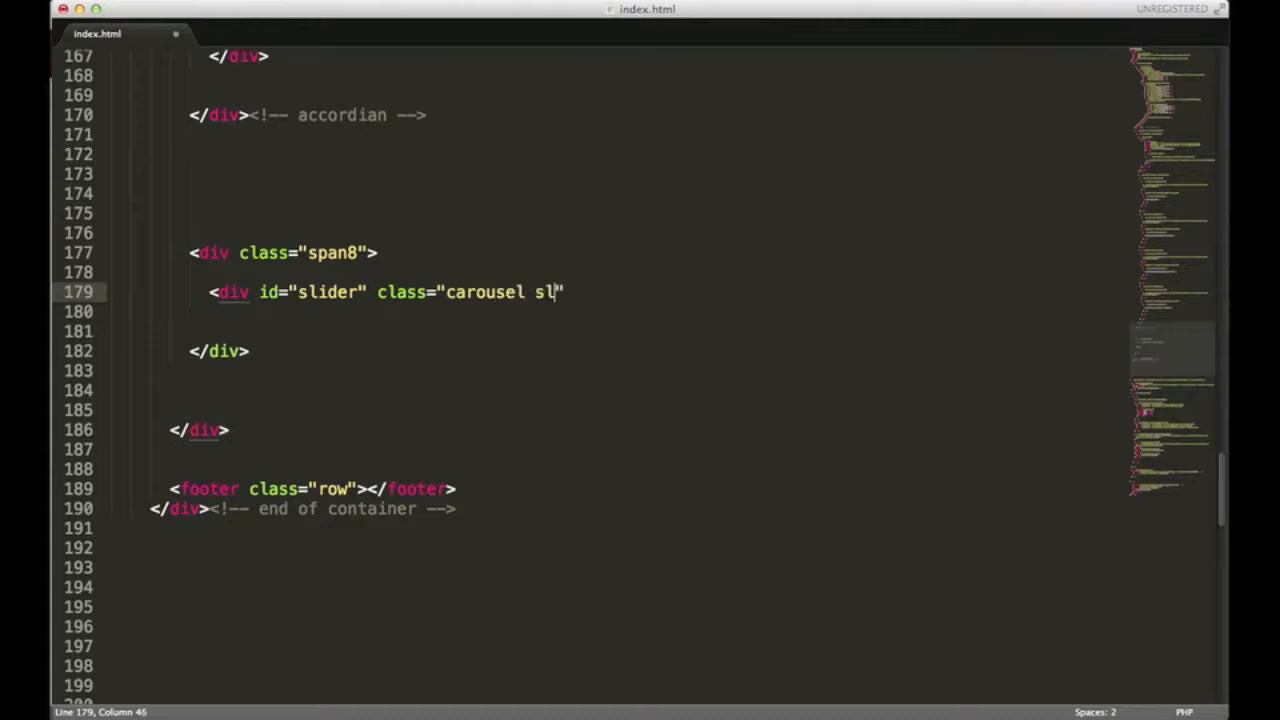
type("ide\">")
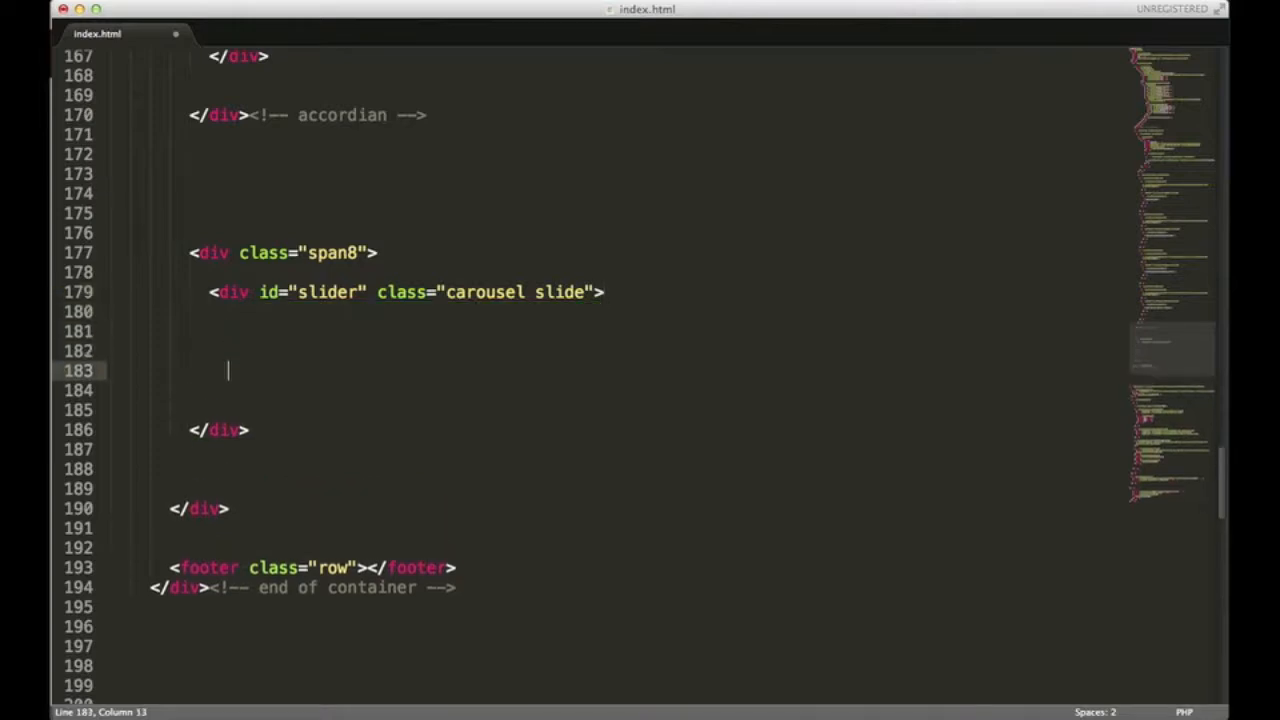
type("</div>")
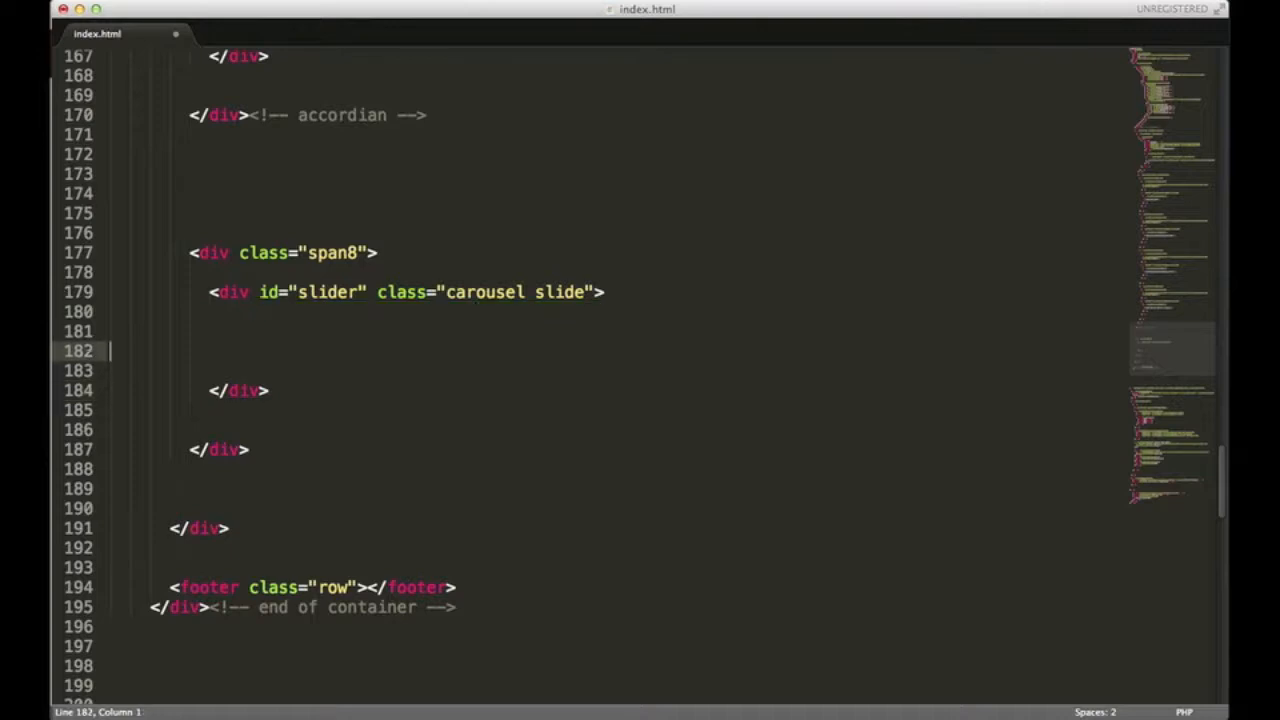
Add a div with class 'carousel-inner' inside the slider div.
type("<div class")
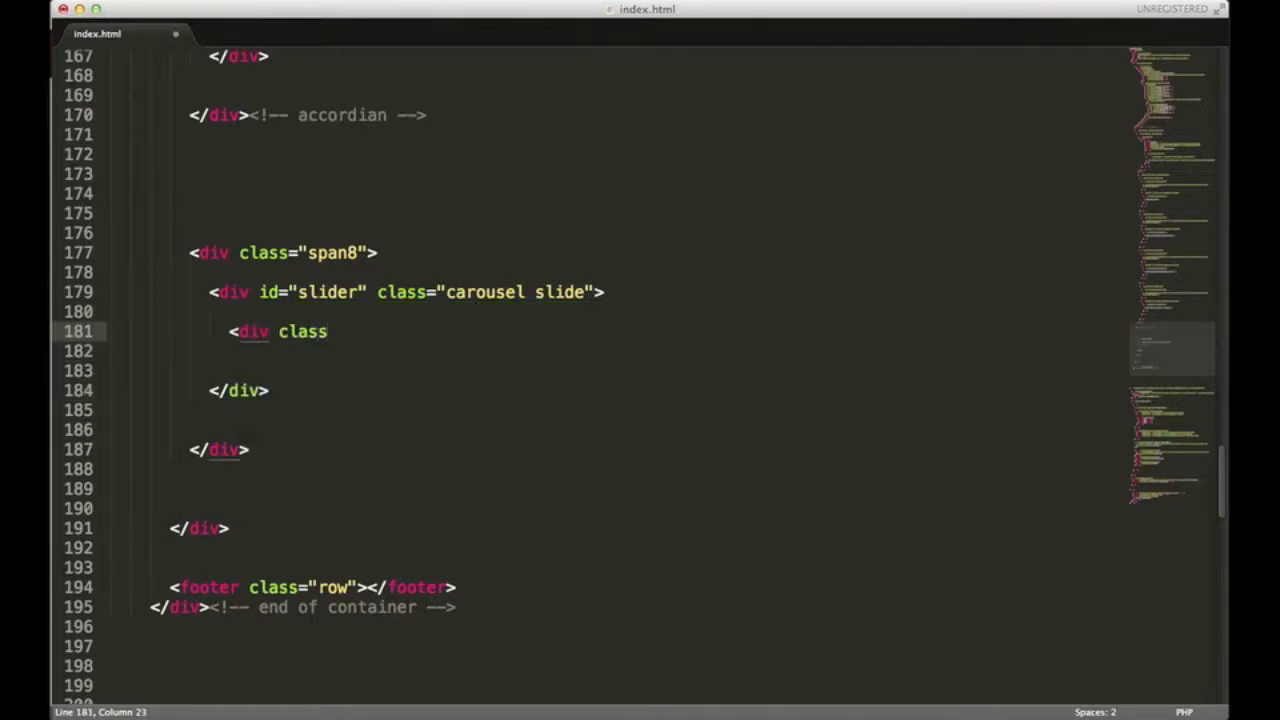
type("=\"carousel\"")
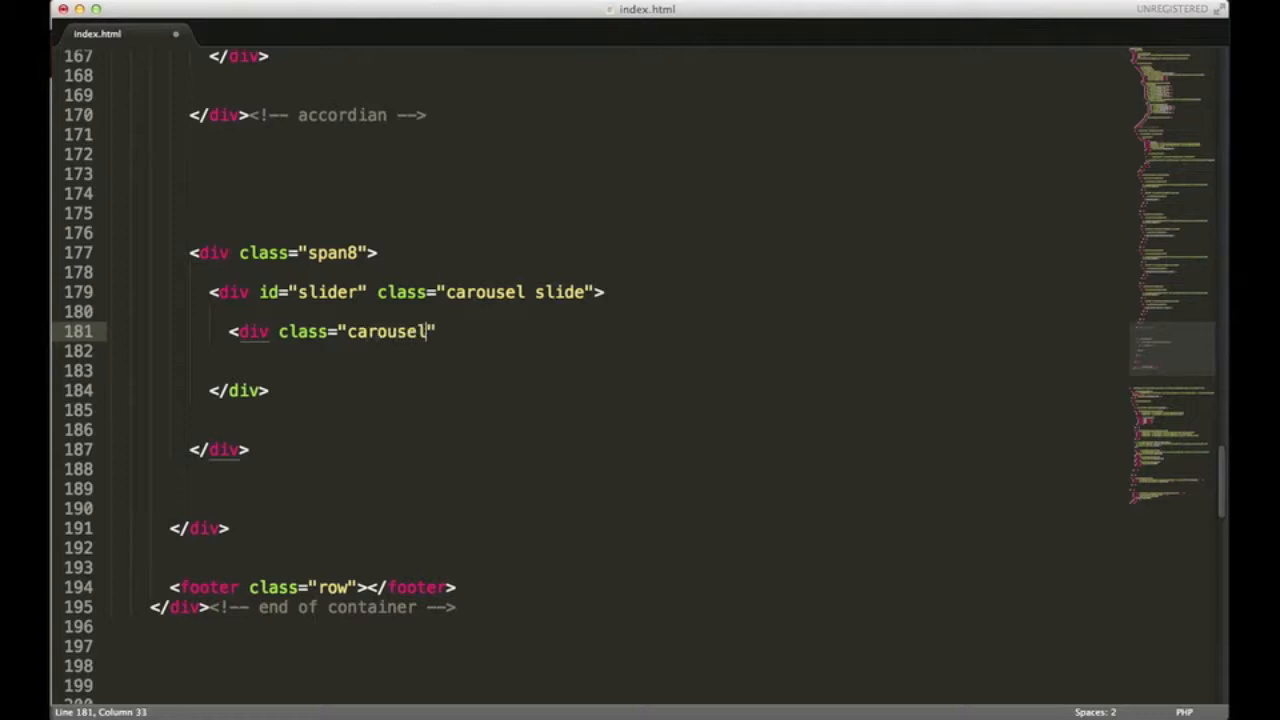
type("\" \"")
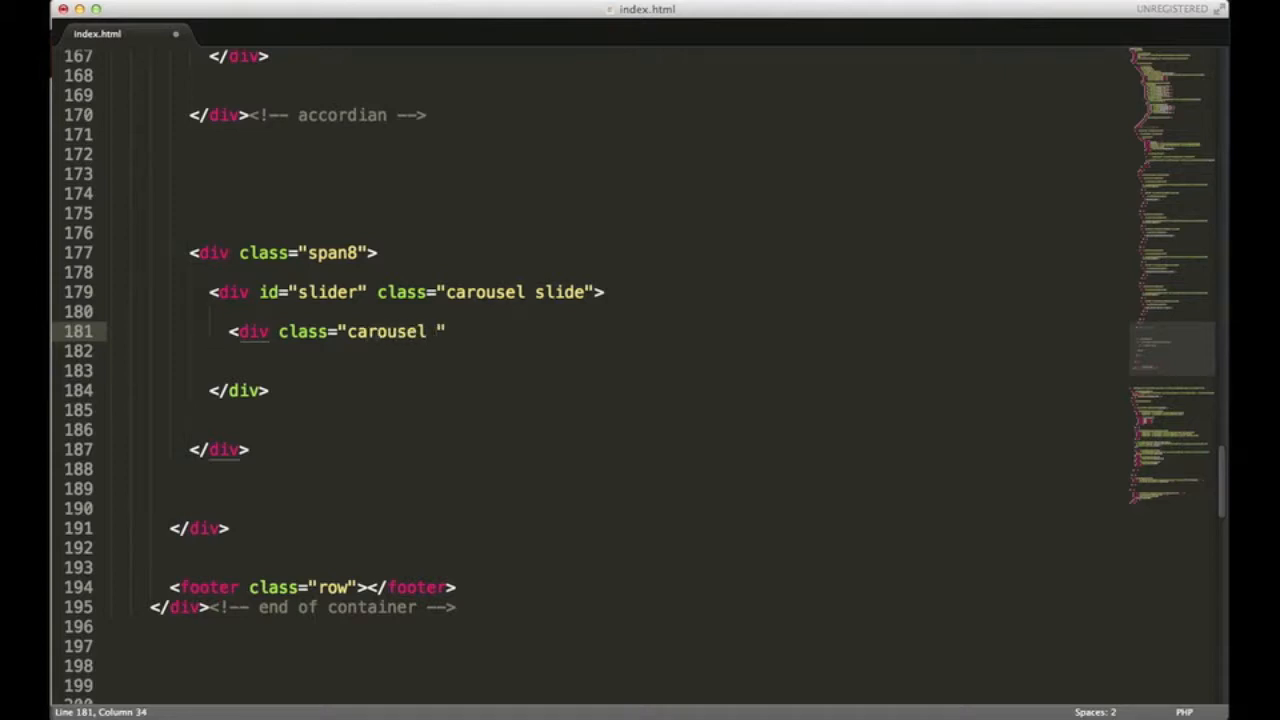
type("-inner\"")
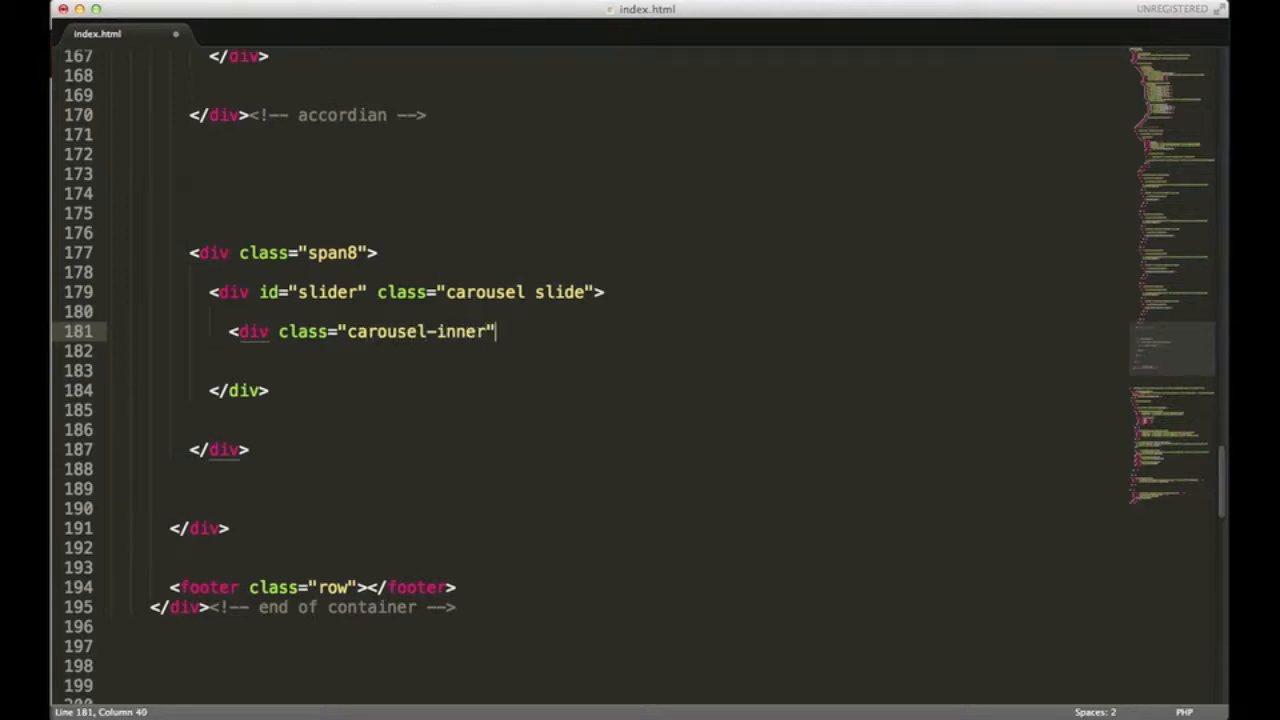
key("enter")
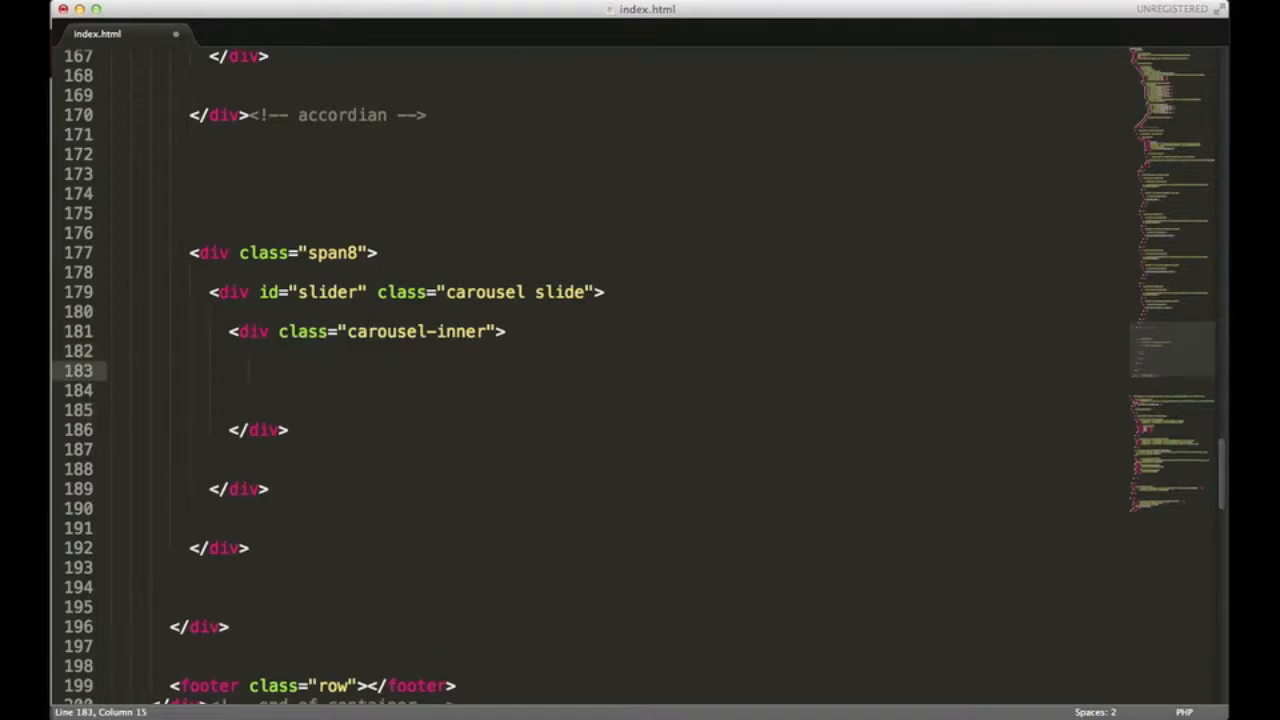
Nest an empty div with class 'item' inside carousel-inner and check the nesting.
type("<")
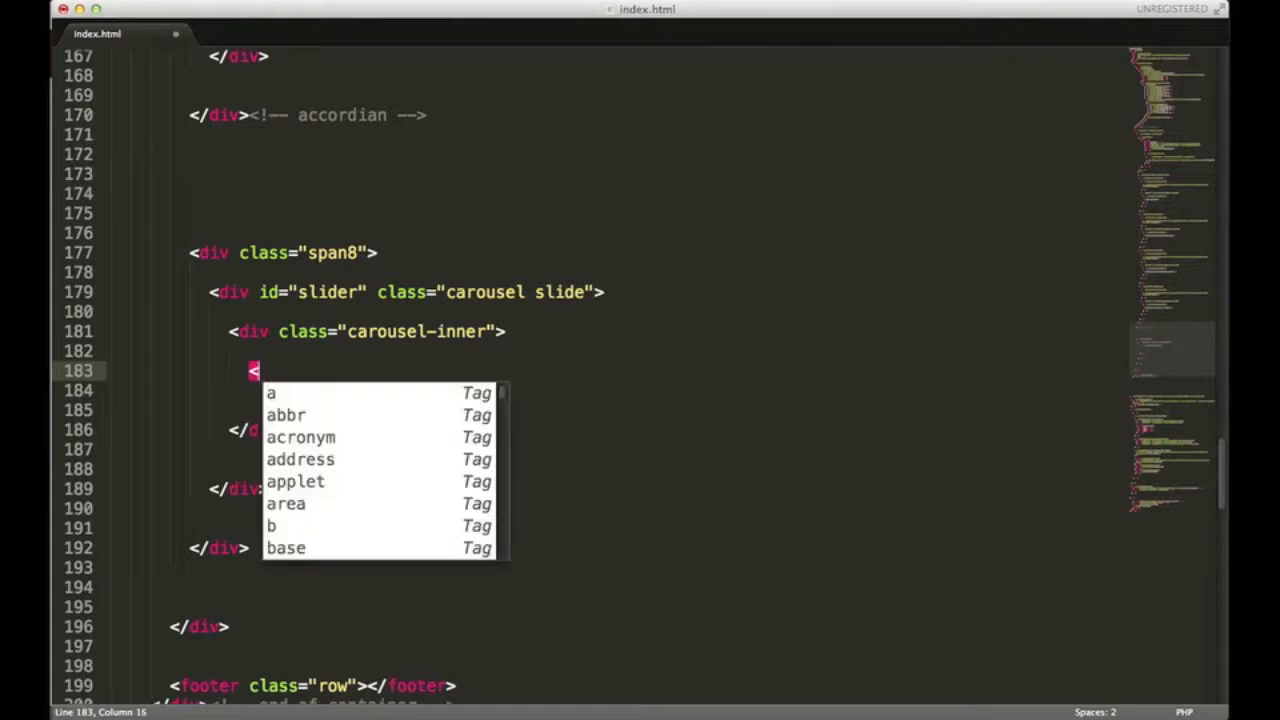
type("div")
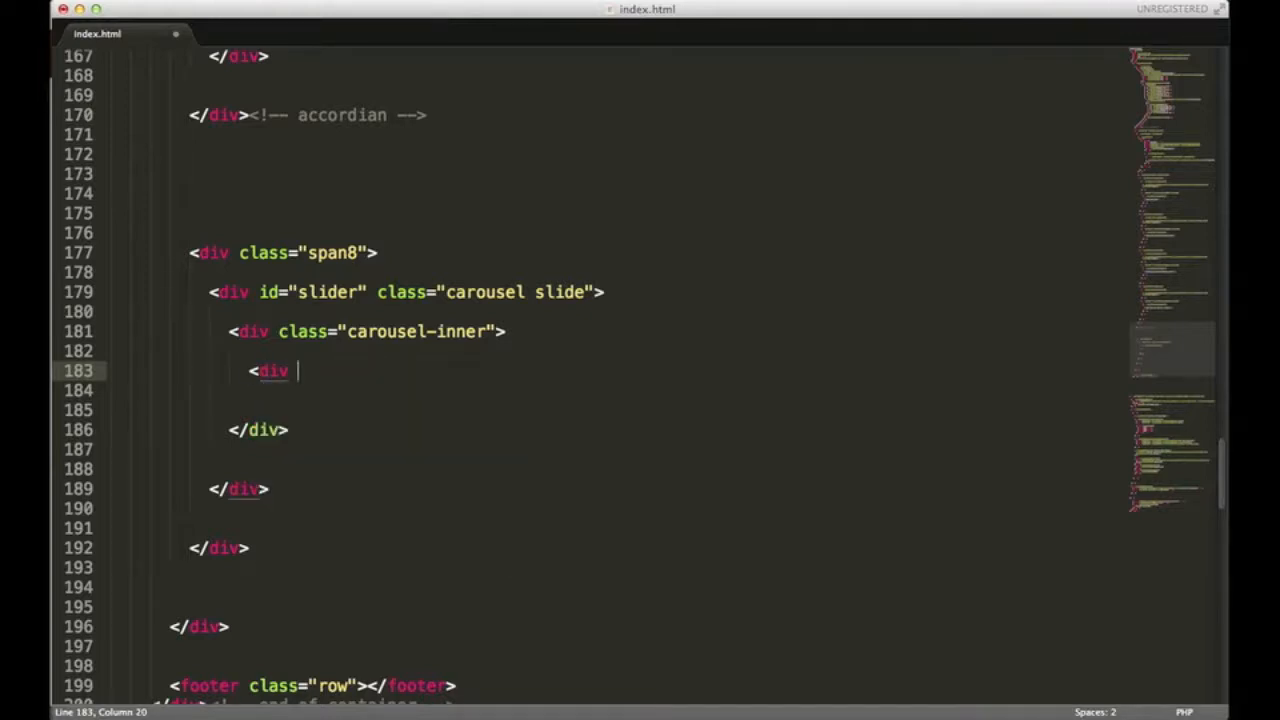
type("class=\"item")
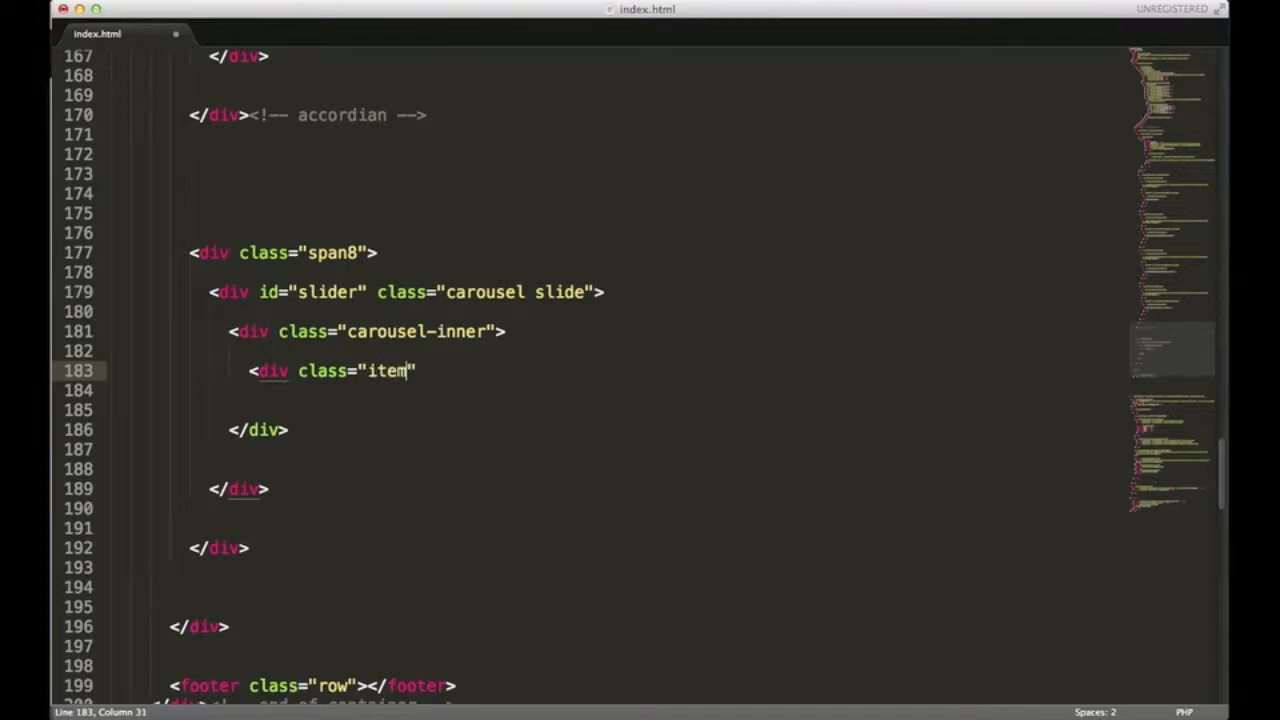
key("Right")
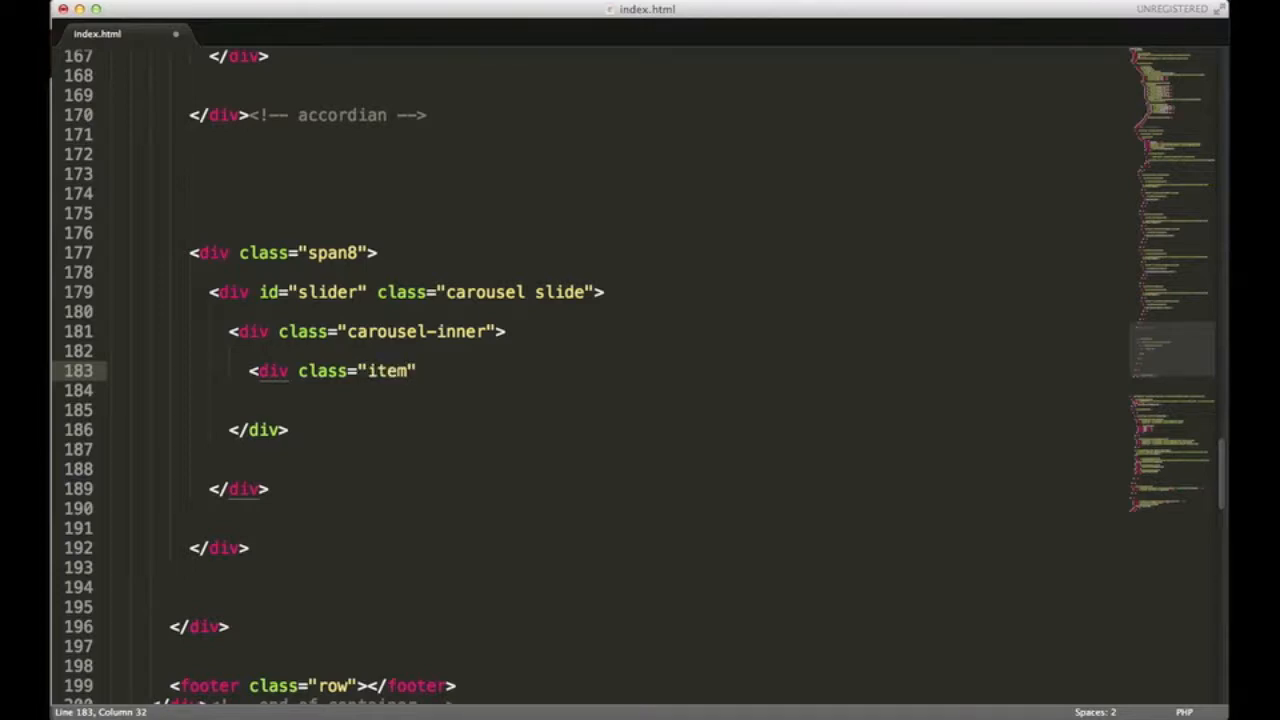
type("</div>")
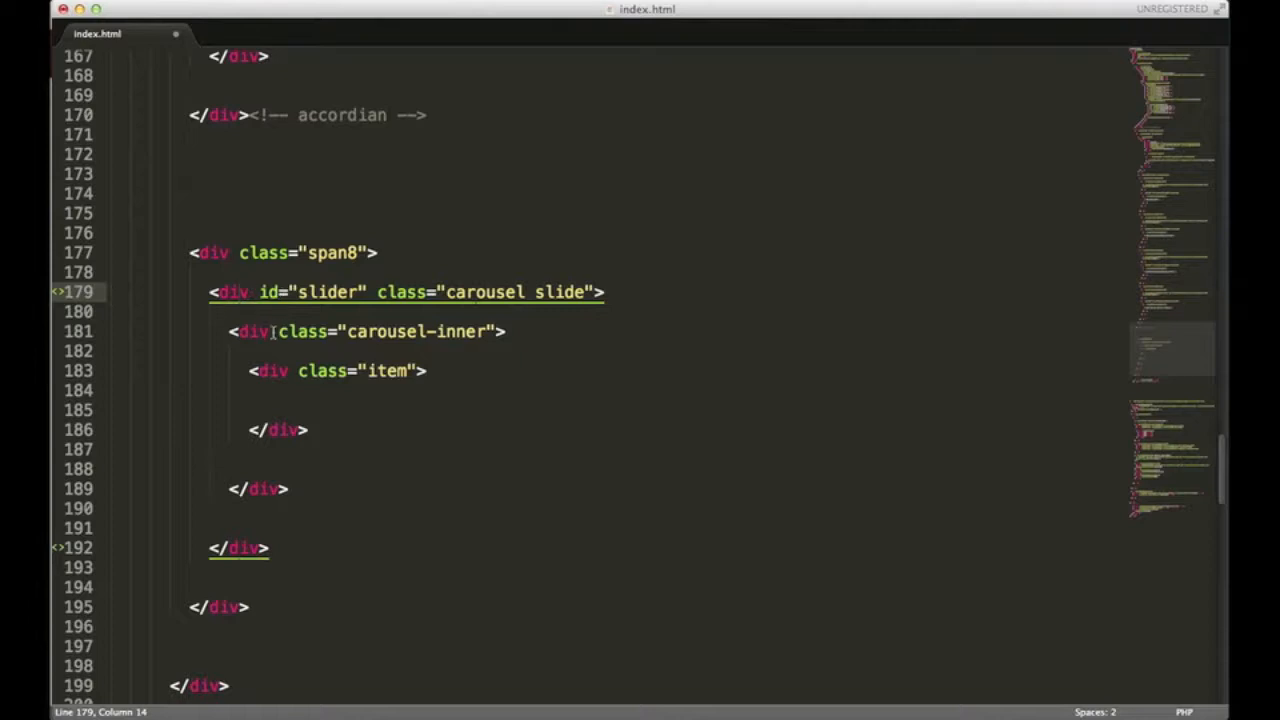
left_click(255, 331)
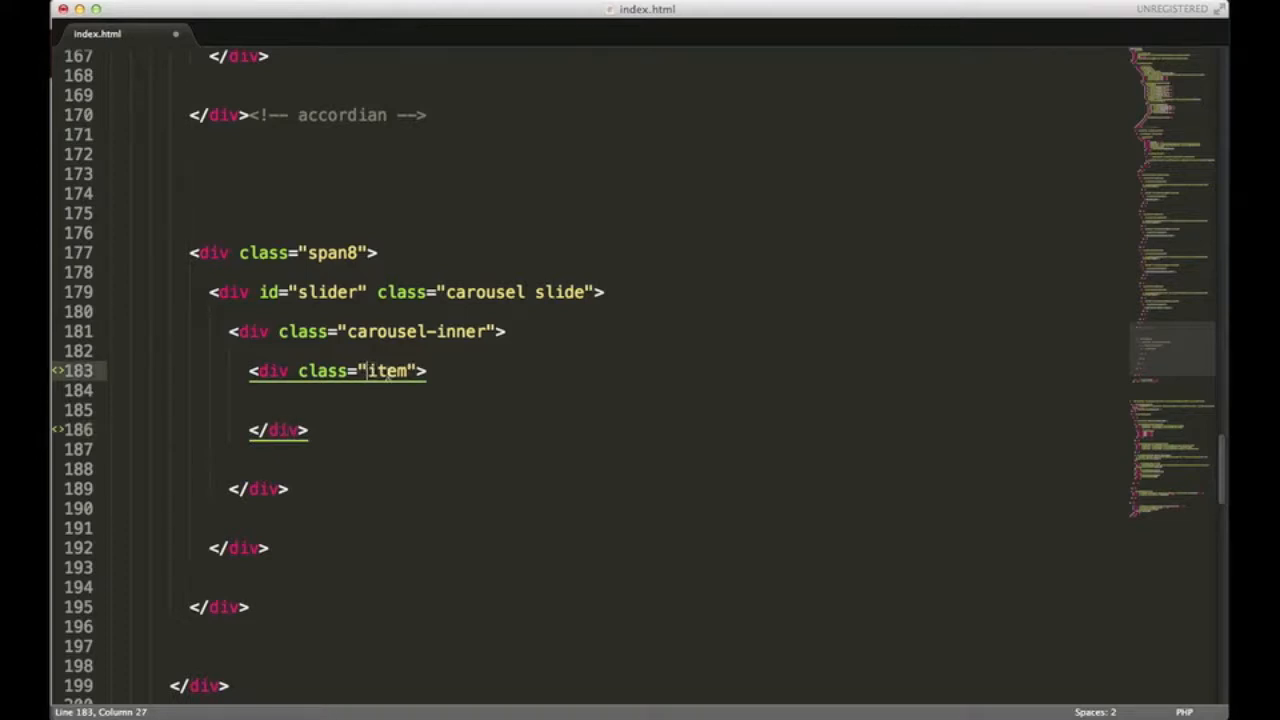
mouse_move(330, 429)
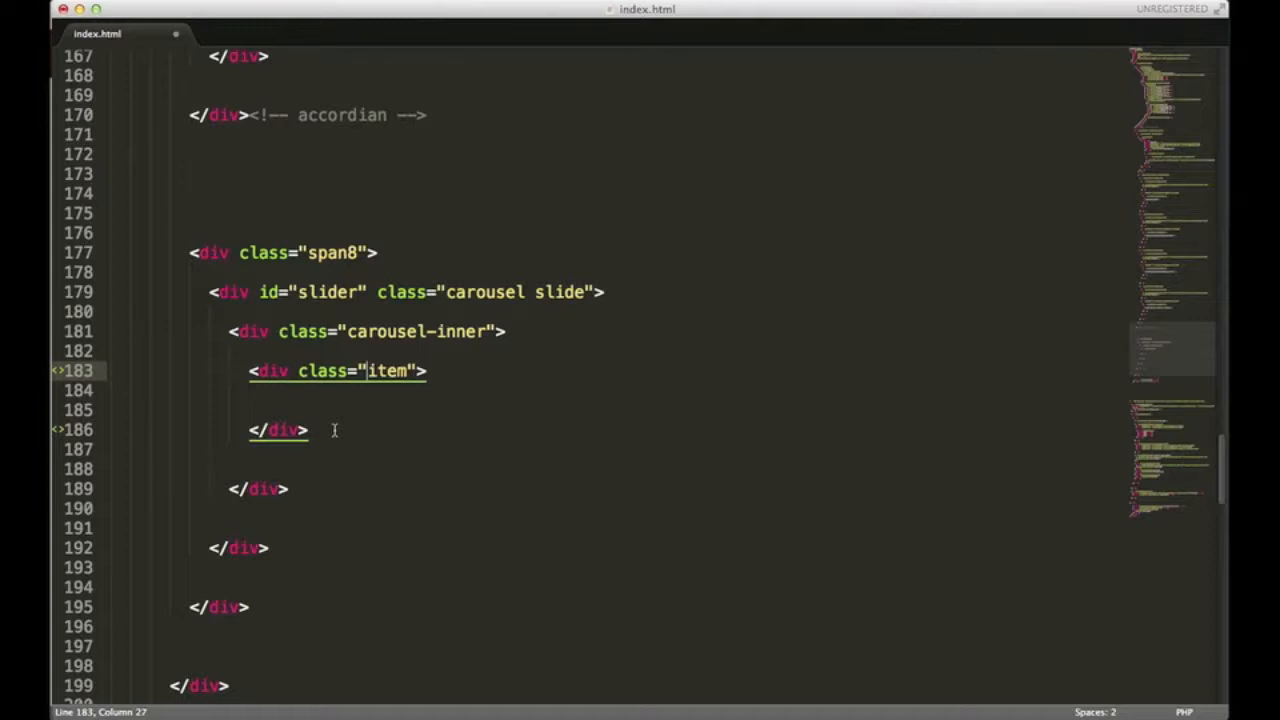
mouse_move(343, 407)
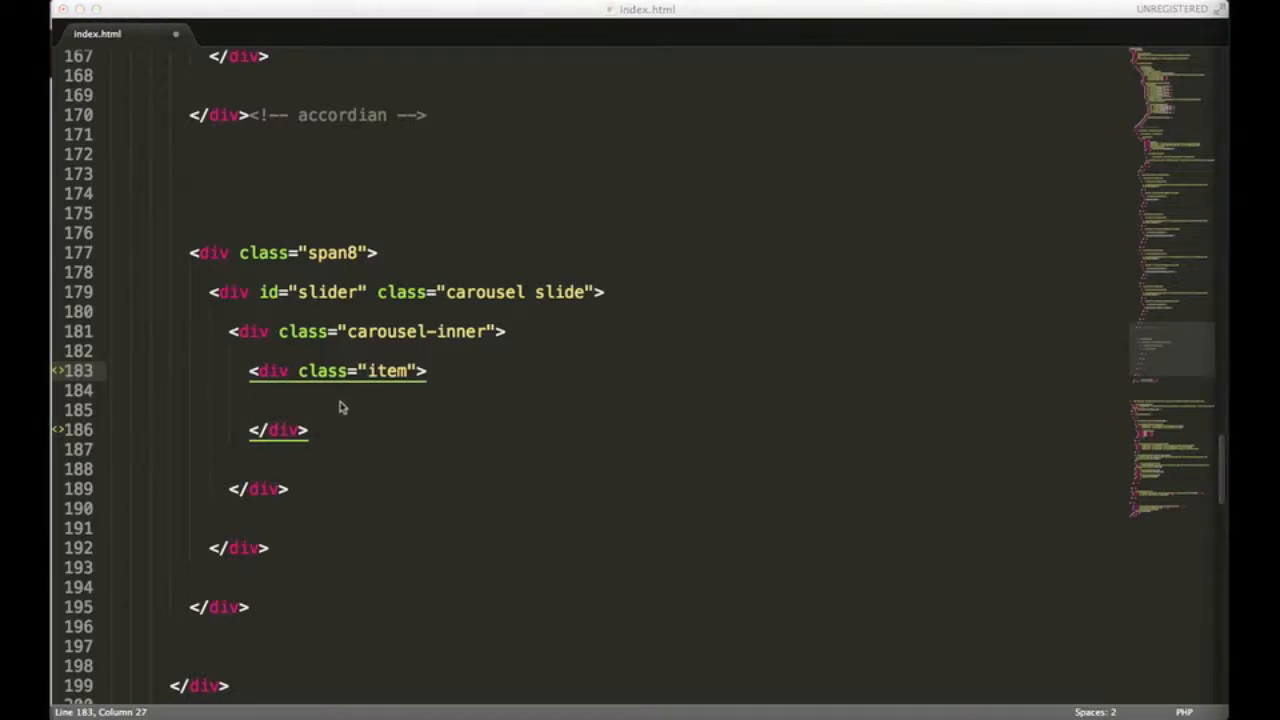
double_click(271, 331)
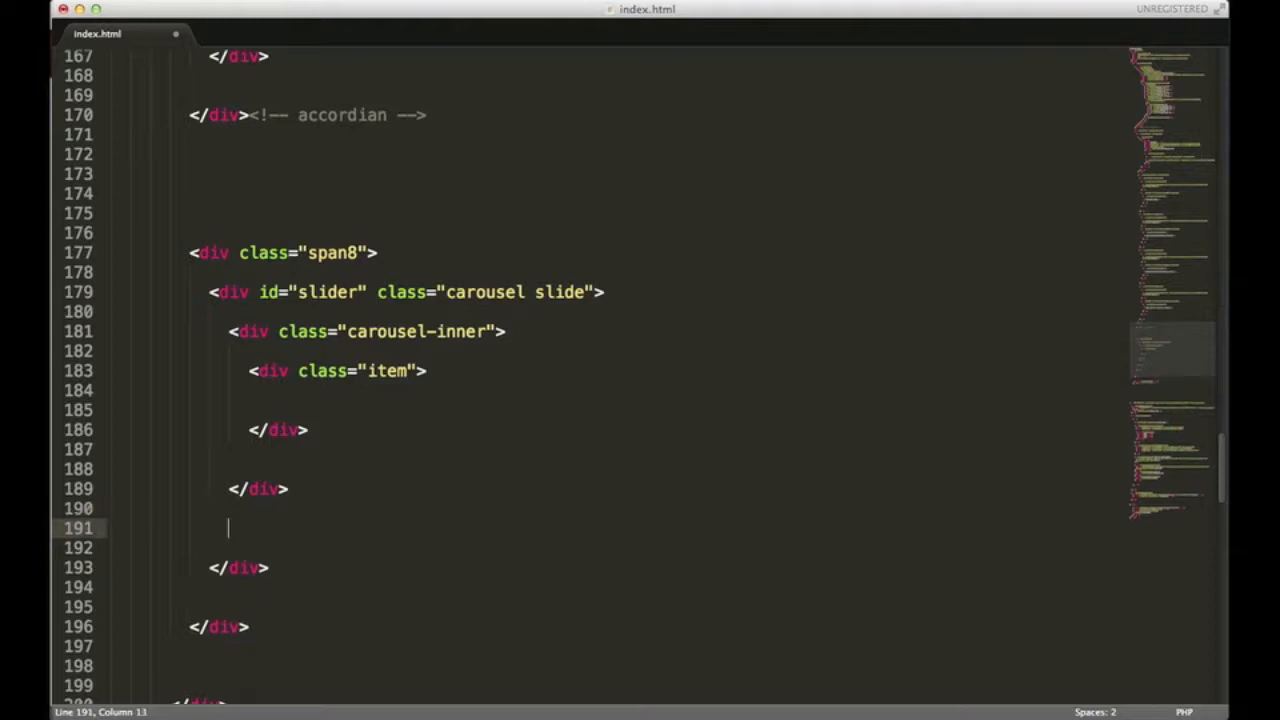
Start a link with class 'left carousel-control' and href '#slider' after carousel-inner.
type("<a")
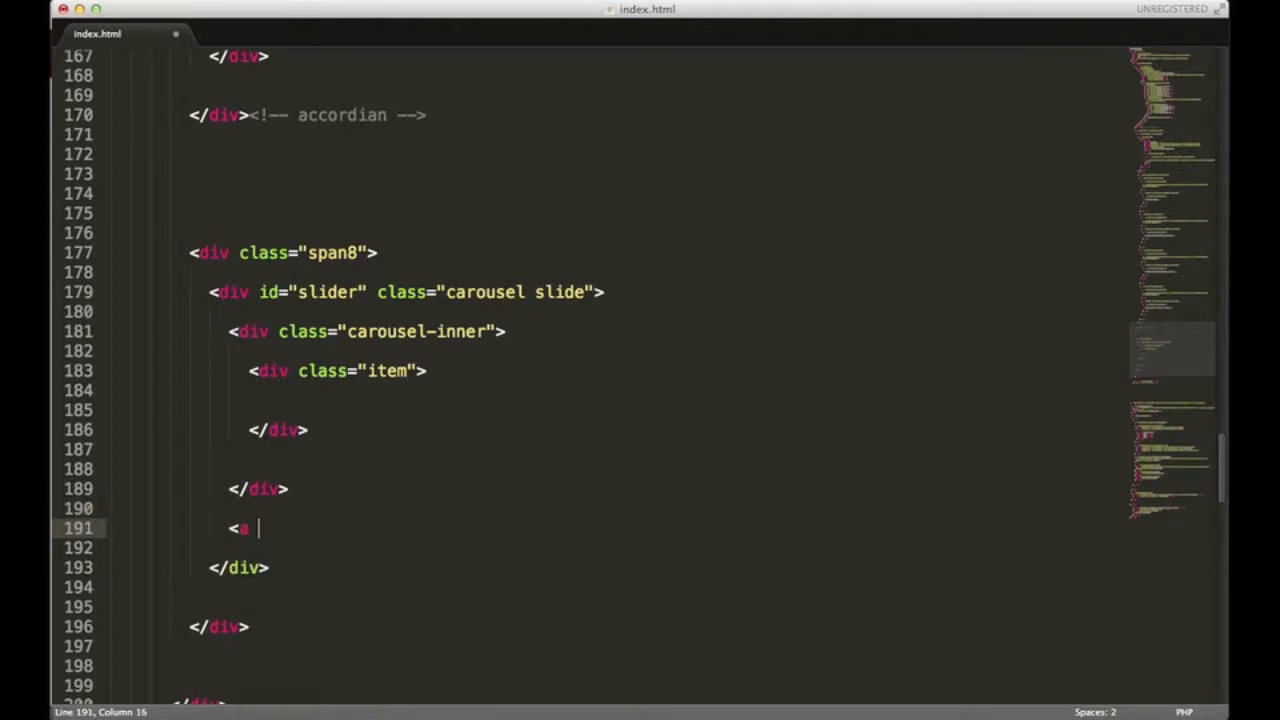
type("class")
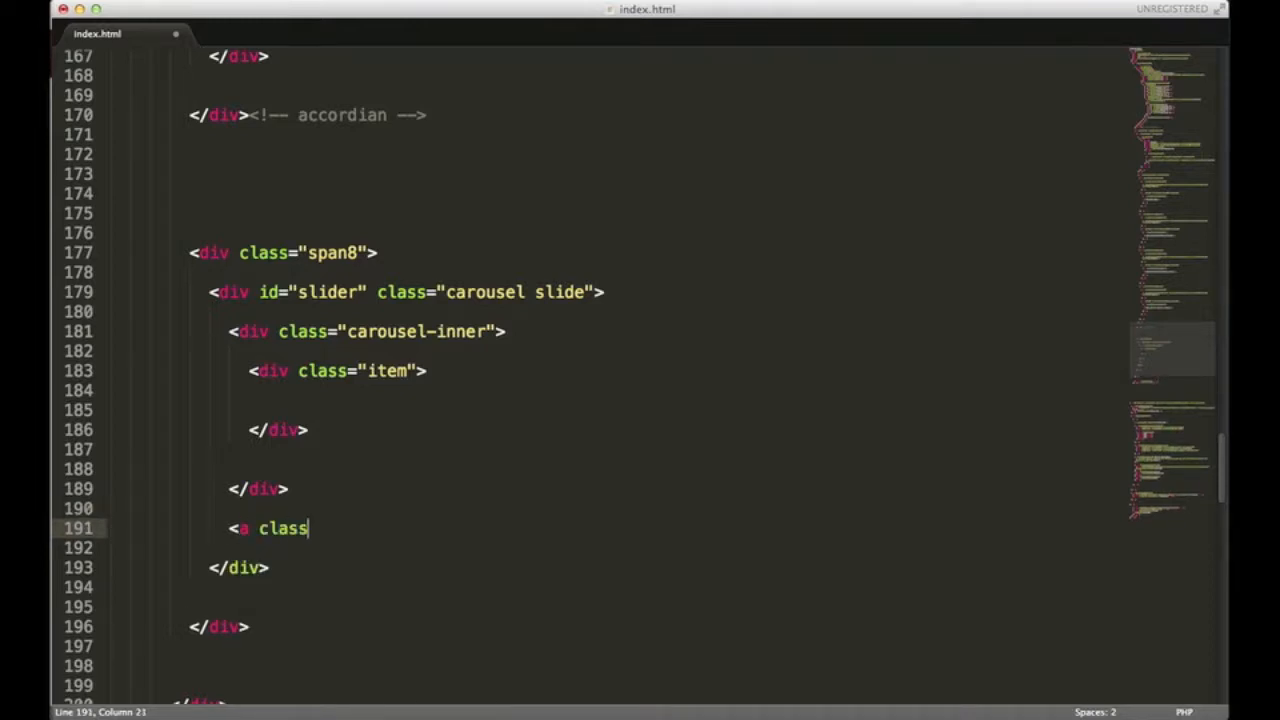
type("=\"\"")
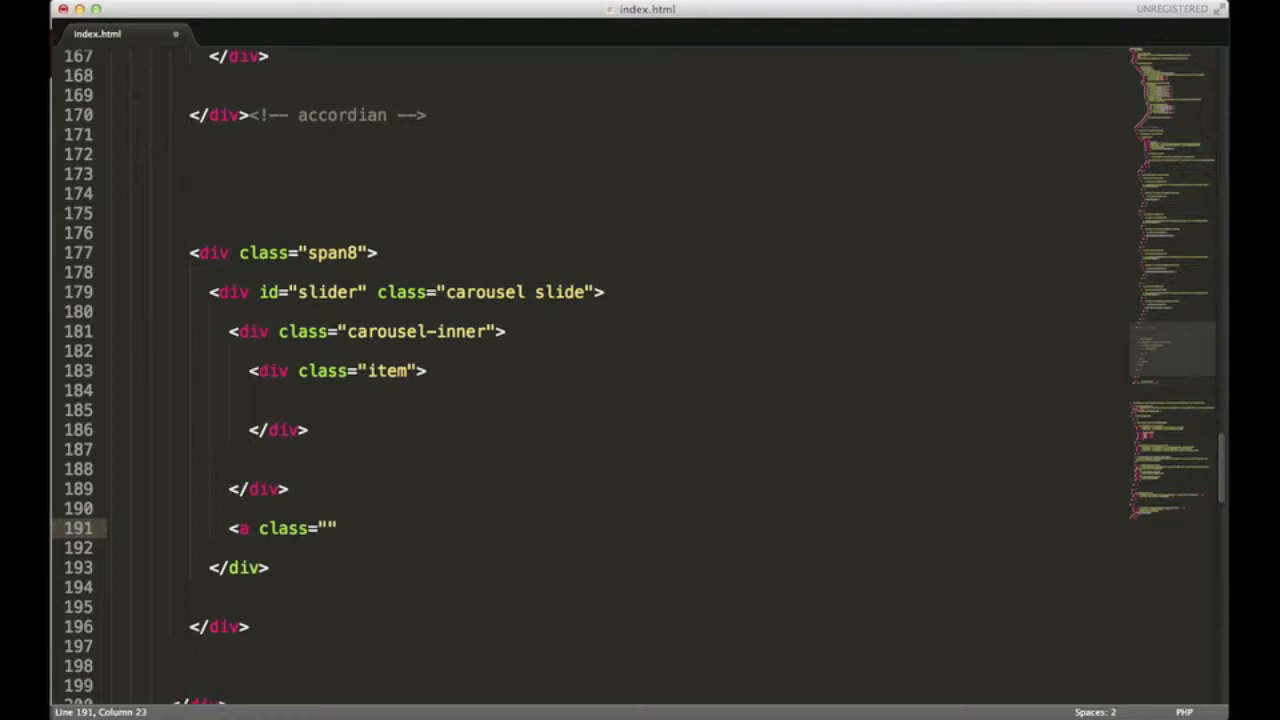
type("left")
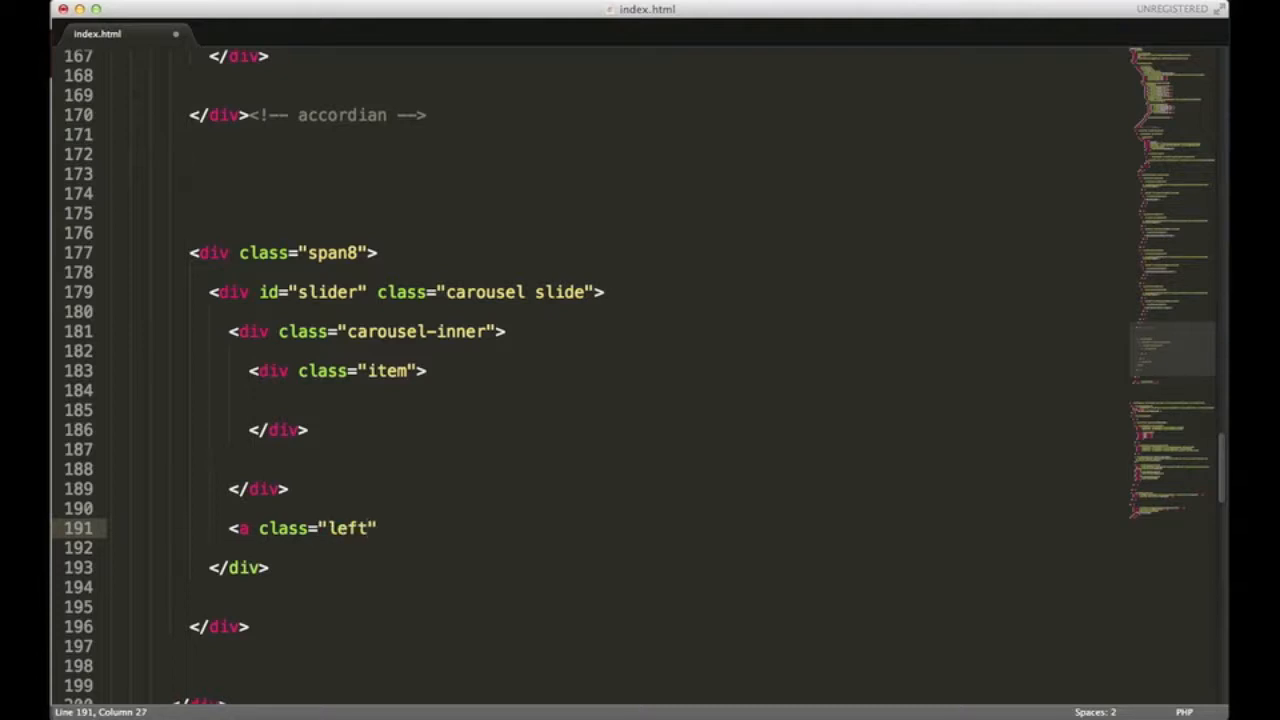
type("car")
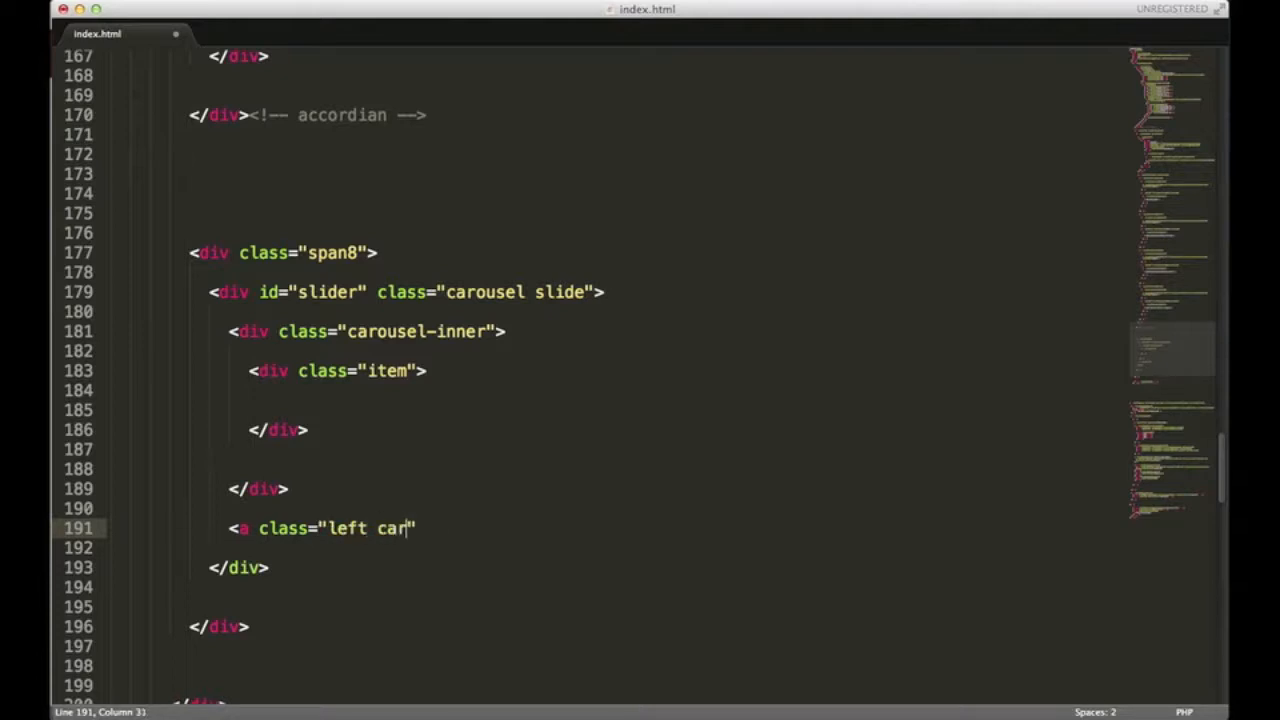
type("ousel")
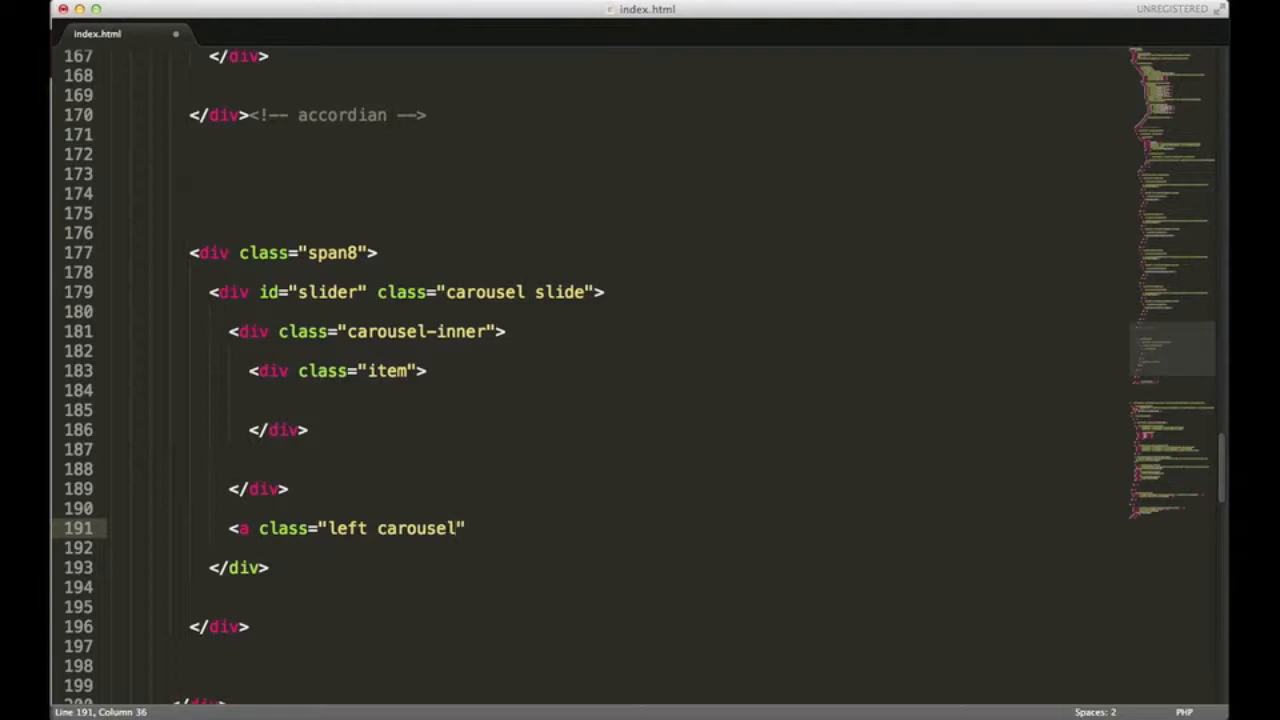
type("-control")
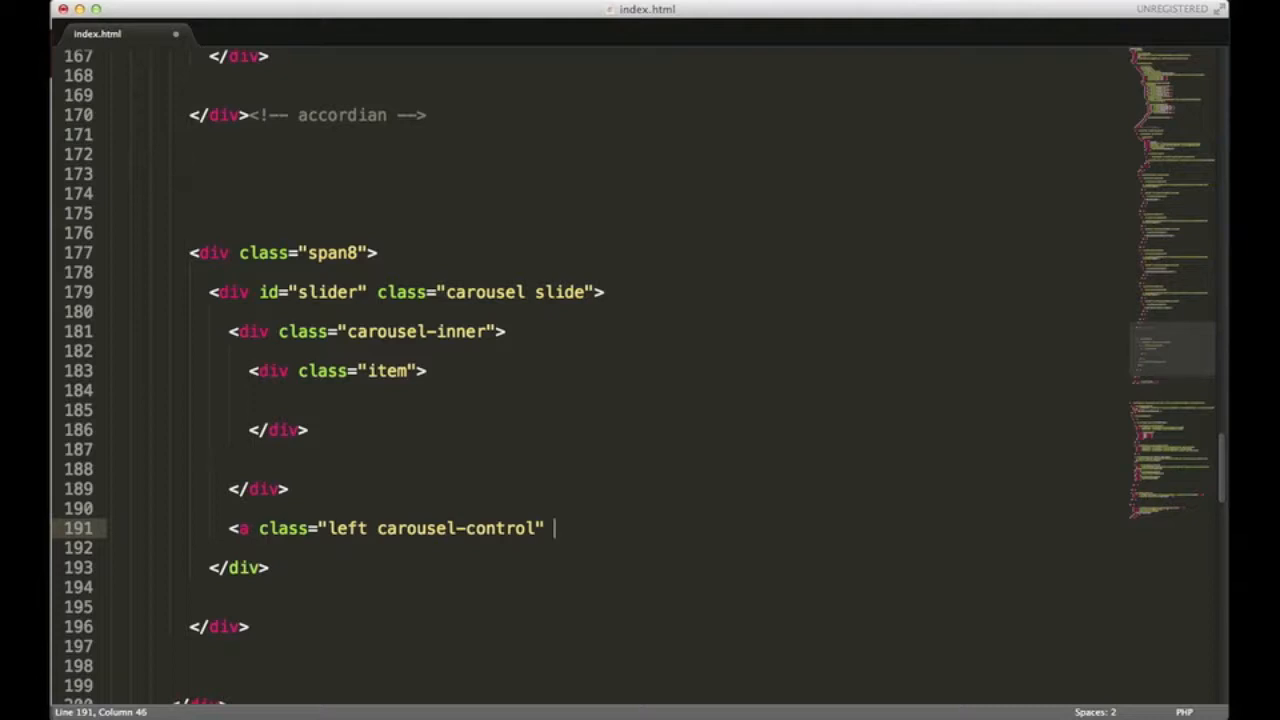
type("href=")
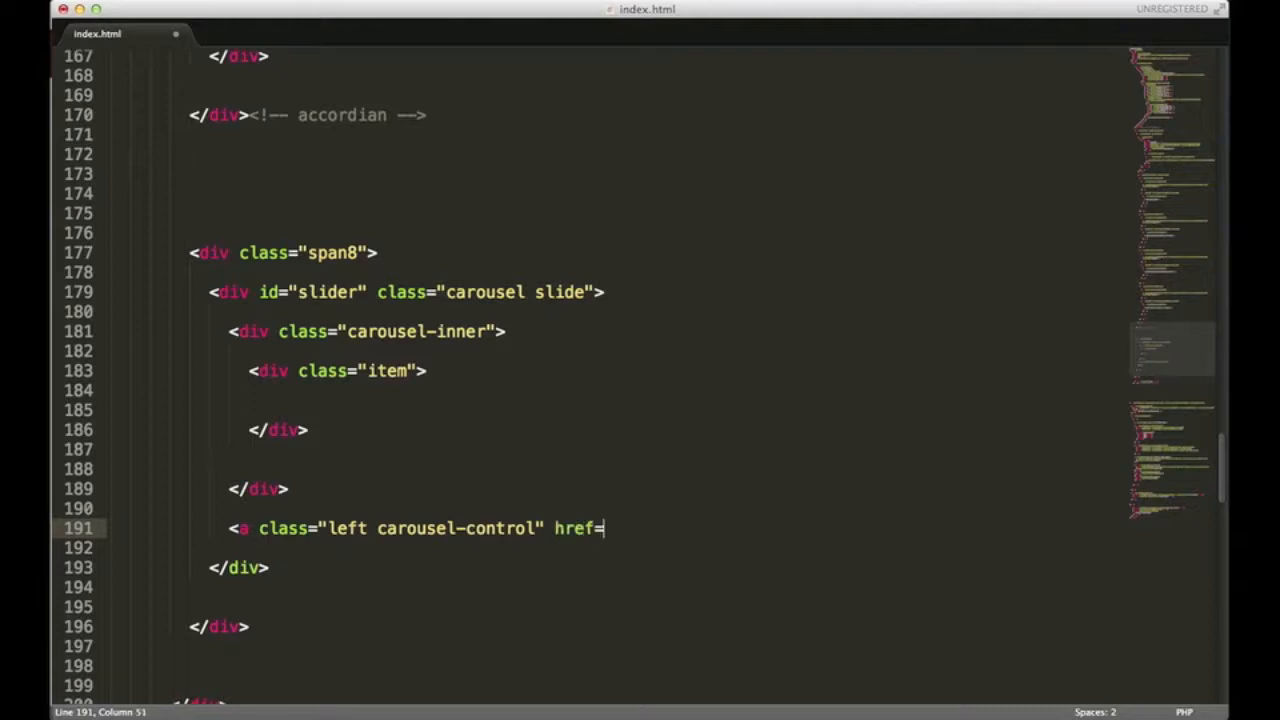
type("\"#\"")
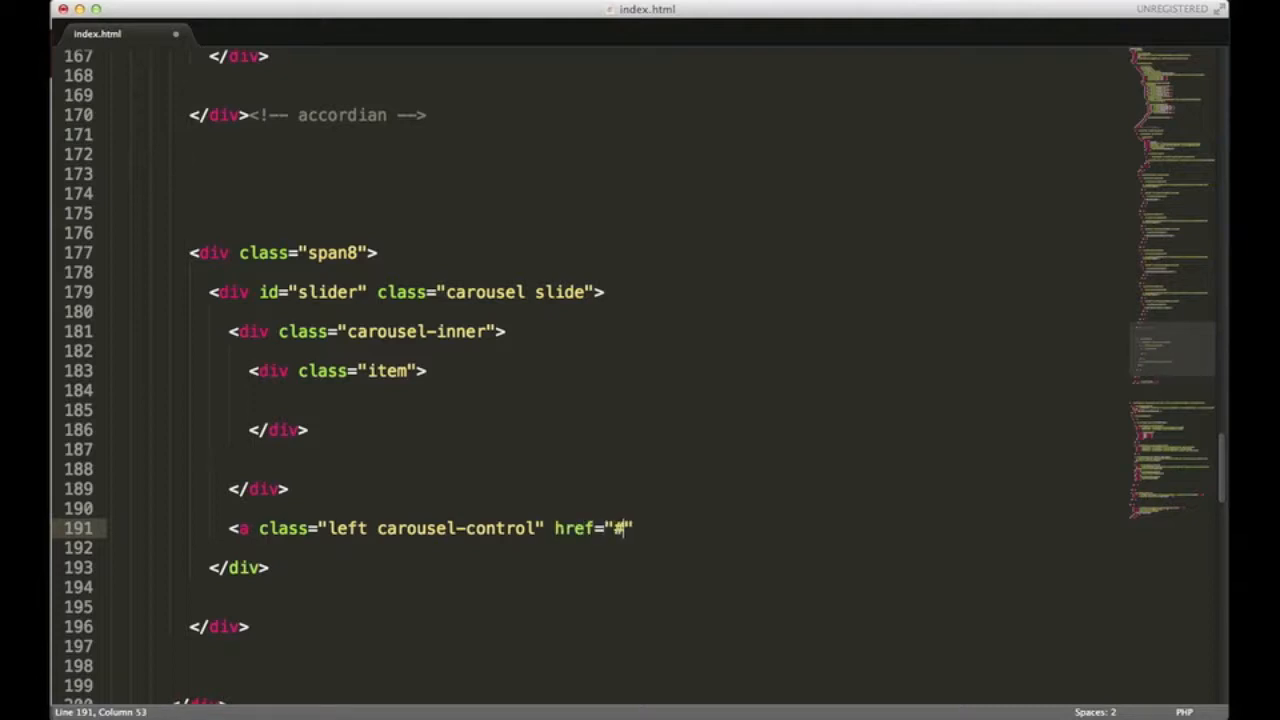
type("slider")
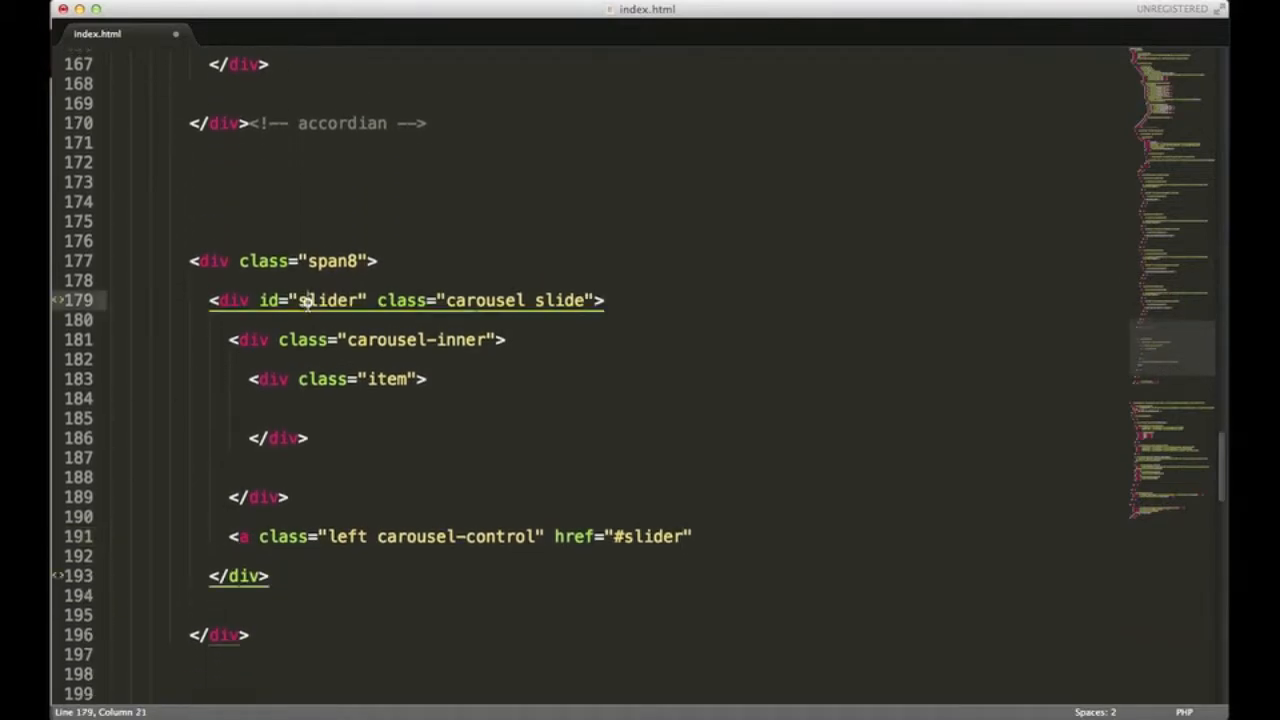
left_click(697, 536)
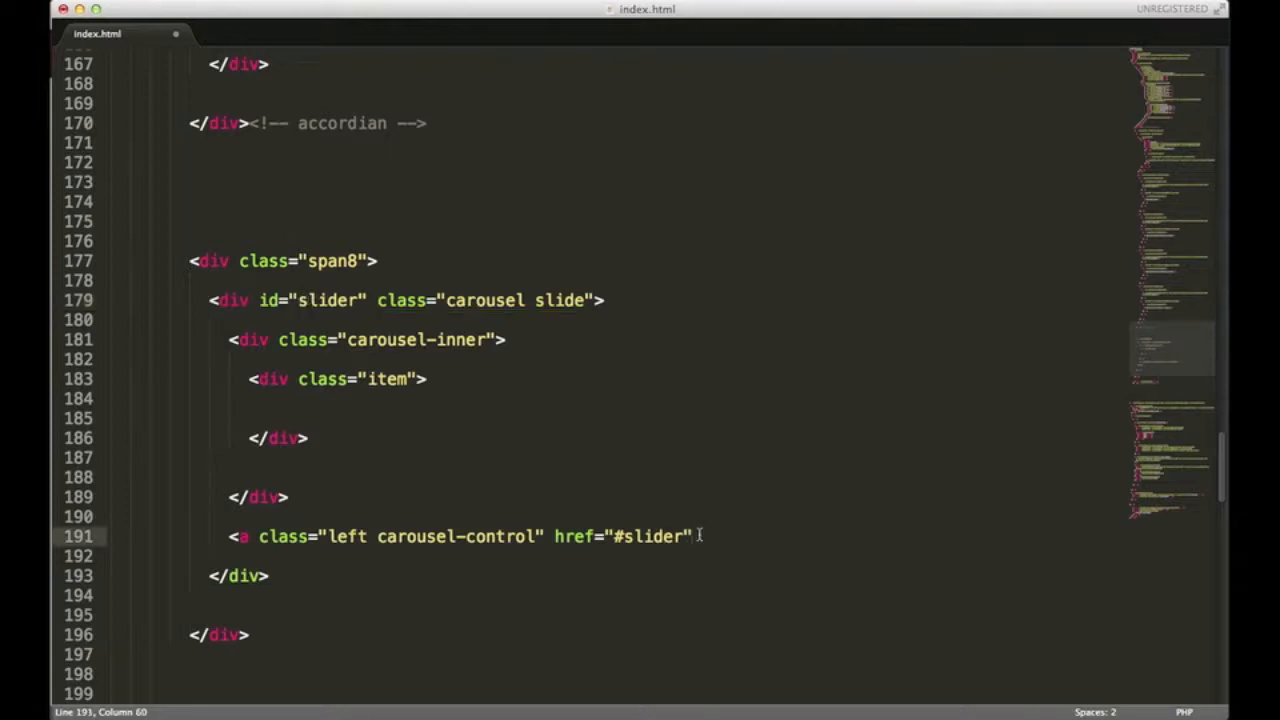
Give the left control data-slide 'prev' and the &lsaquo; arrow as its content.
type("data")
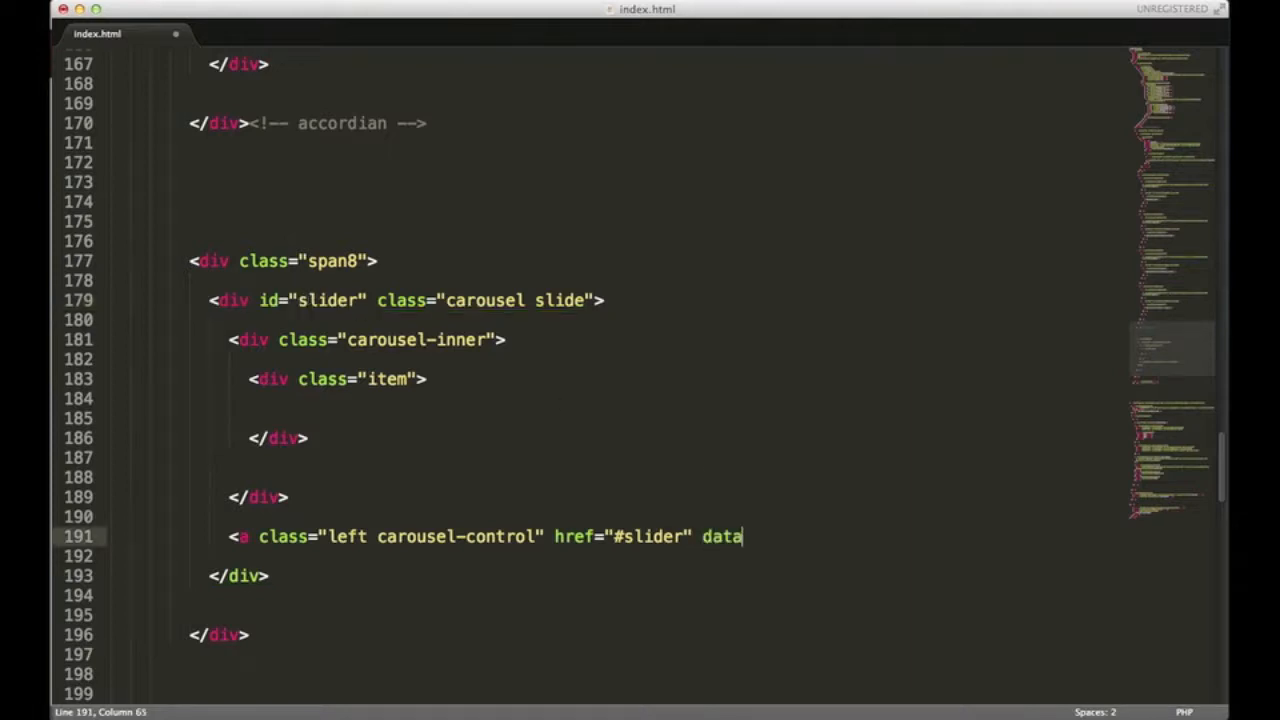
type("-slide")
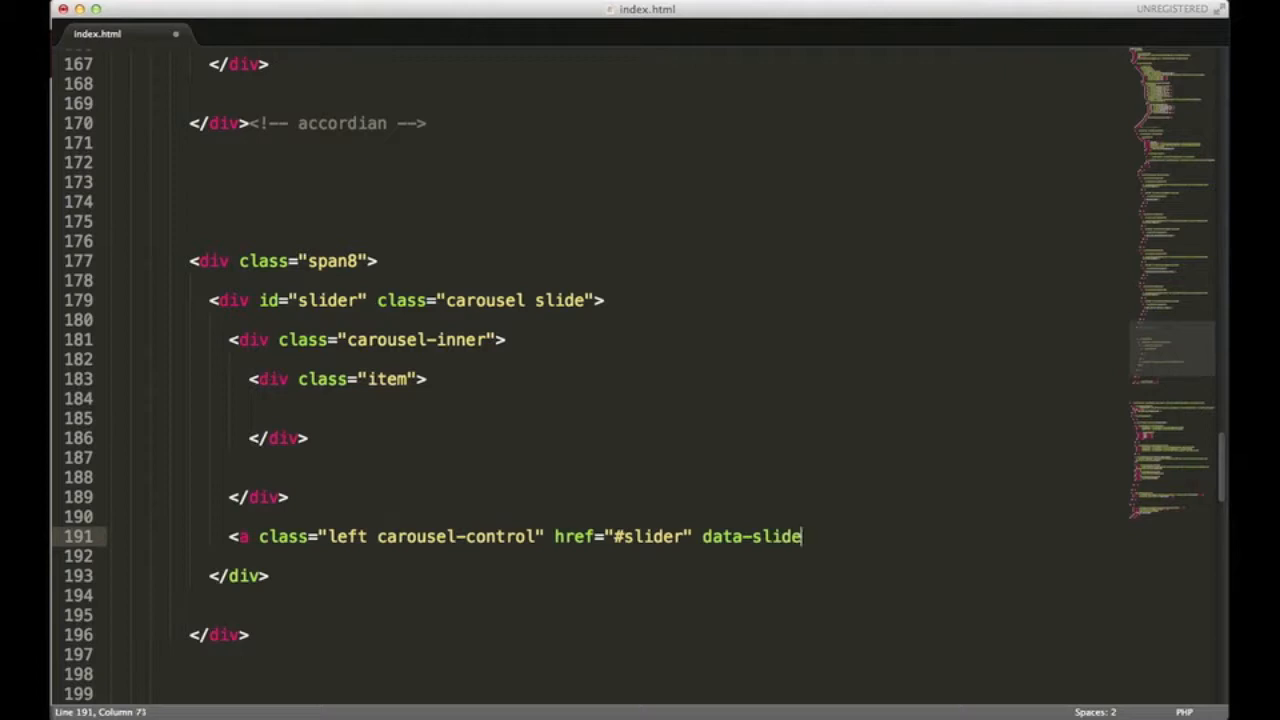
type("=\"\"")
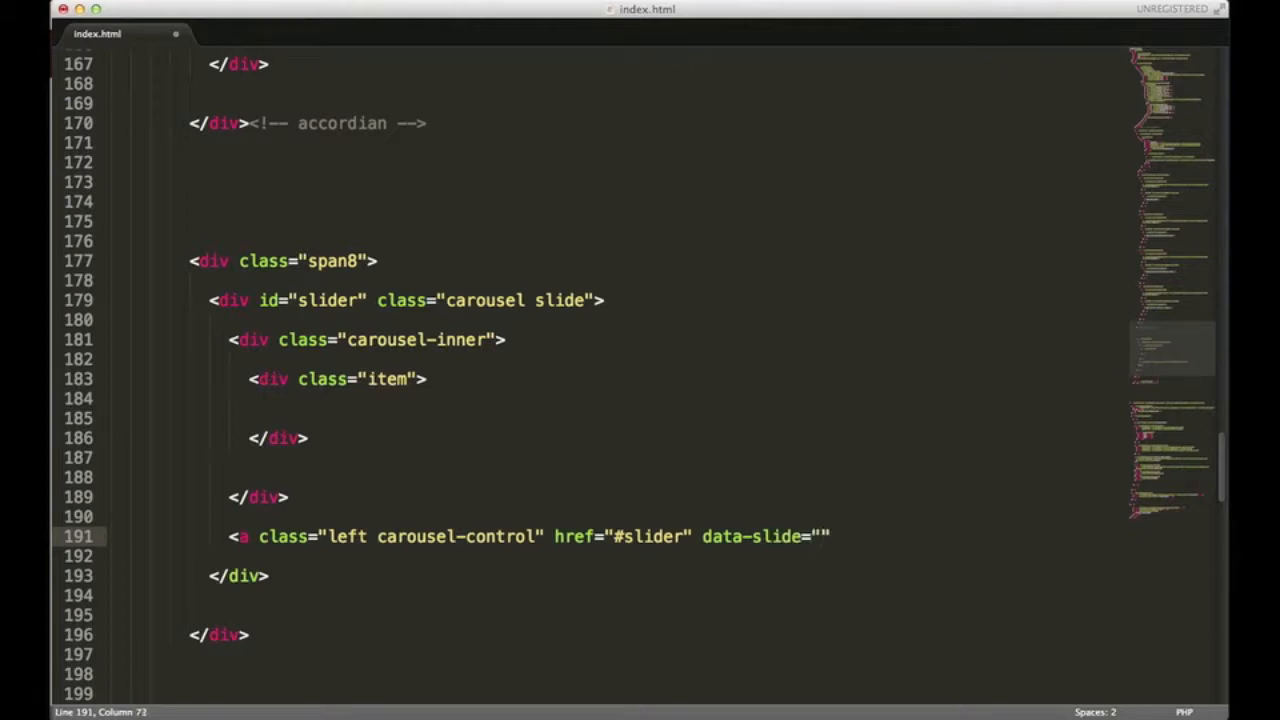
type("prev")
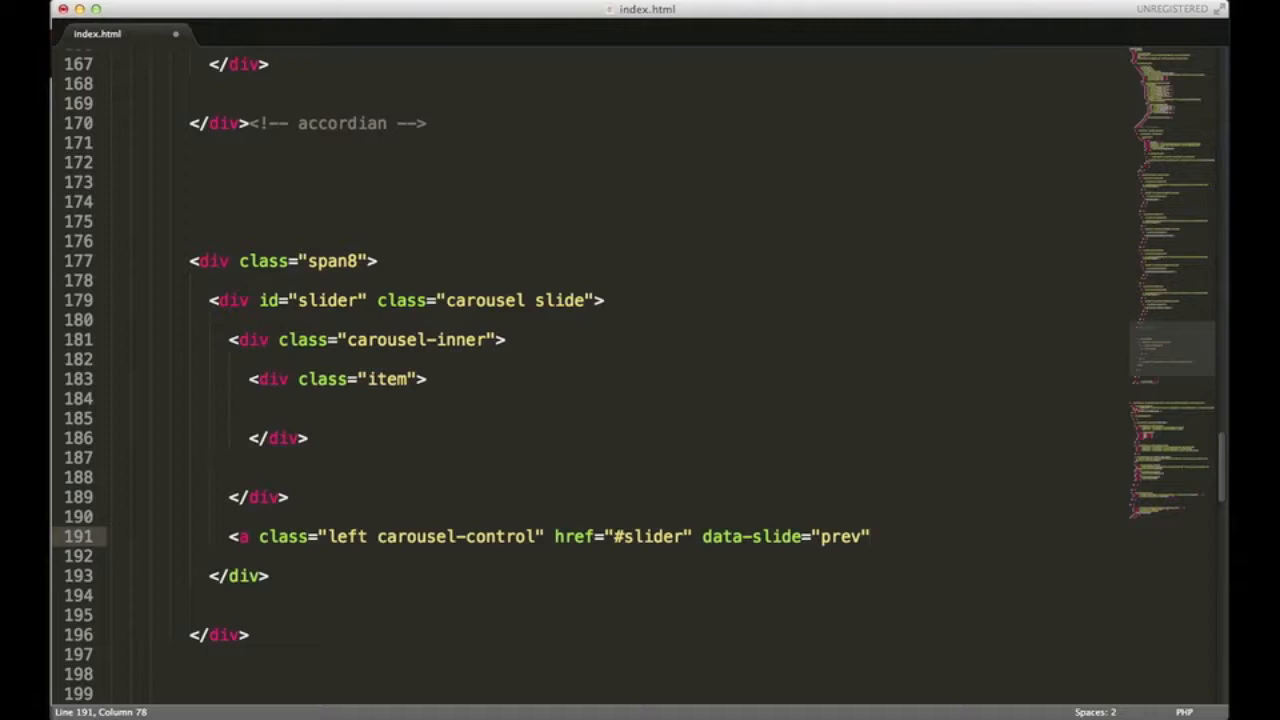
type(">")
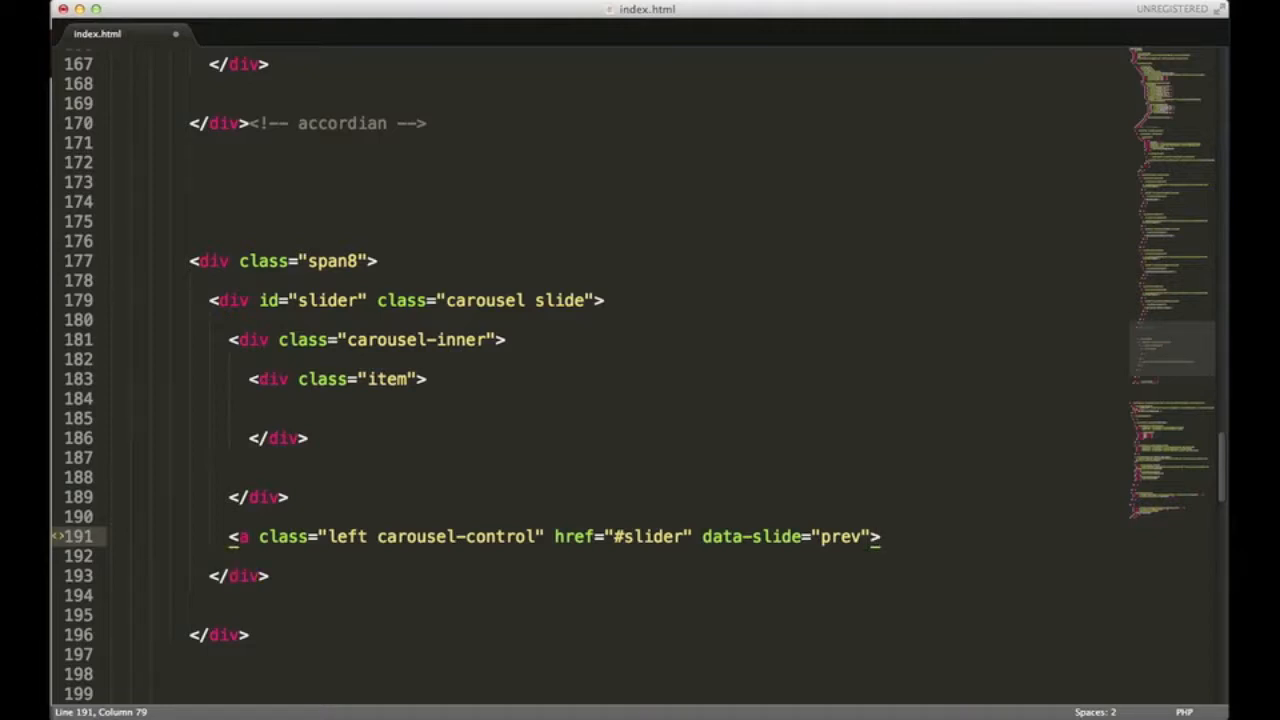
type(">")
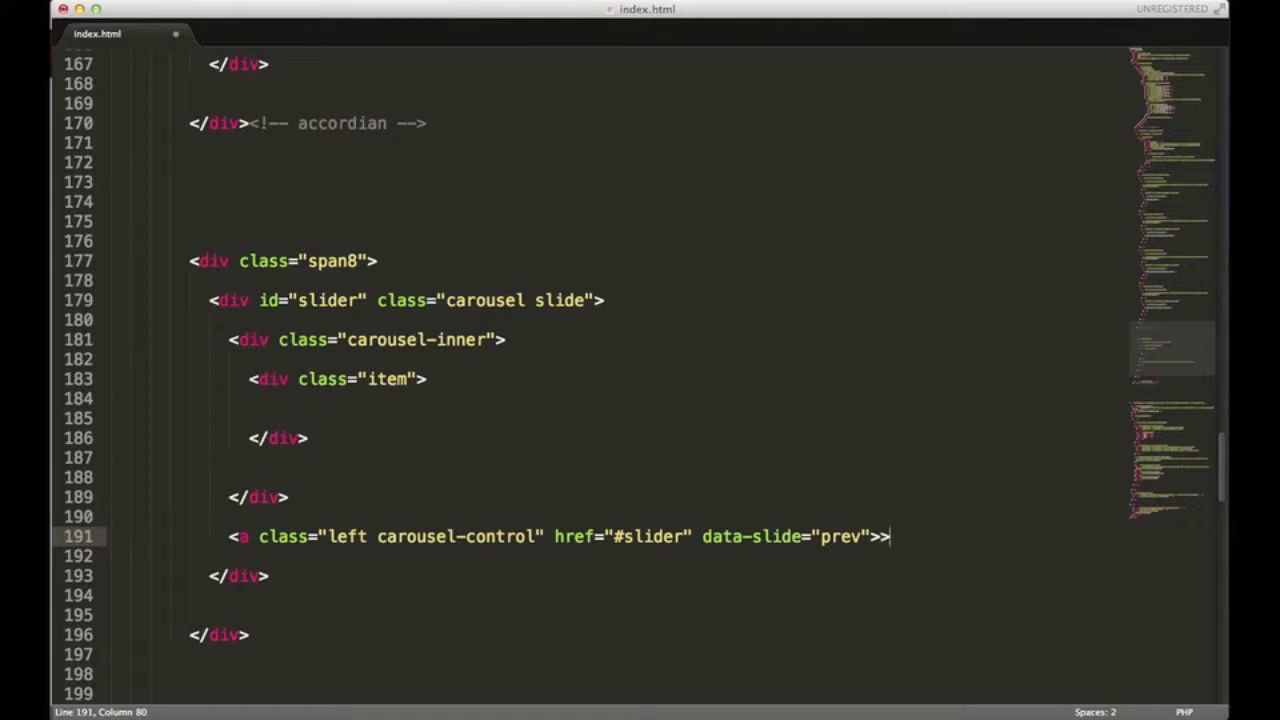
type("</a")
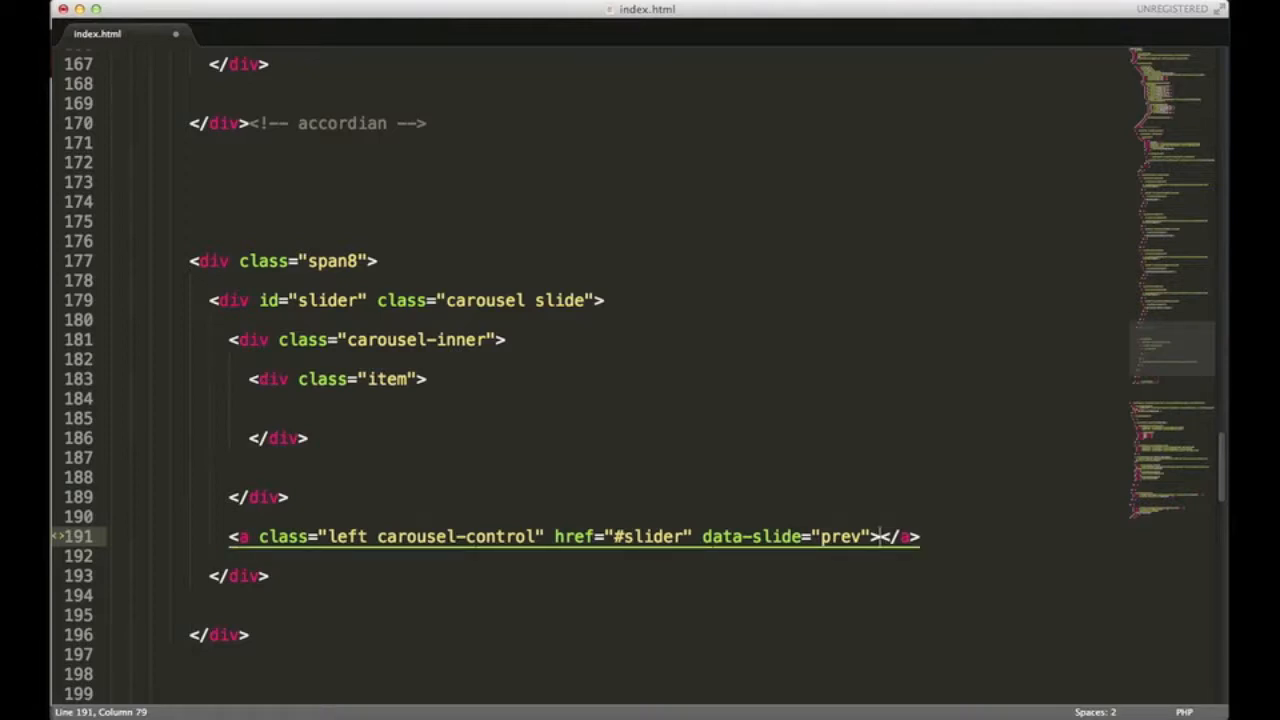
type("&")
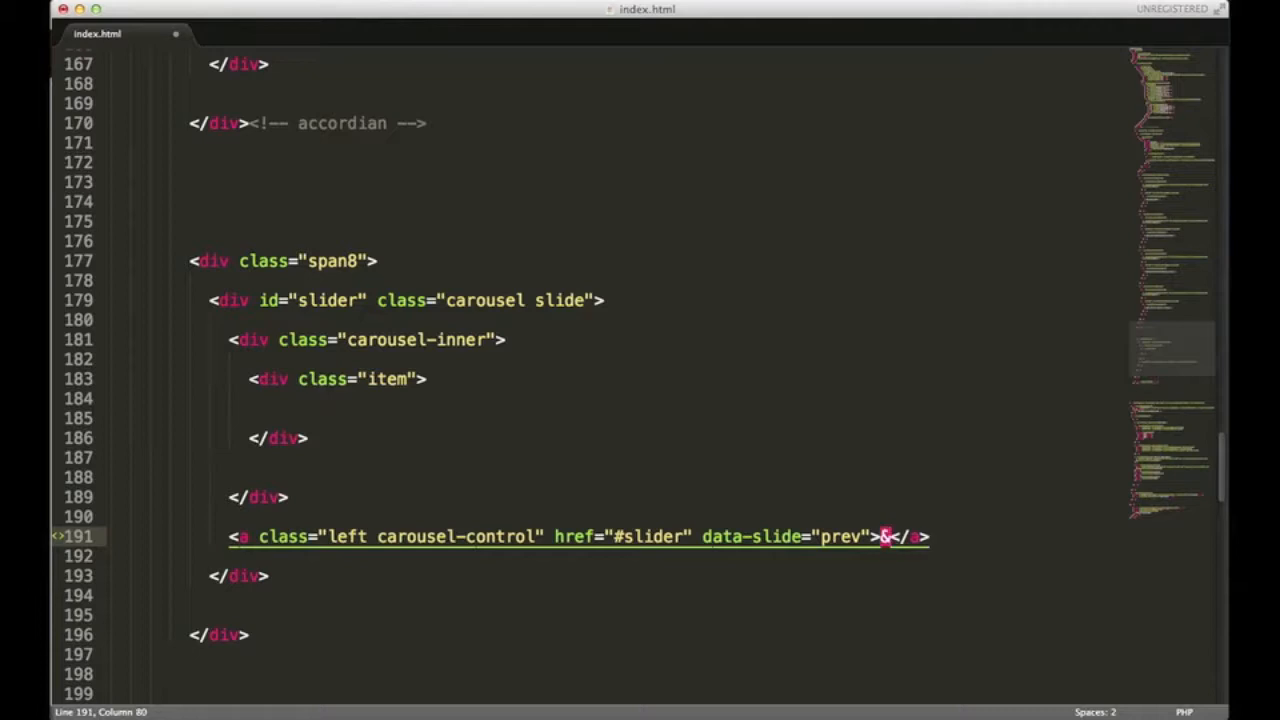
type("ls")
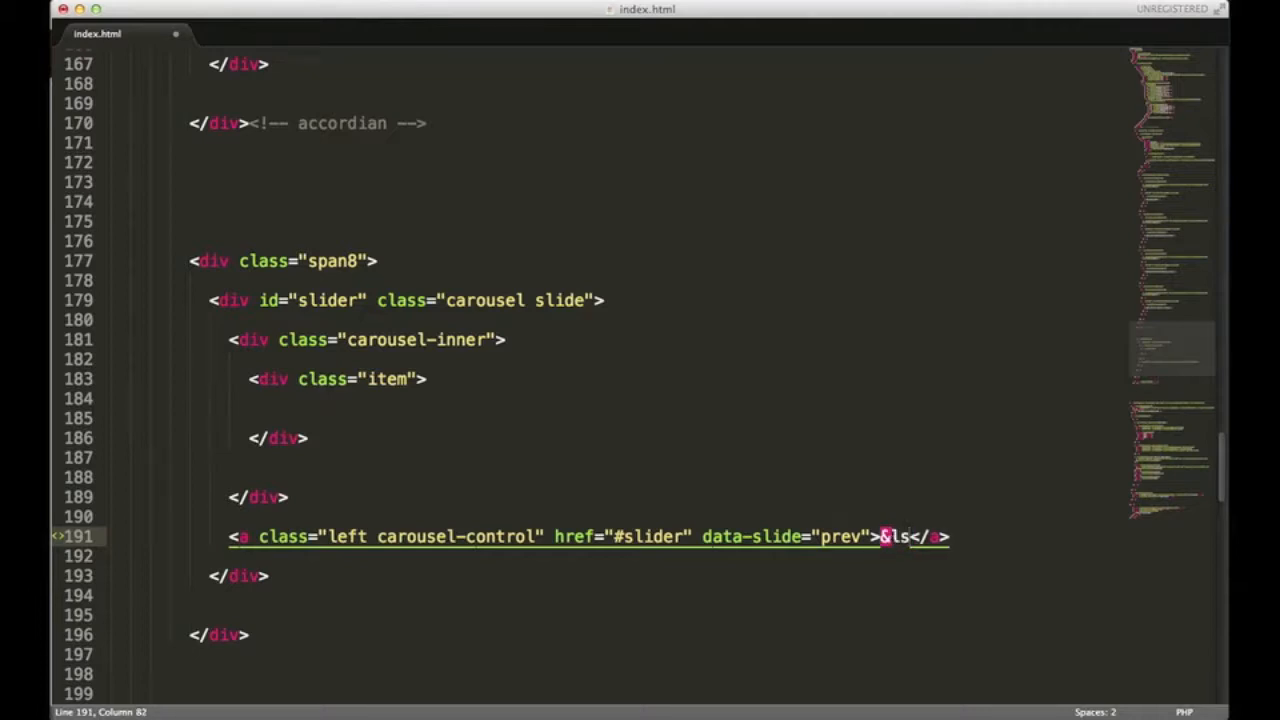
type("aqu")
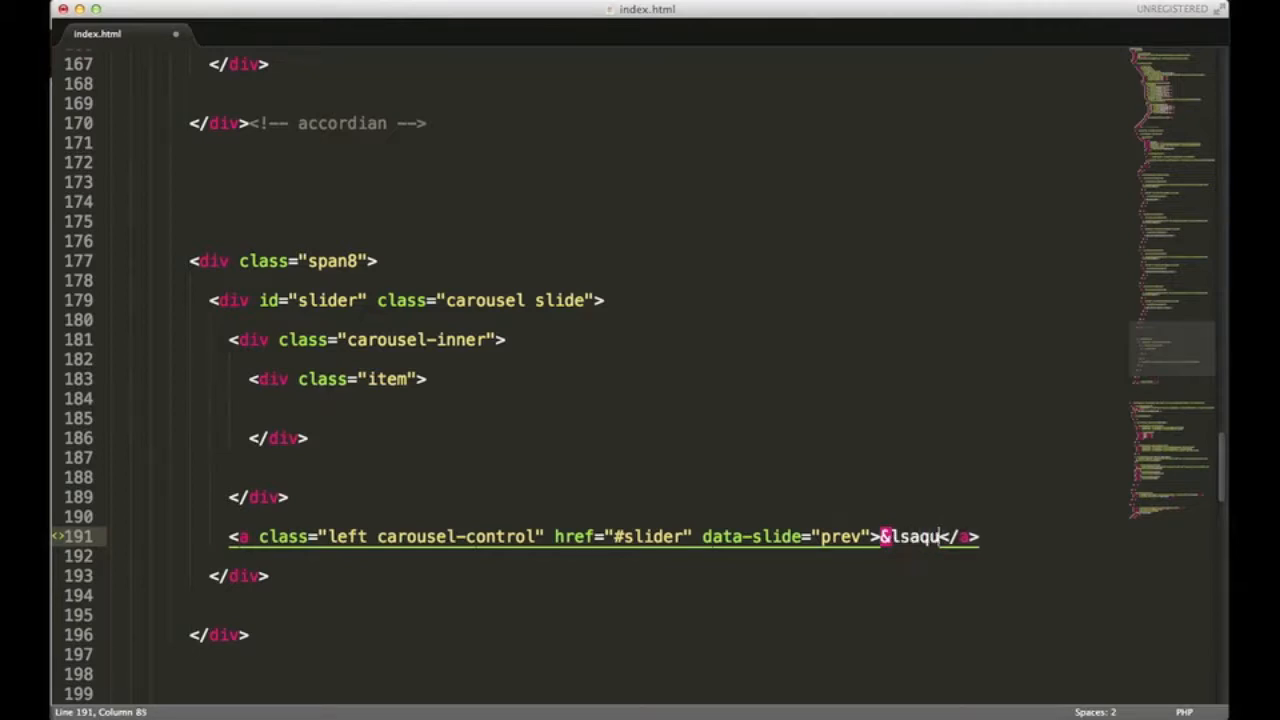
type("o;")
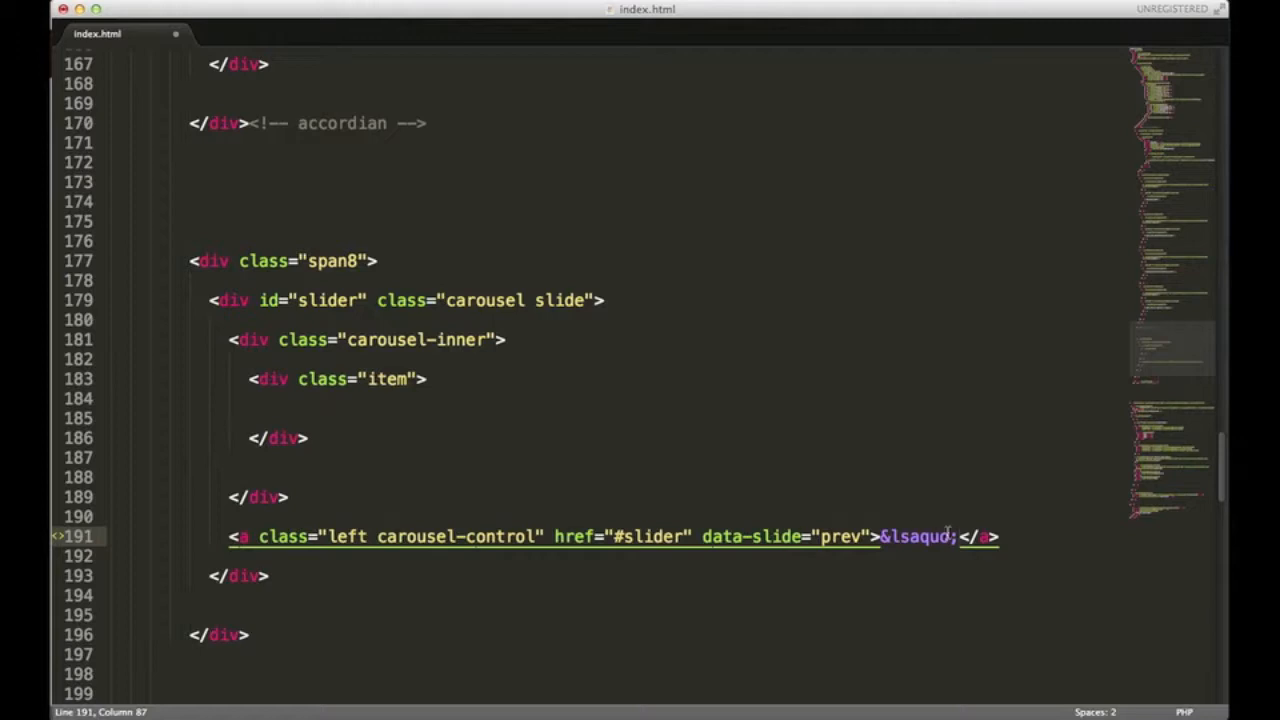
left_click(1000, 537)
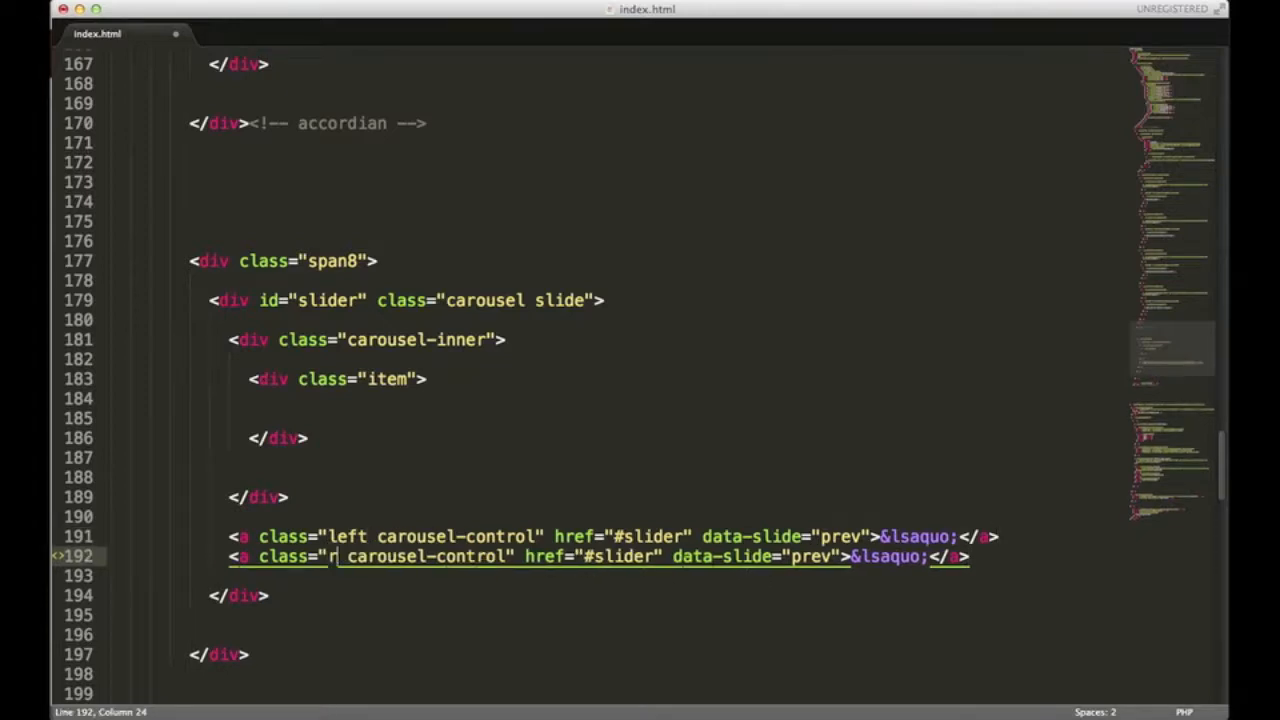
Change the duplicated control's class to 'right' and its data-slide to 'next'.
type("ight")
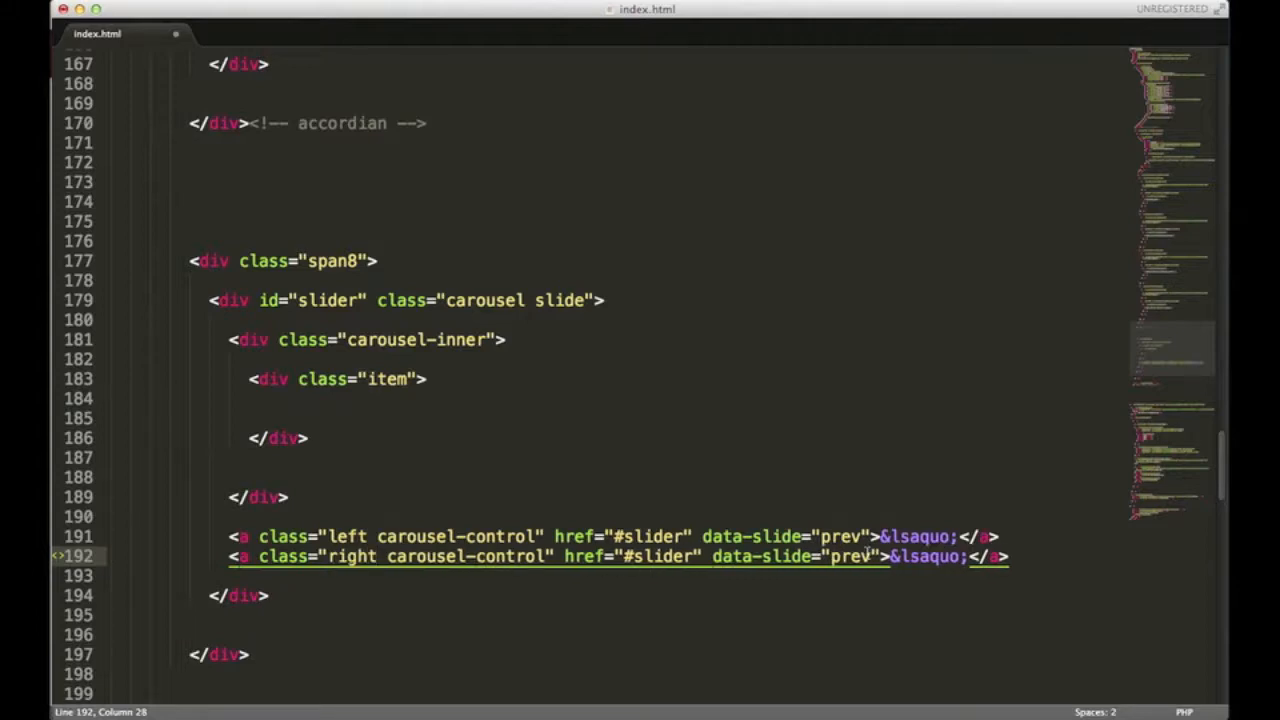
double_click(841, 536)
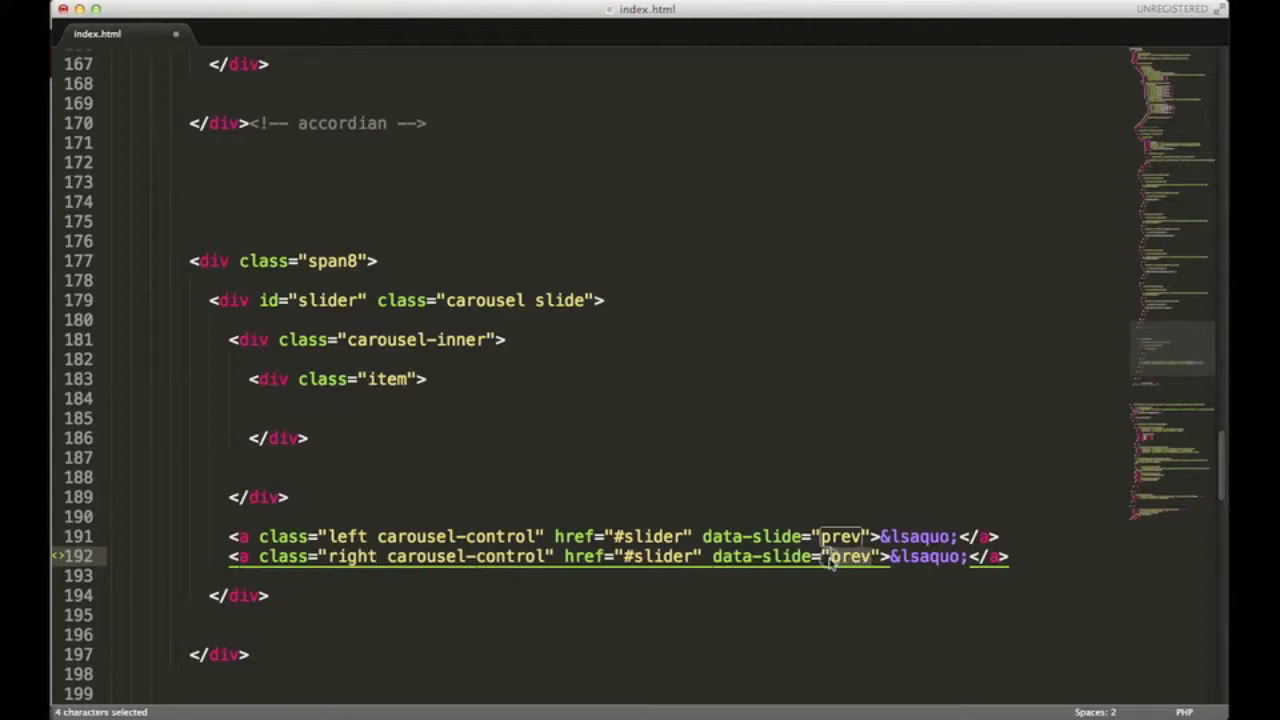
type("next")
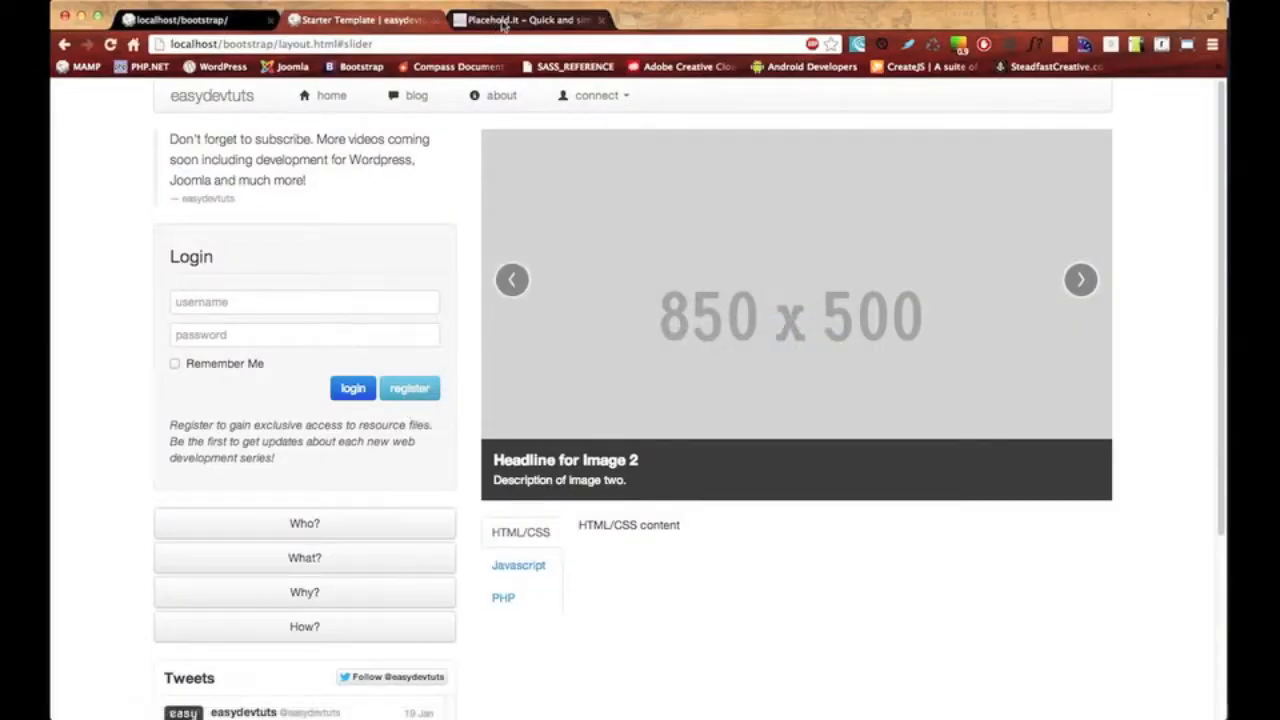
left_click(525, 19)
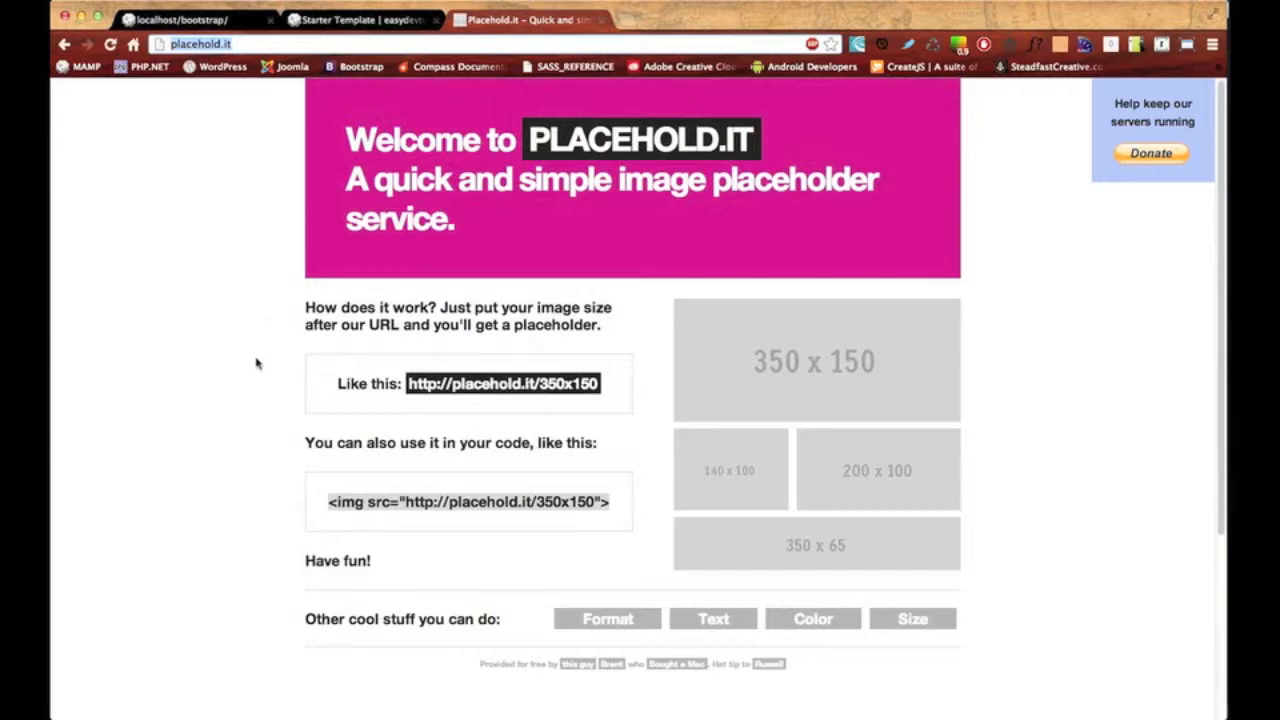
mouse_move(864, 368)
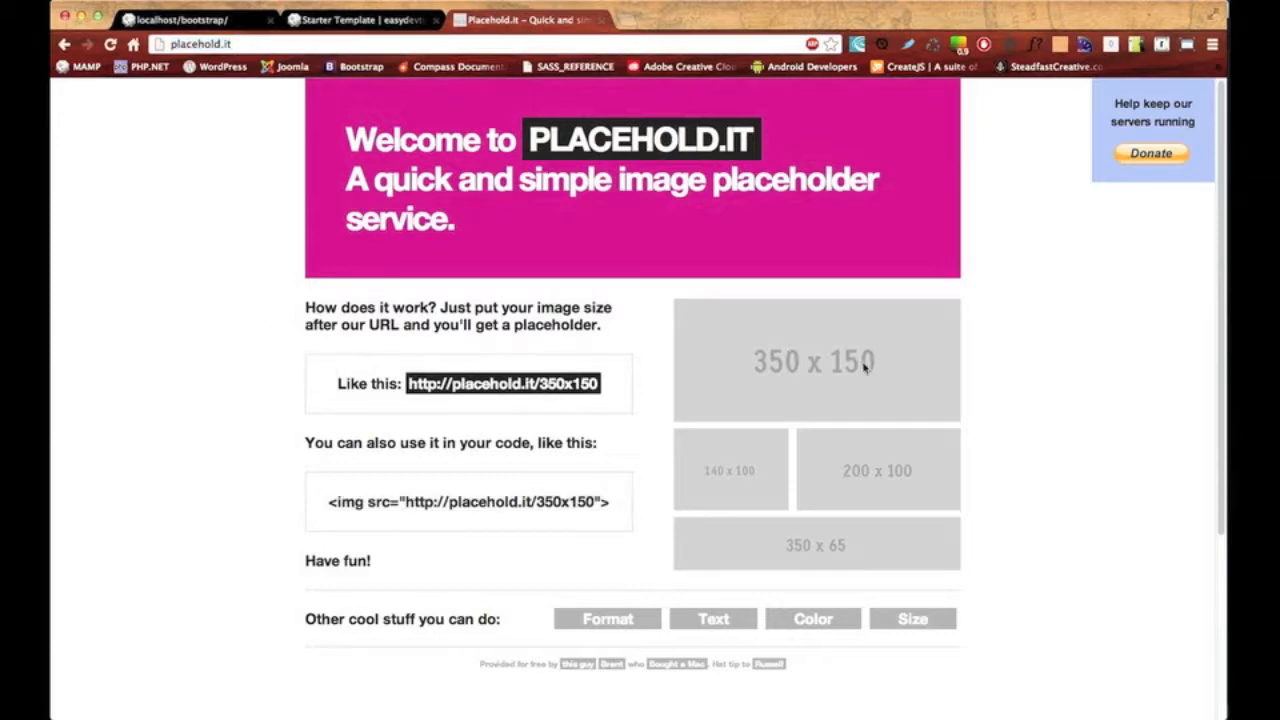
mouse_move(613, 505)
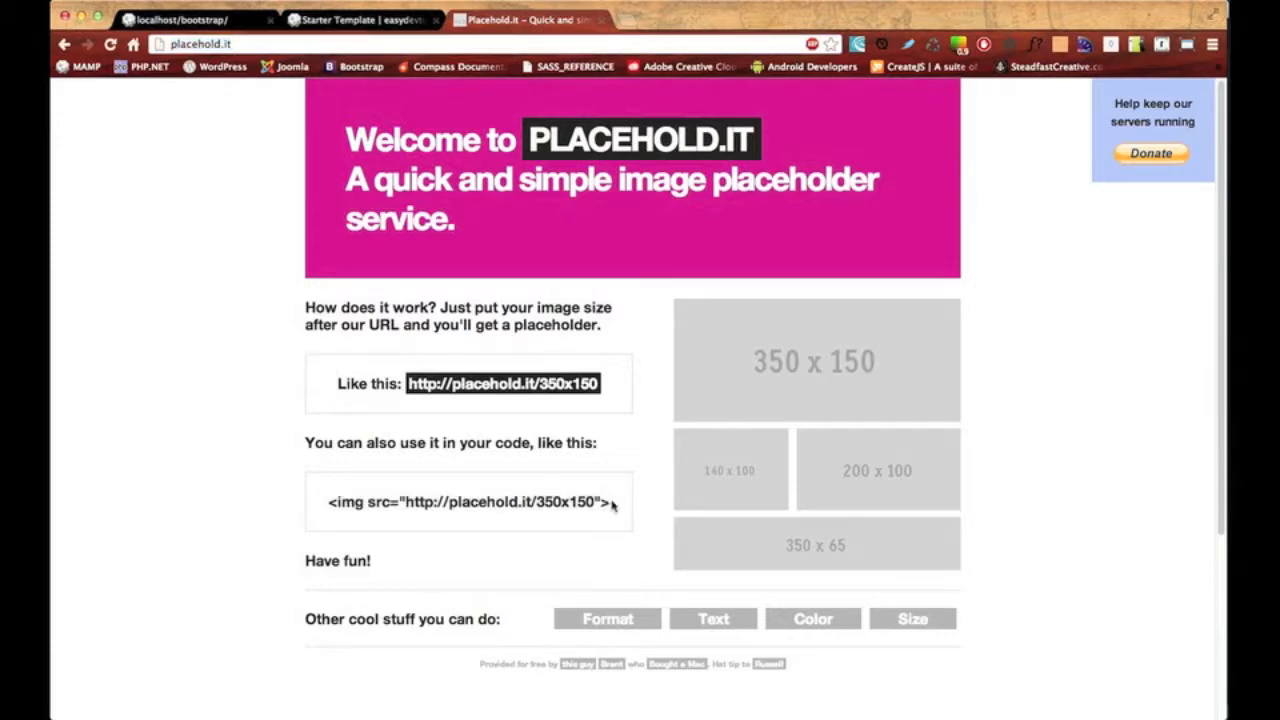
left_click_drag(537, 503, 595, 503)
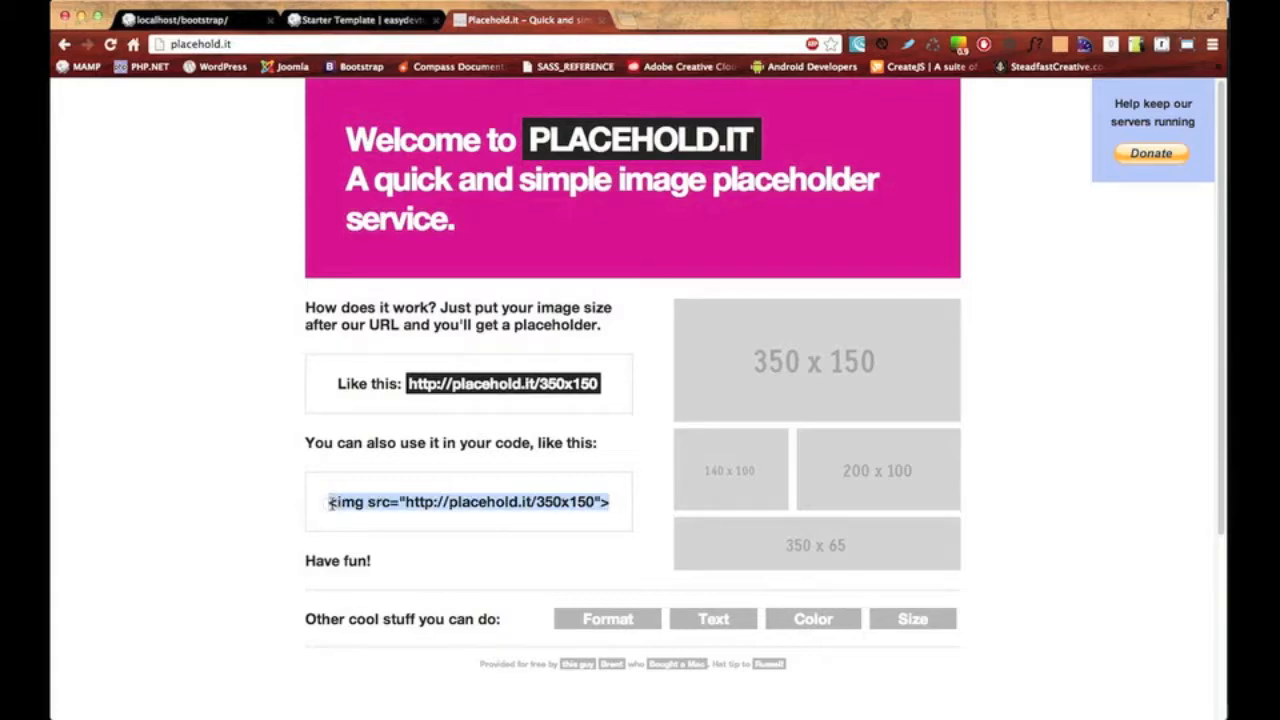
key("cmd+tab")
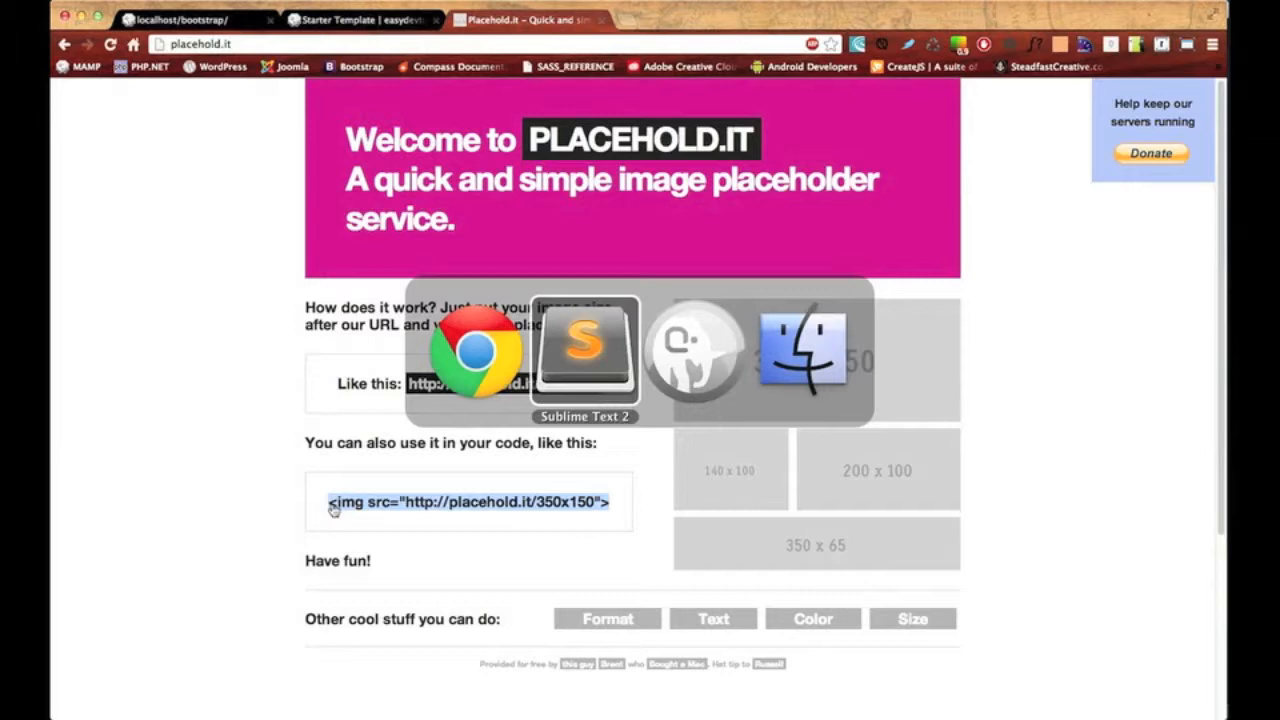
Add the placehold.it img tag inside the first item div, with a new line below it.
left_click(584, 350)
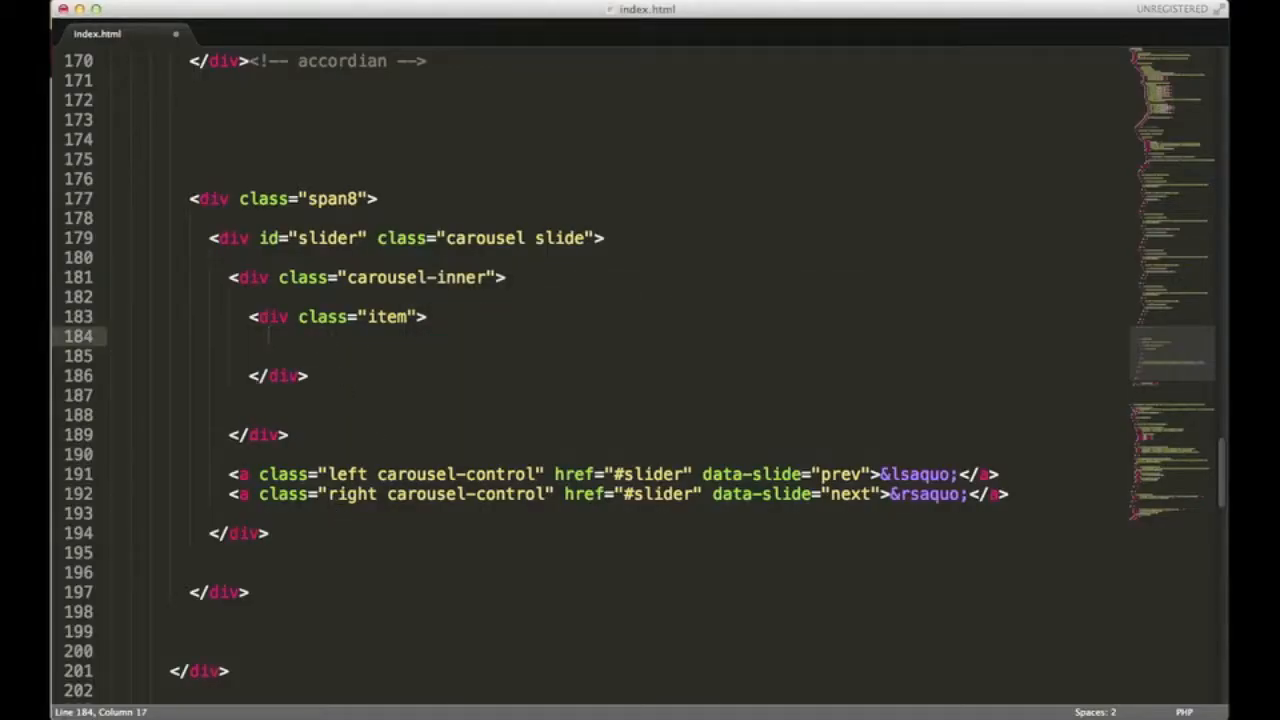
type("<img src=\"http://placehold.it/350x150\">")
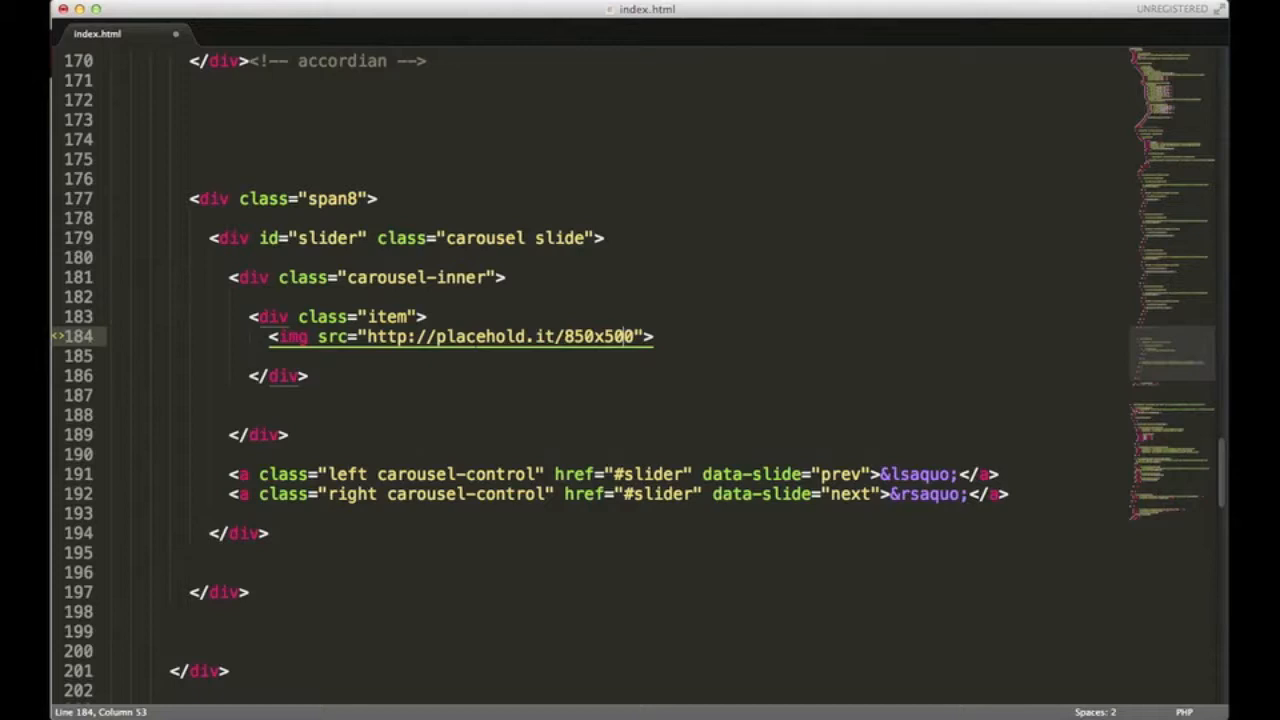
key("enter")
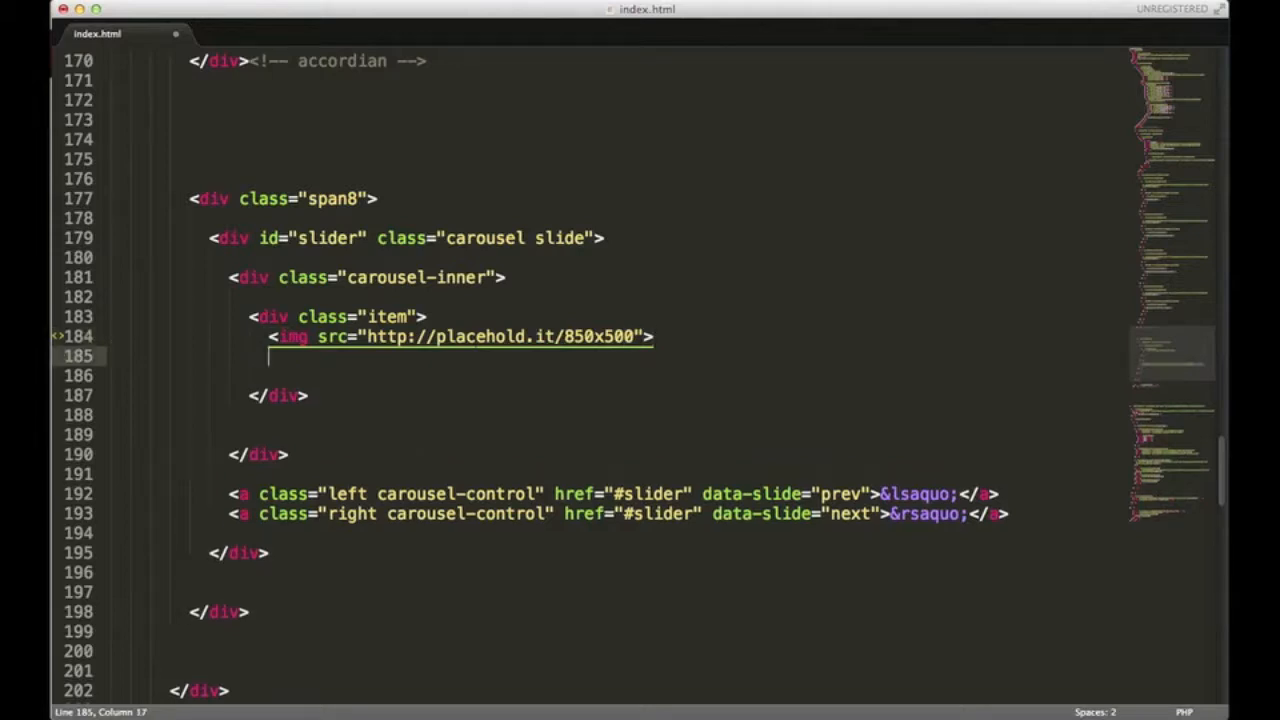
Add a div with class 'carousel-caption' below the first item's image.
type("div class")
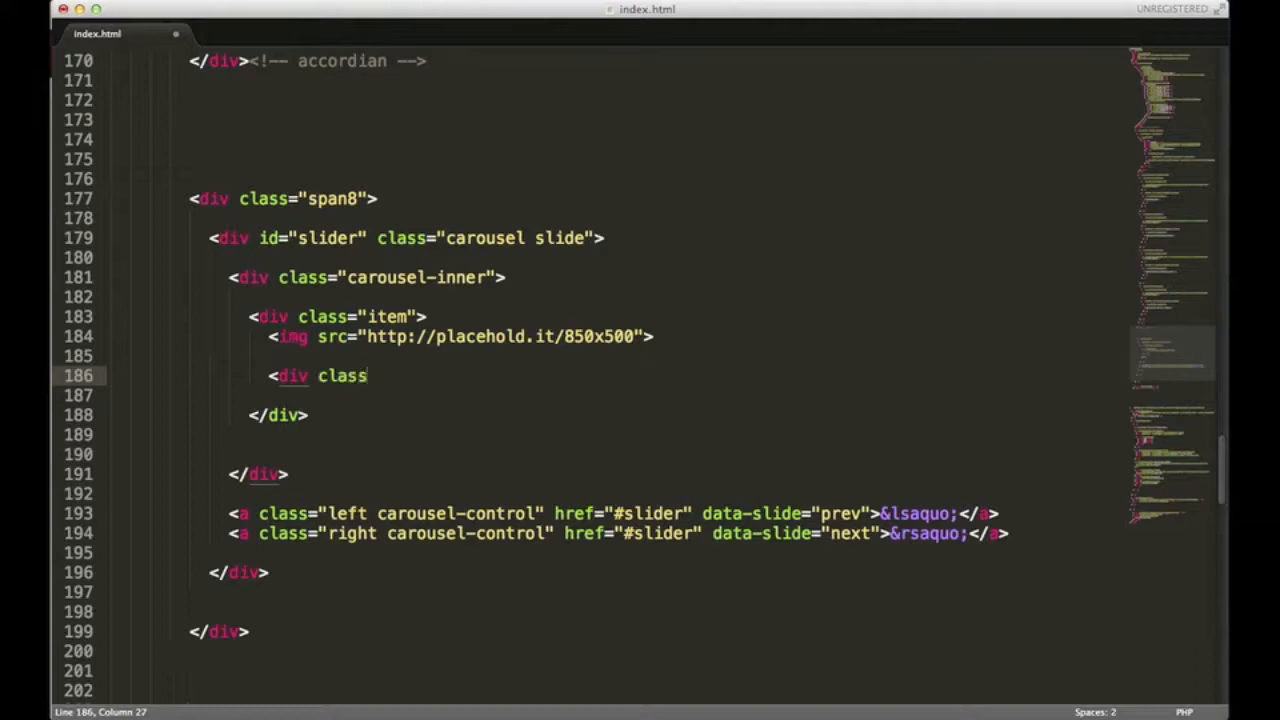
type("=\"\"")
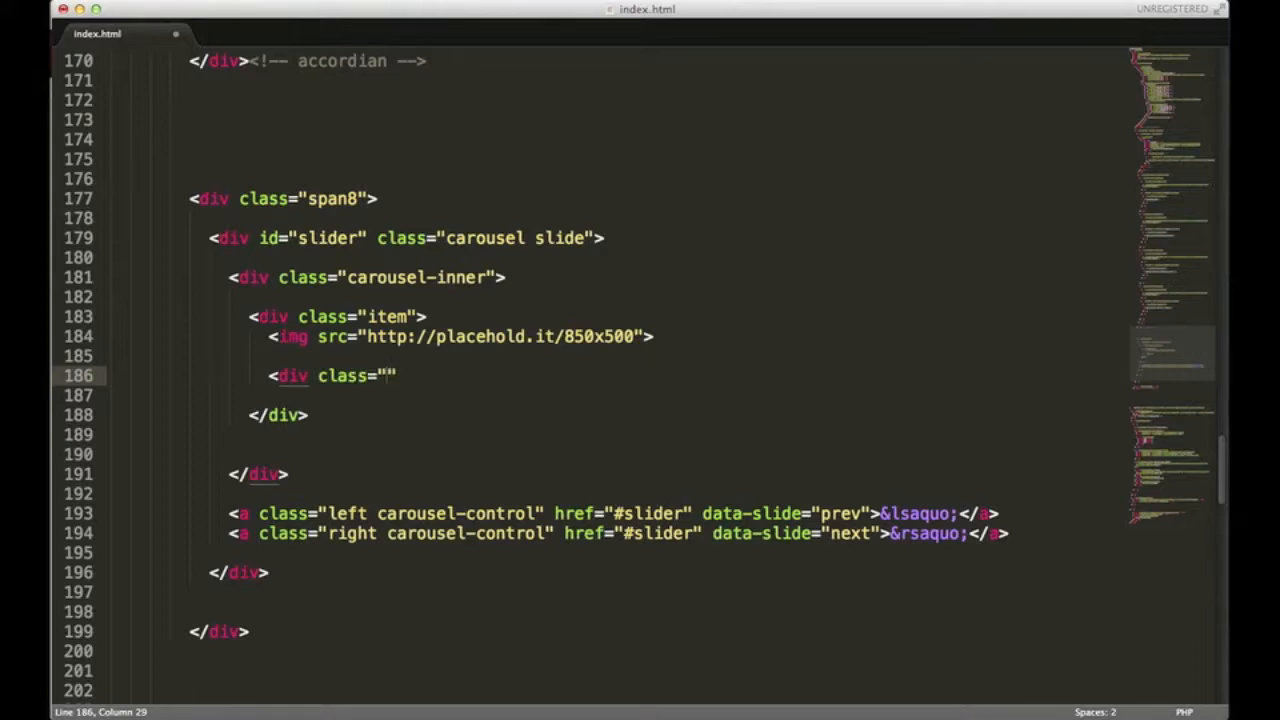
type("carousel")
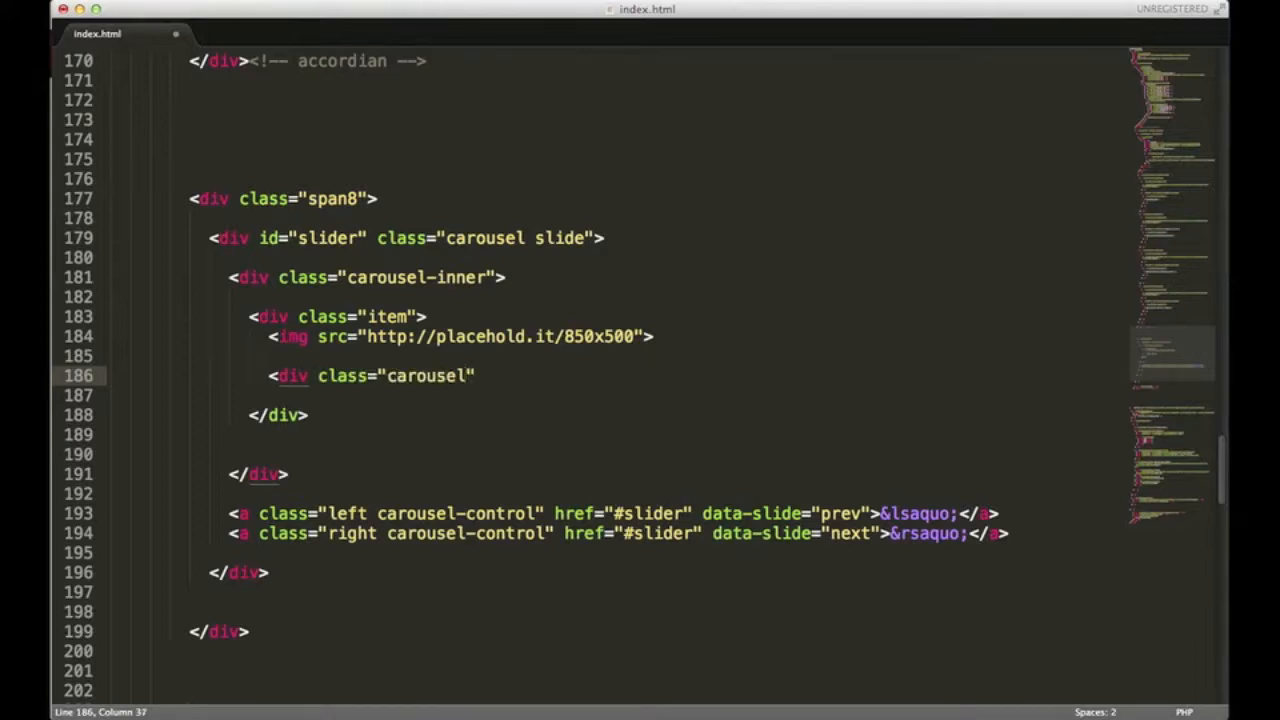
type("-caption")
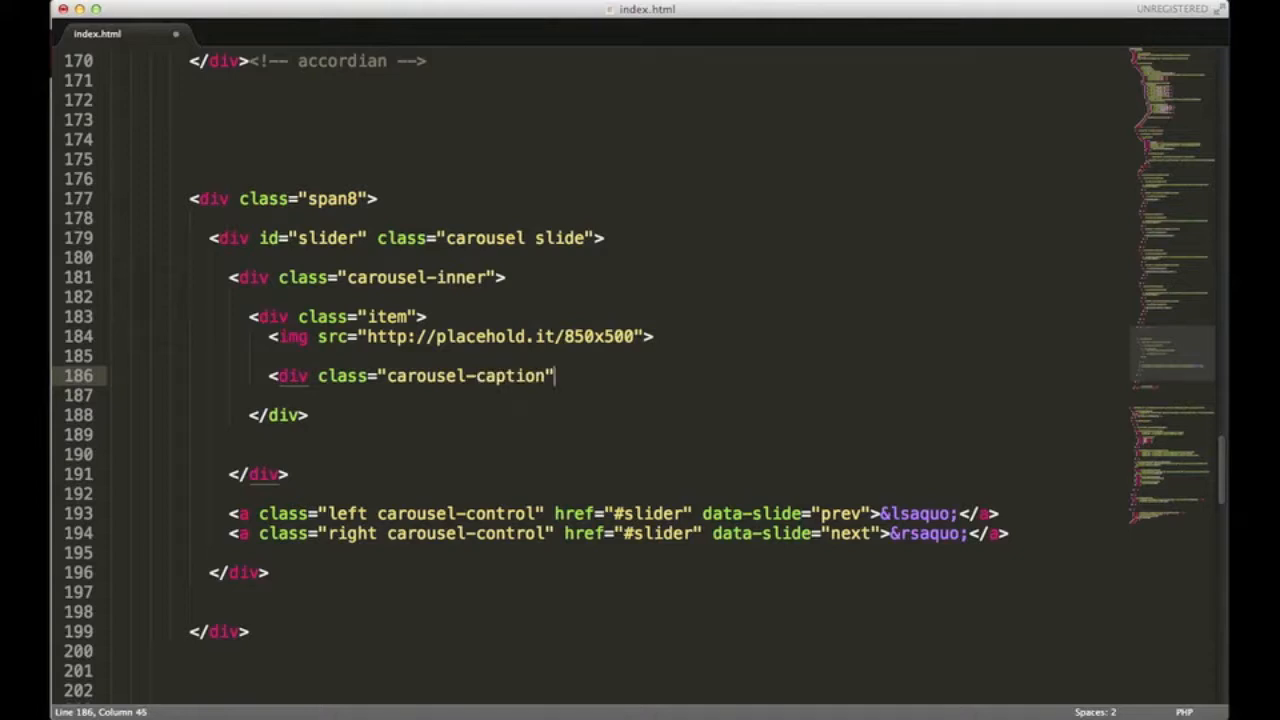
type(">")
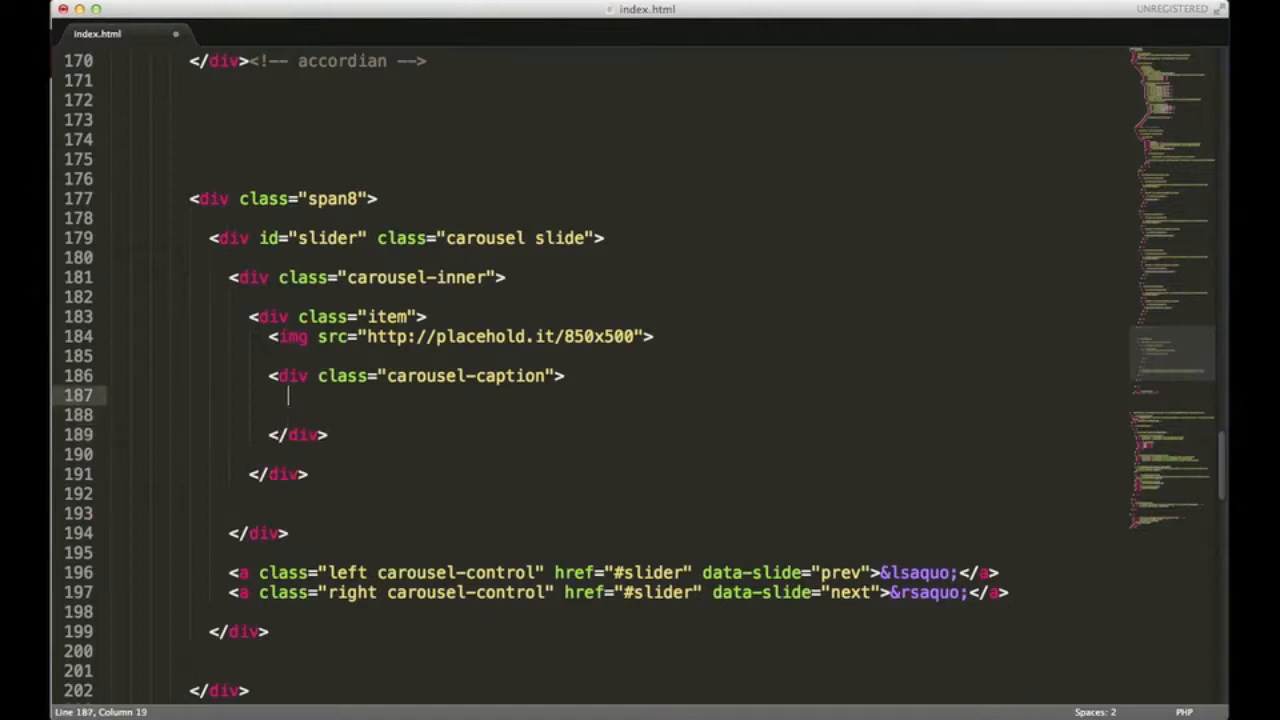
Fill the caption with h4 'Headline for Image 1' and paragraph 'Description of image 1.'.
type("<h4>")
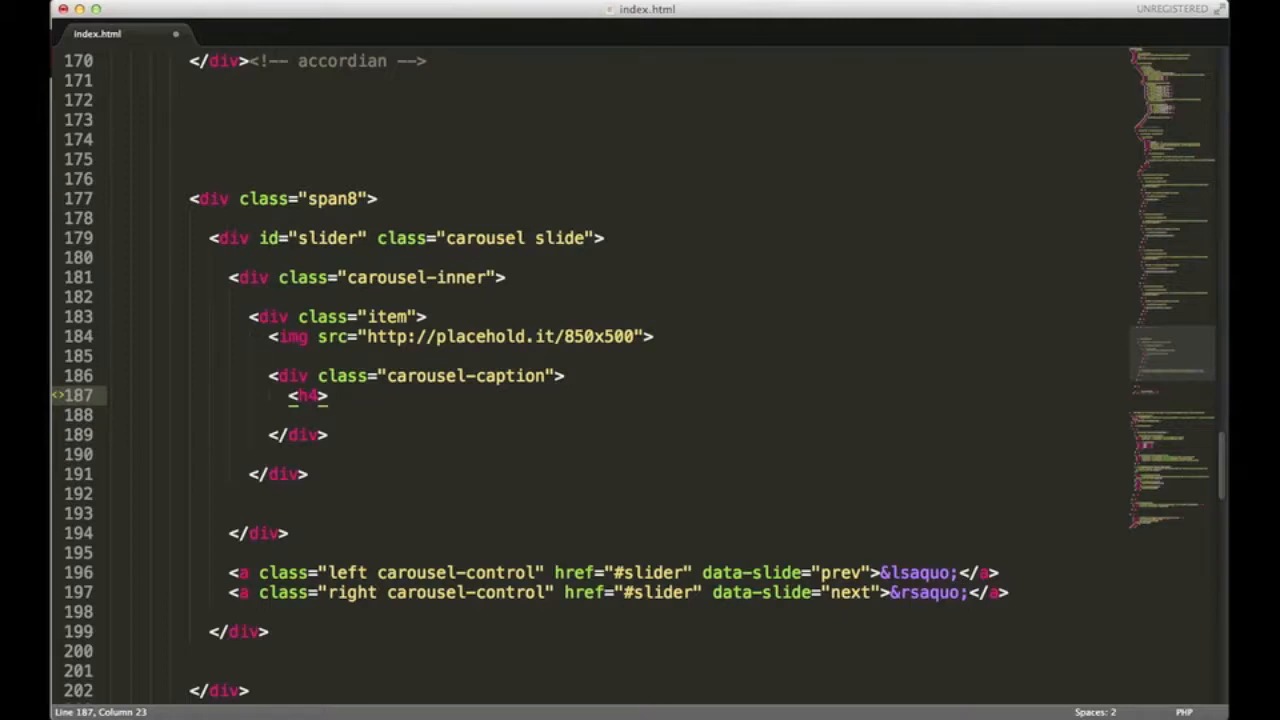
type("Headline")
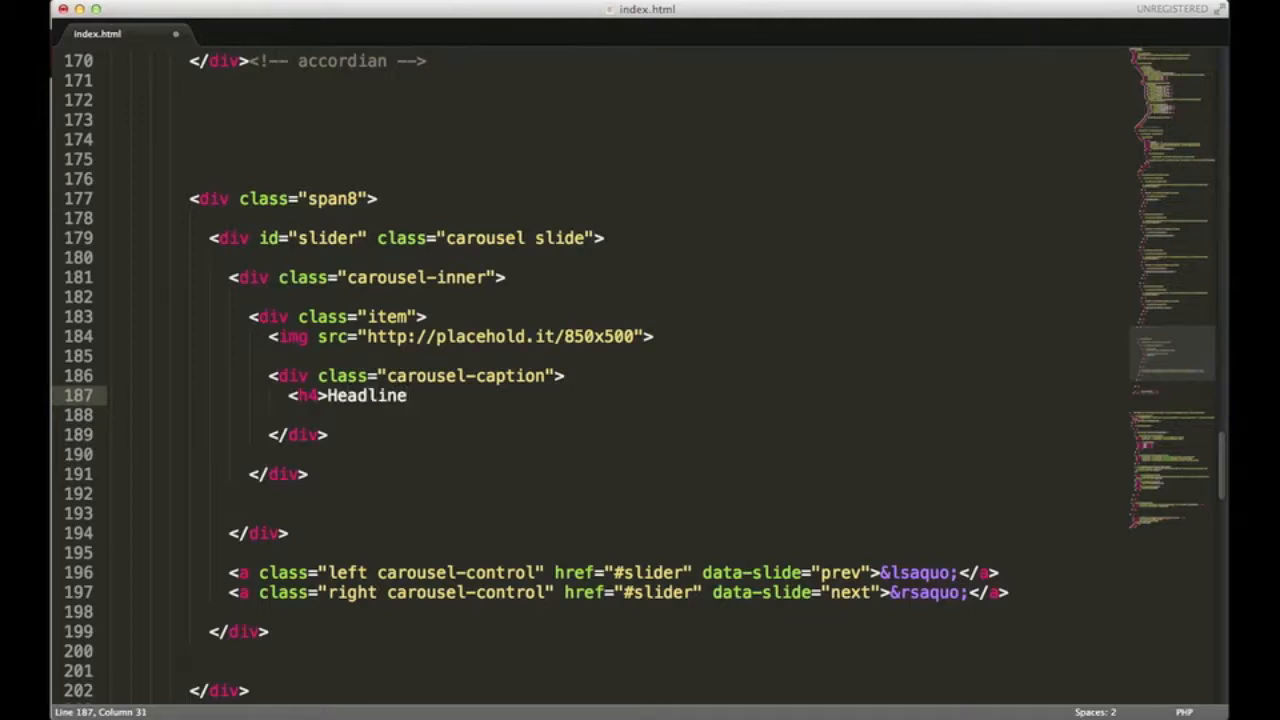
type("for Image")
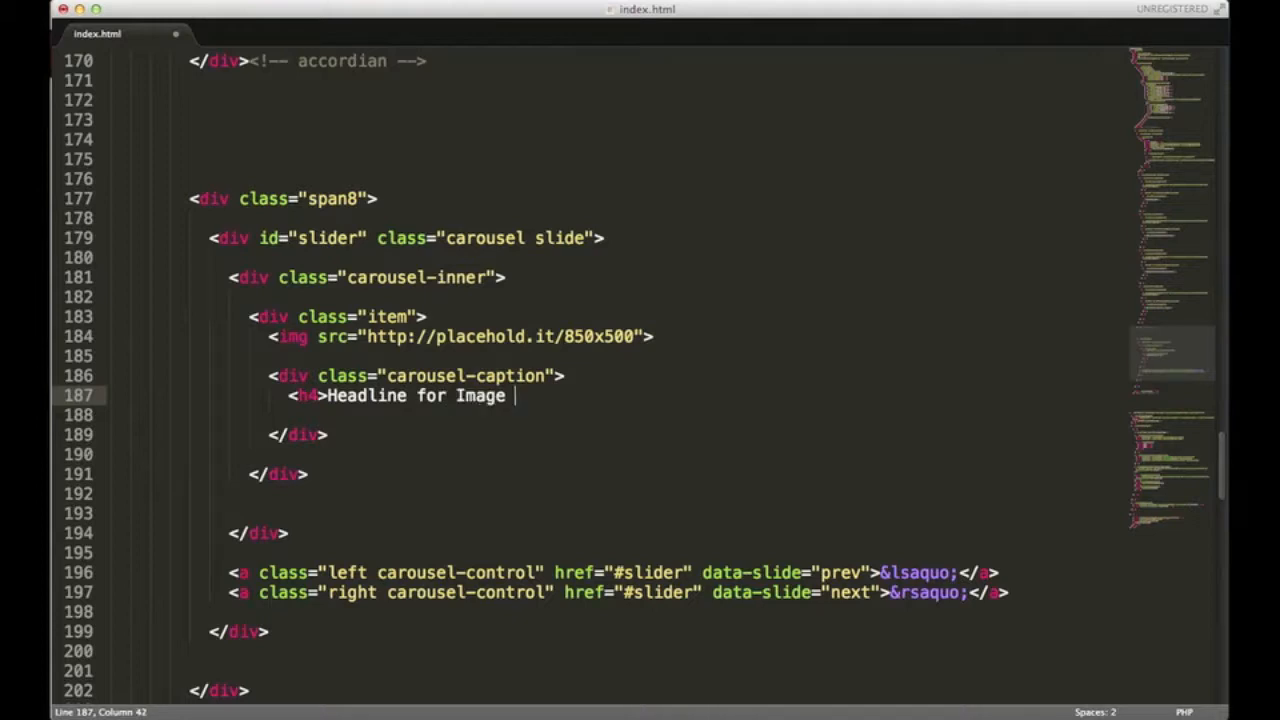
type("1</h4>")
left_click(595, 415)
type("<p>")
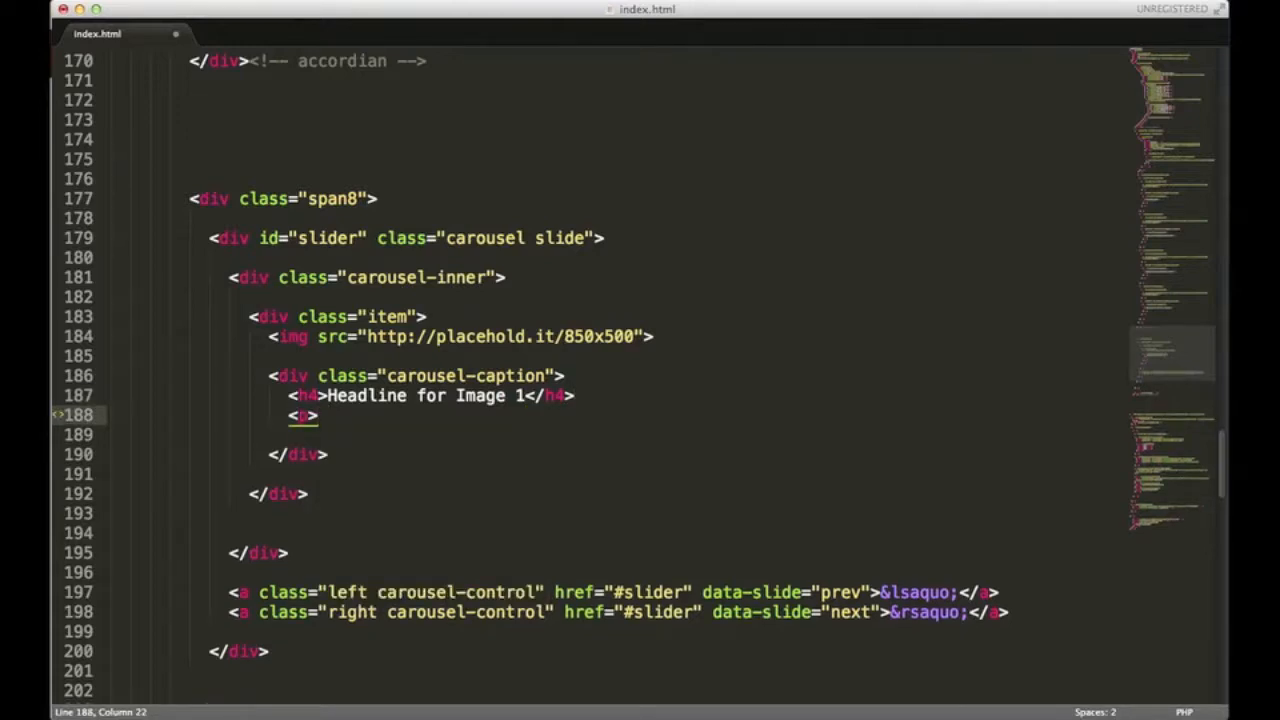
type("Description")
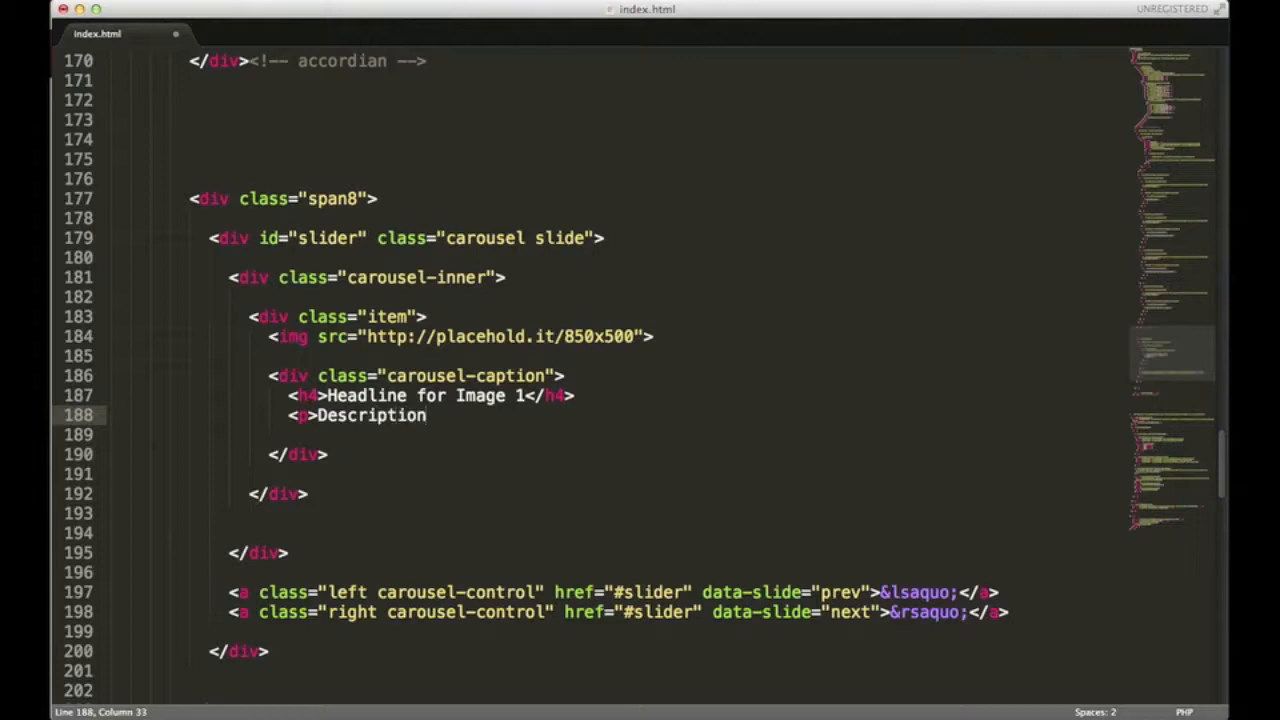
type("of image 1")
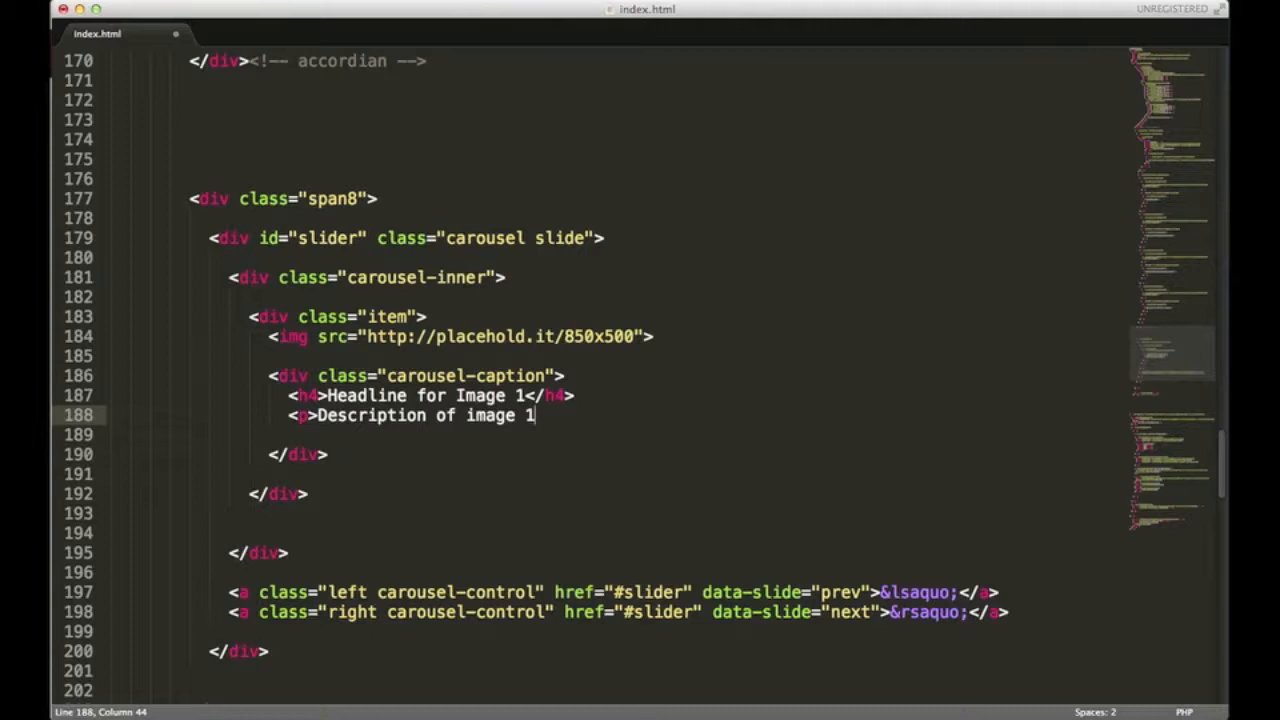
type(".</p>")
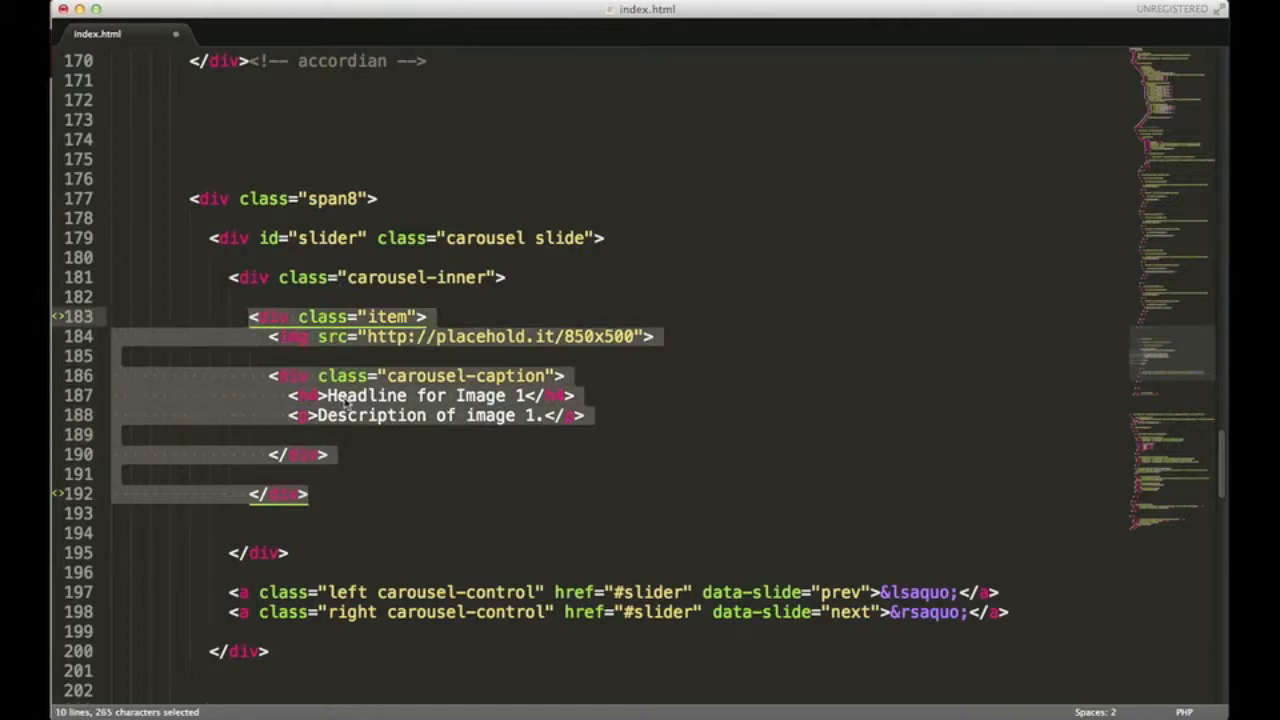
Paste copies of the item below the first and renumber the second slide's headline to 2.
left_click(310, 494)
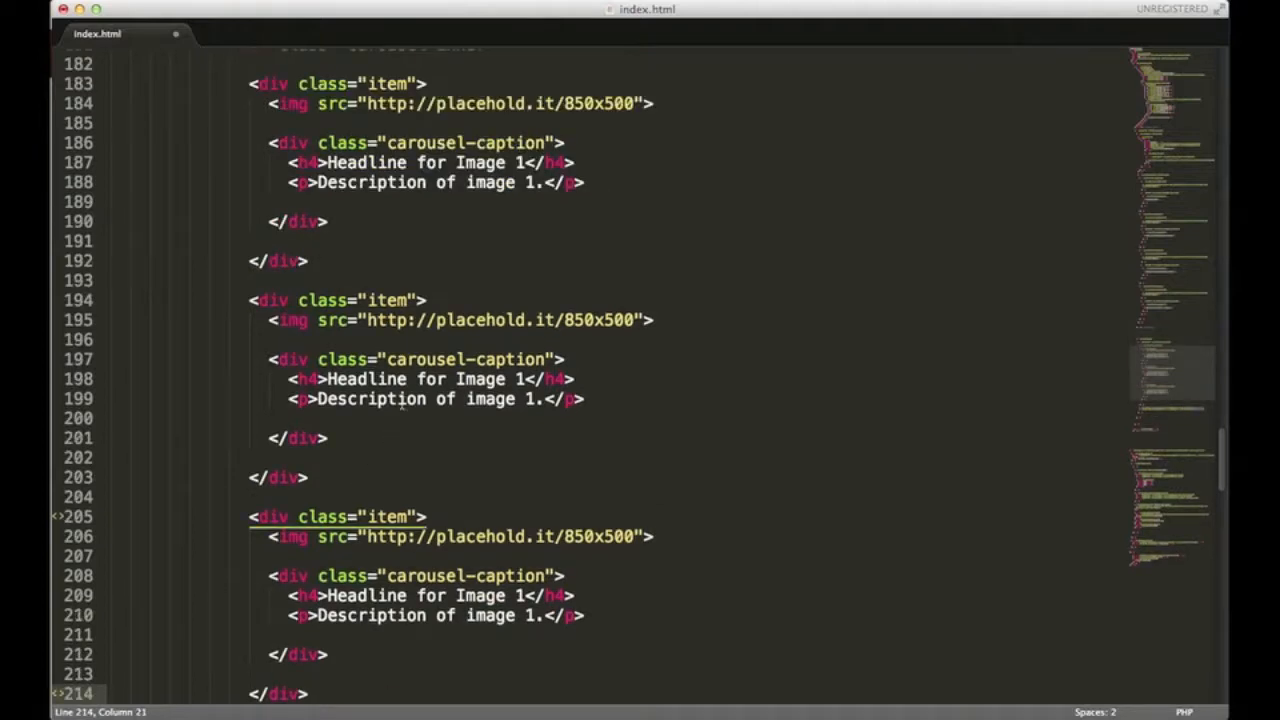
left_click(528, 379)
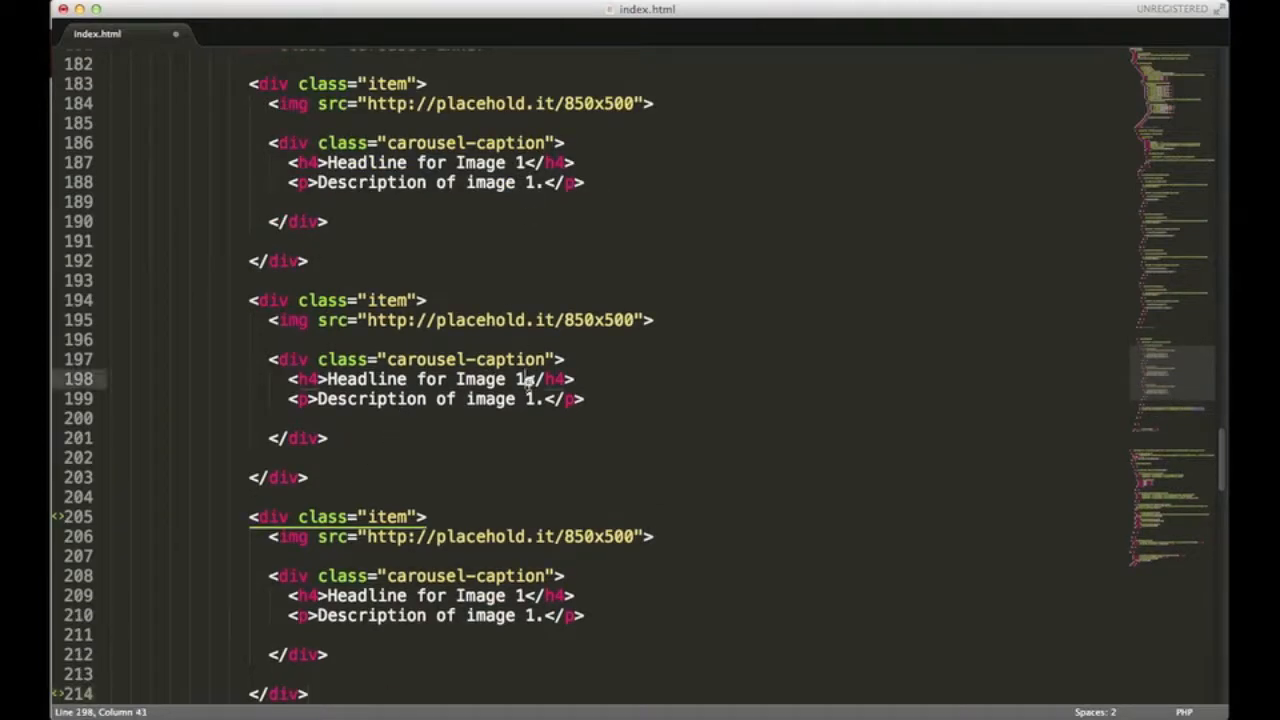
type("2")
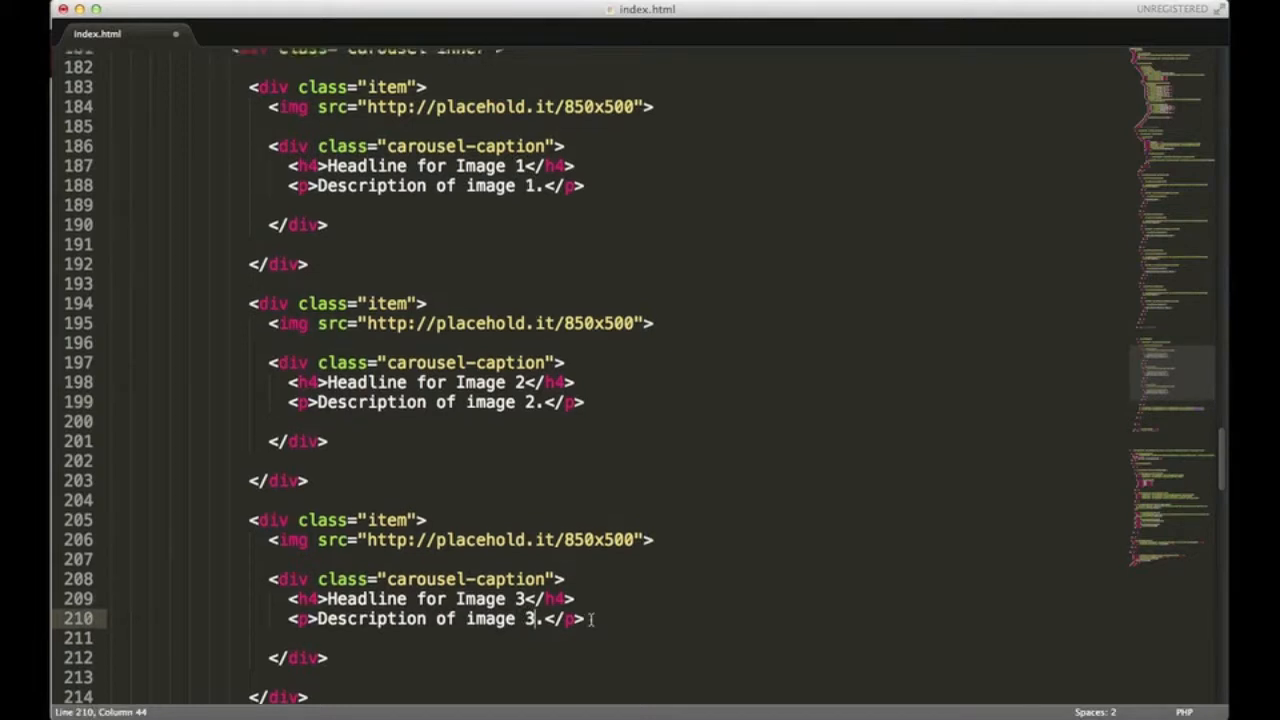
scroll("up", 3)
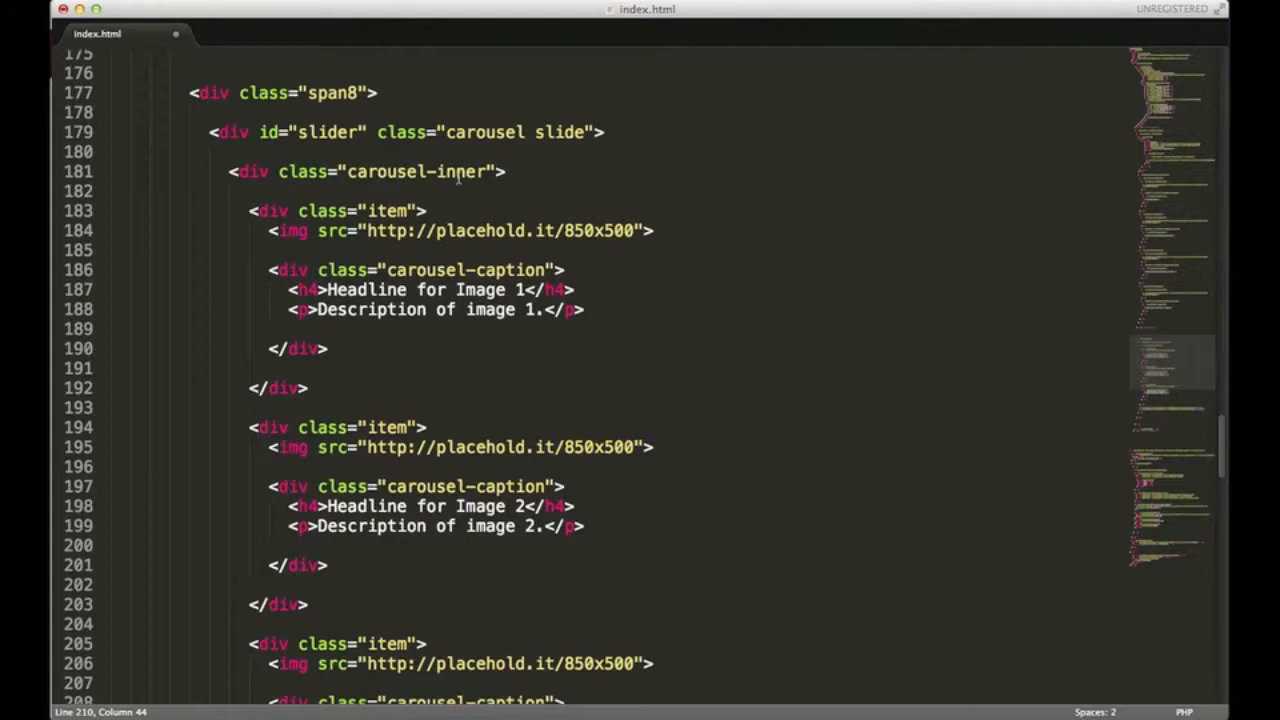
Change the first carousel item's class to "item active" and save index.html.
scroll("down", 3)
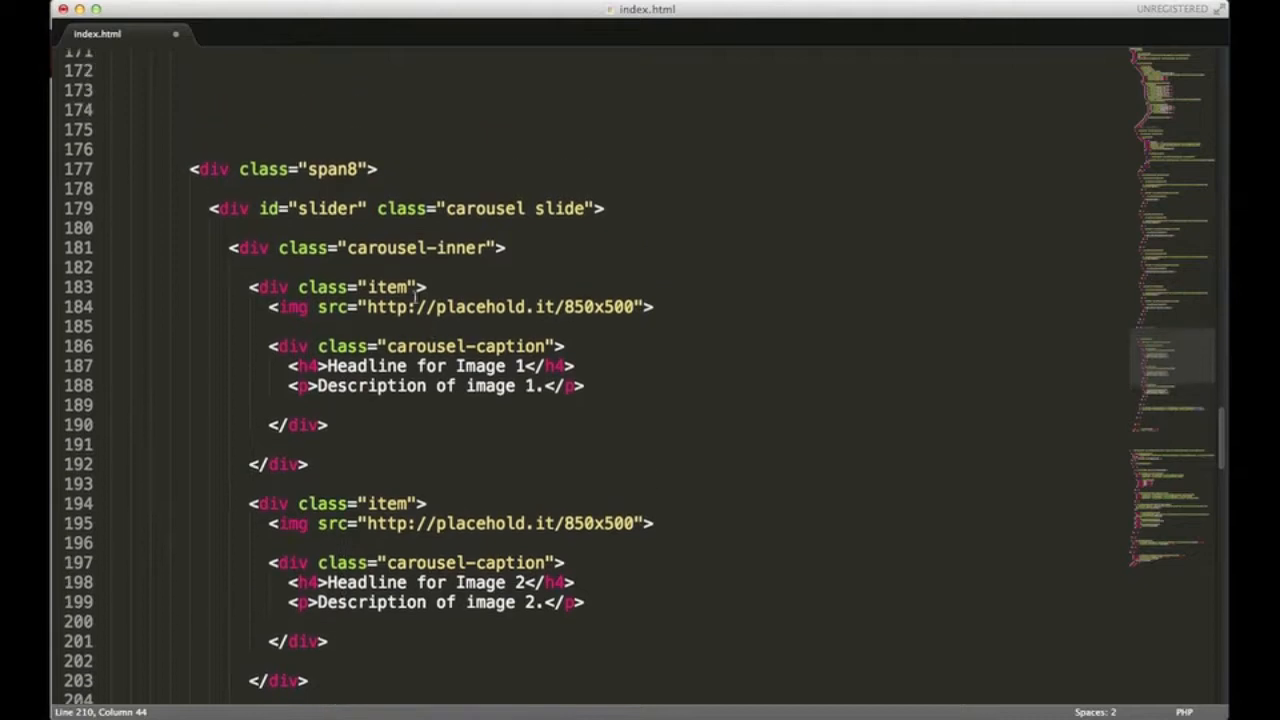
scroll("down", 3)
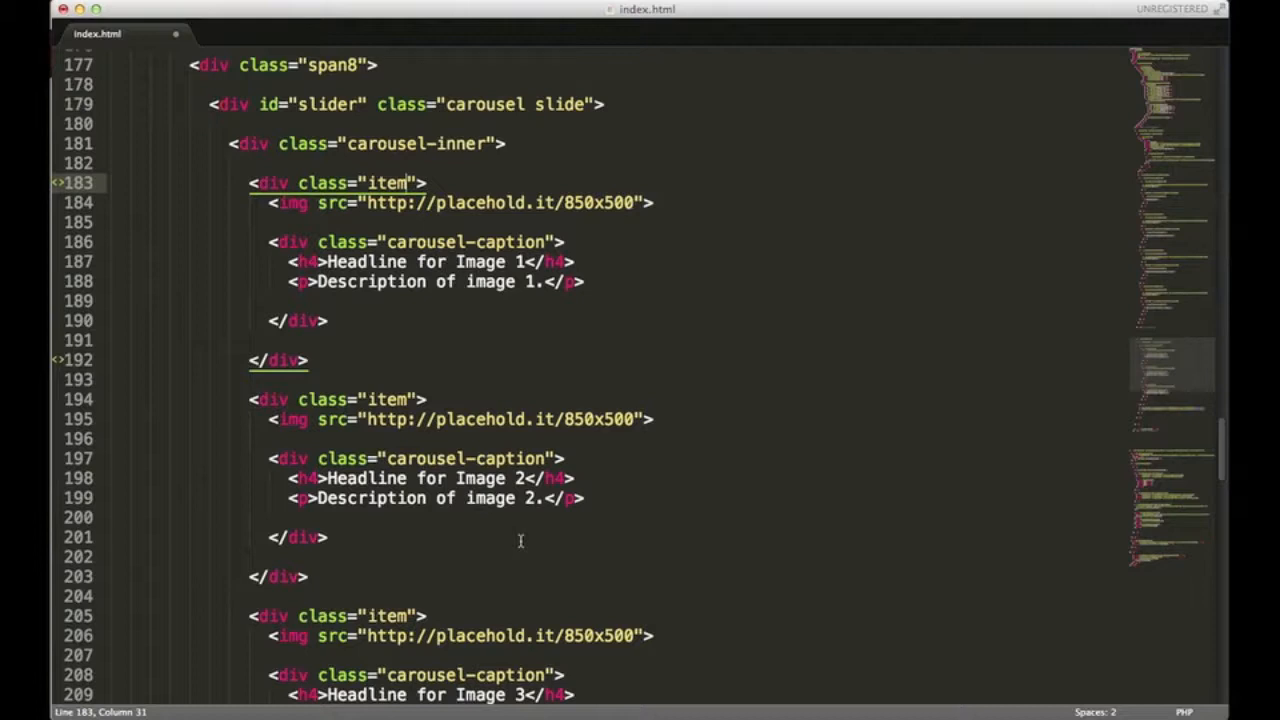
type("acti")
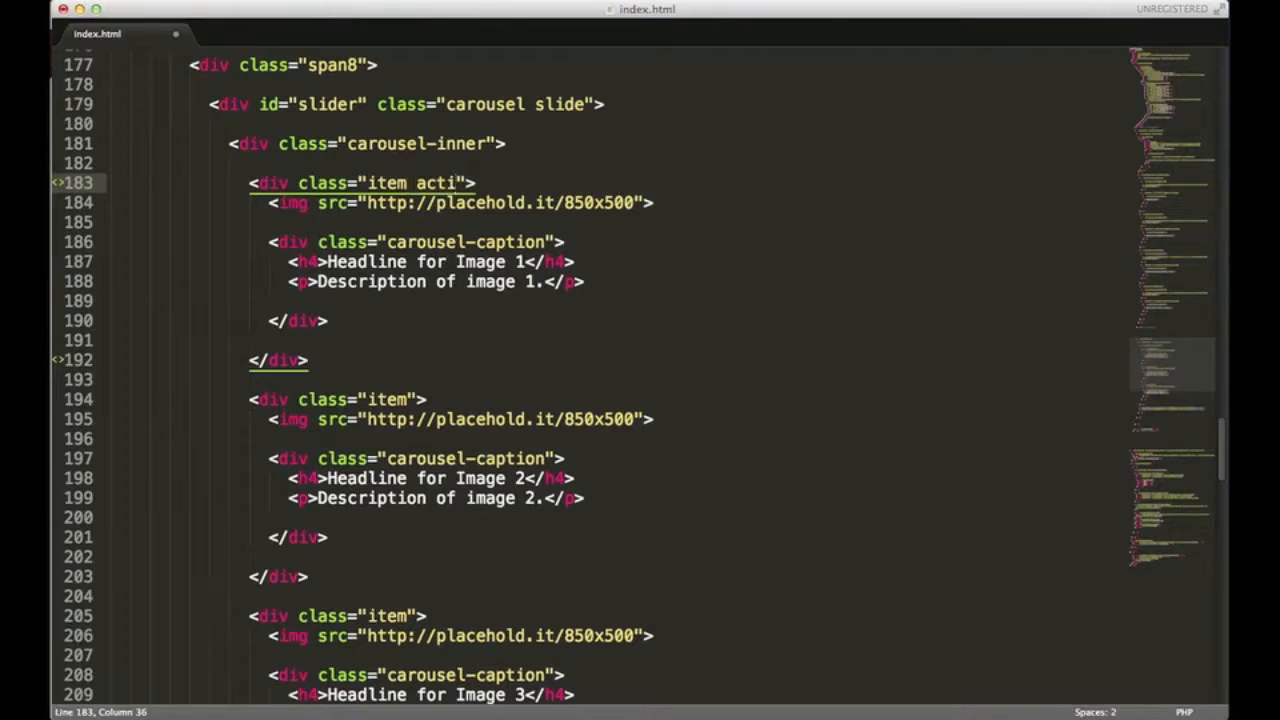
type("ve")
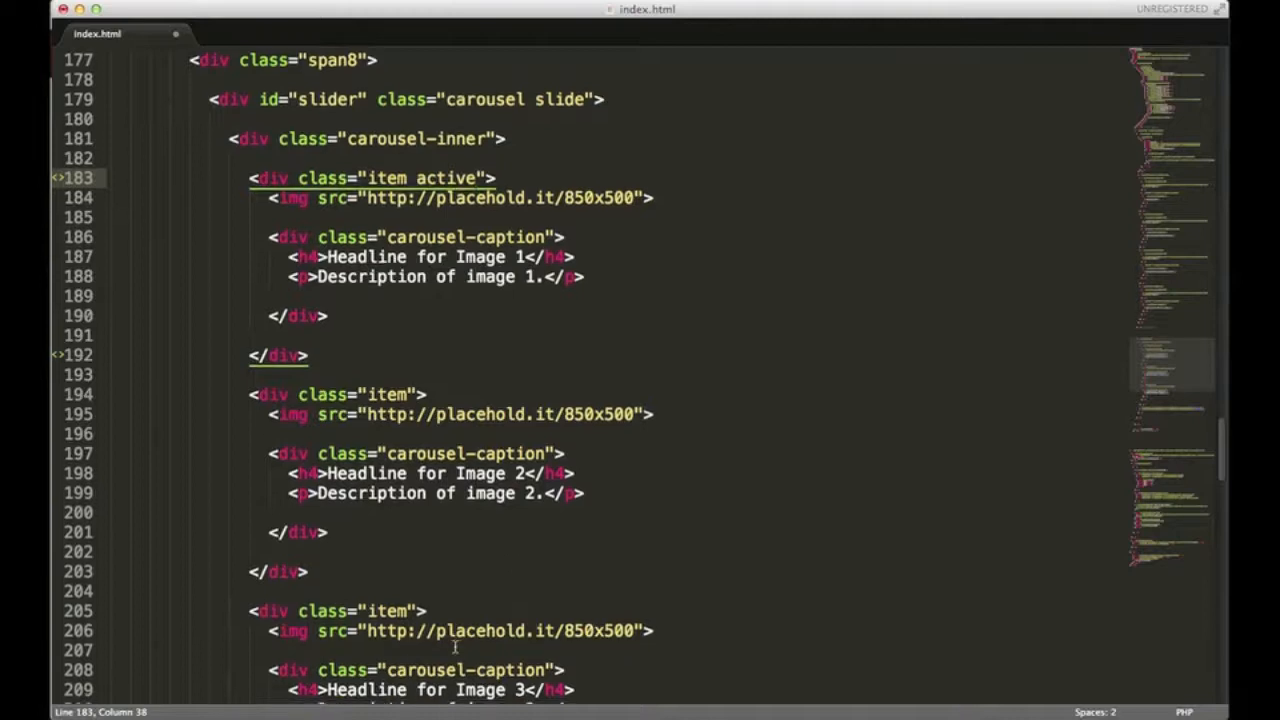
scroll("down", 3)
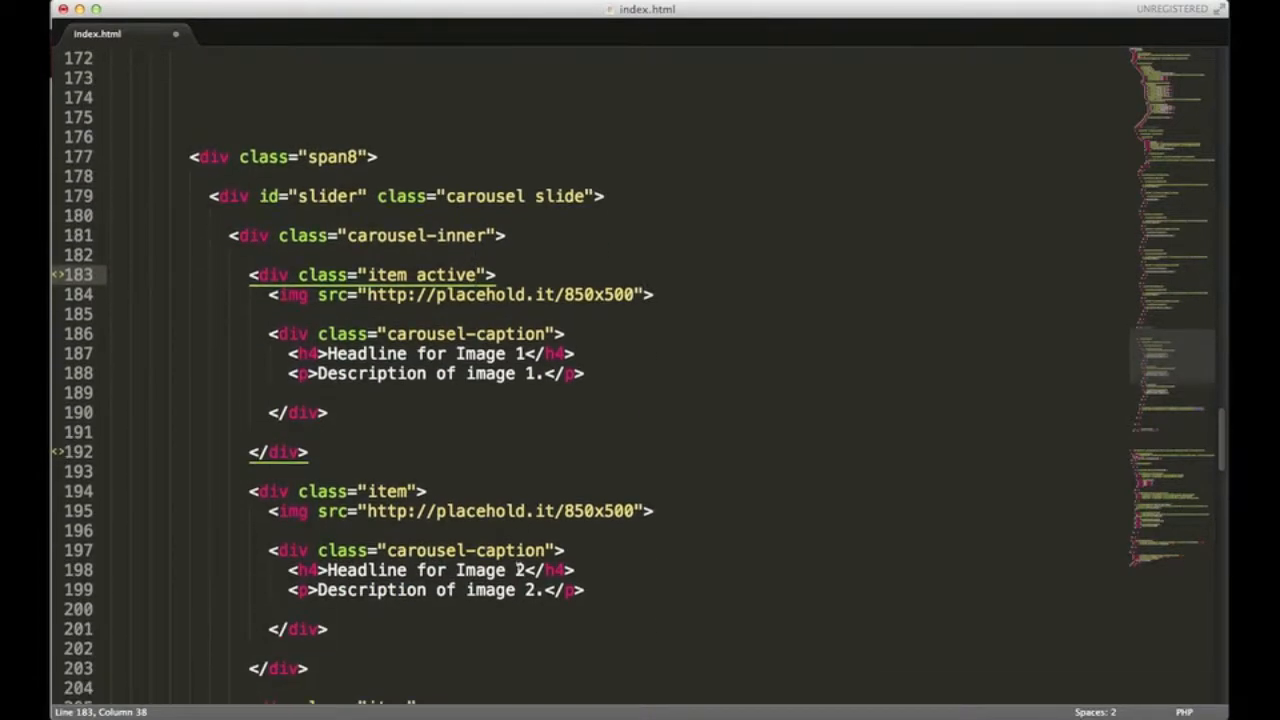
scroll("down", 3)
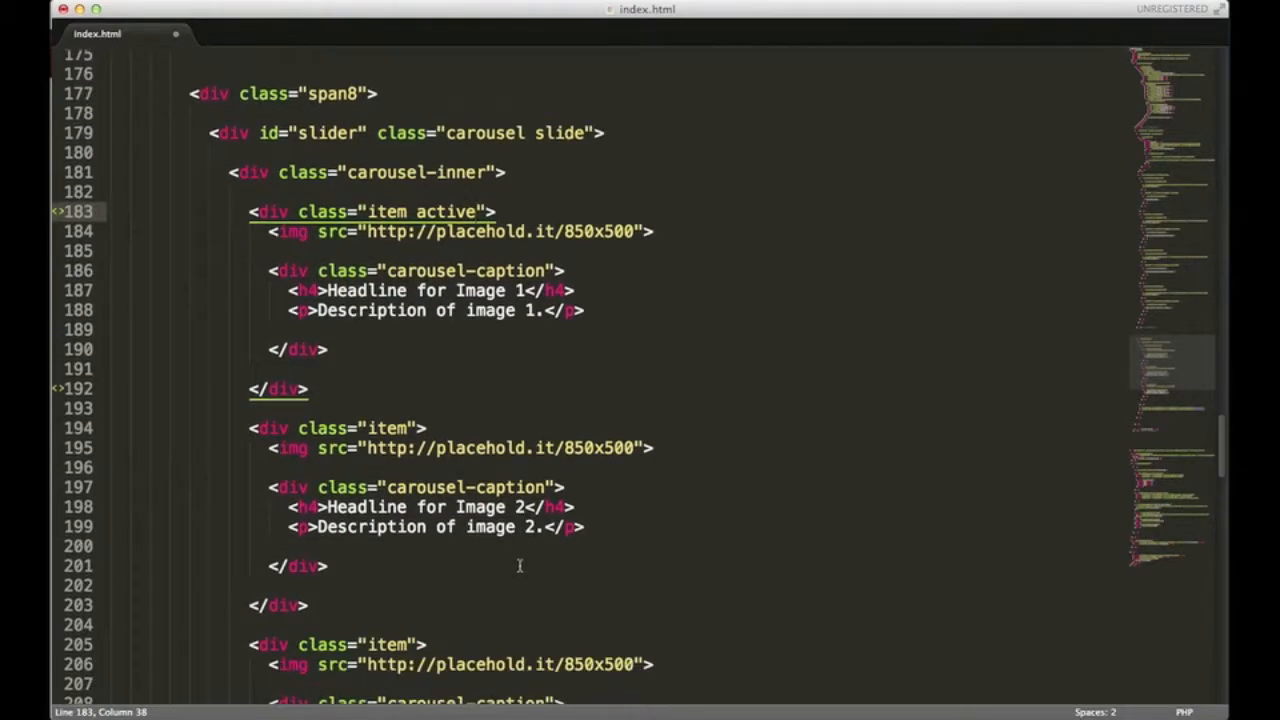
key("cmd+s")
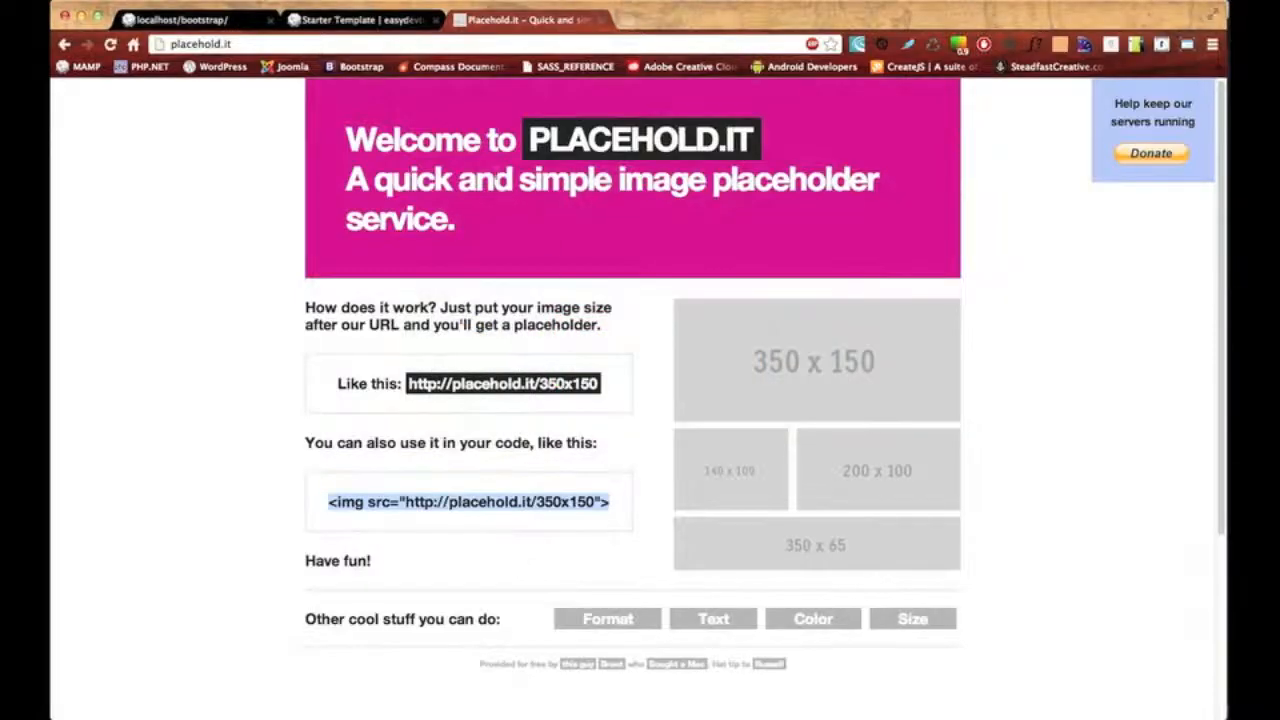
Reload localhost/bootstrap and cycle the carousel through Image 2, Image 3, Image 1, then back.
left_click(185, 19)
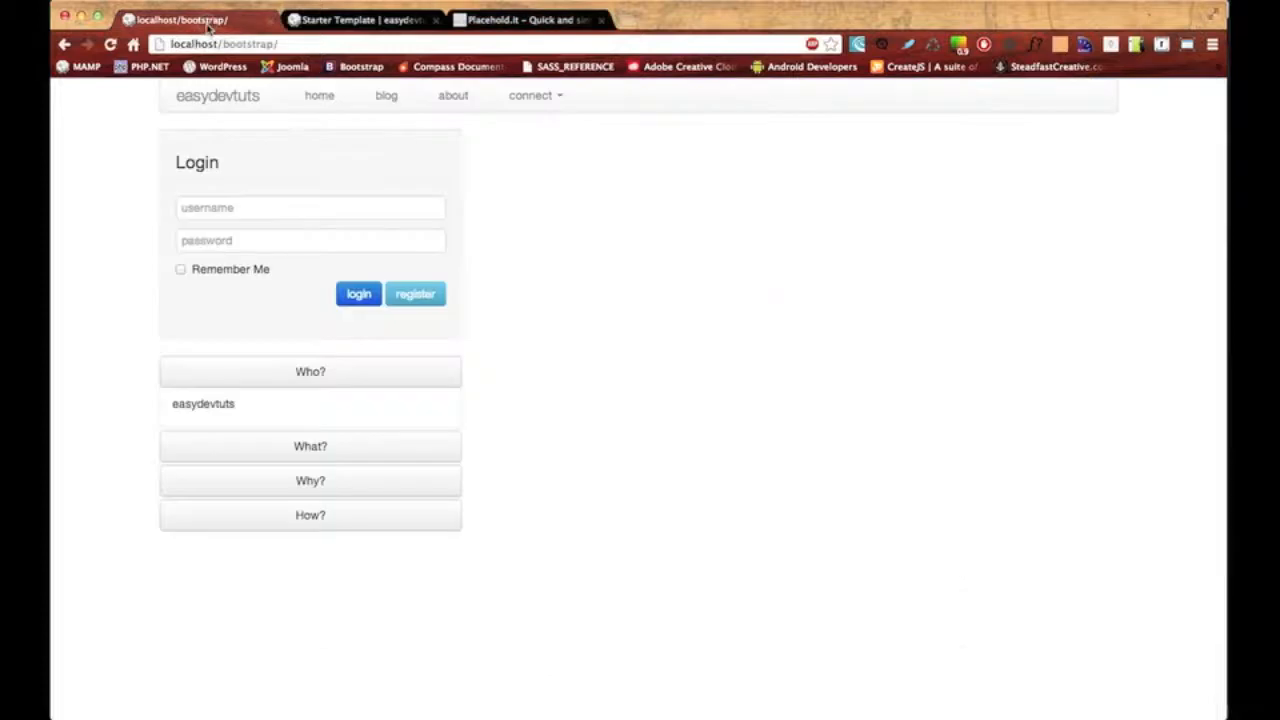
left_click(110, 44)
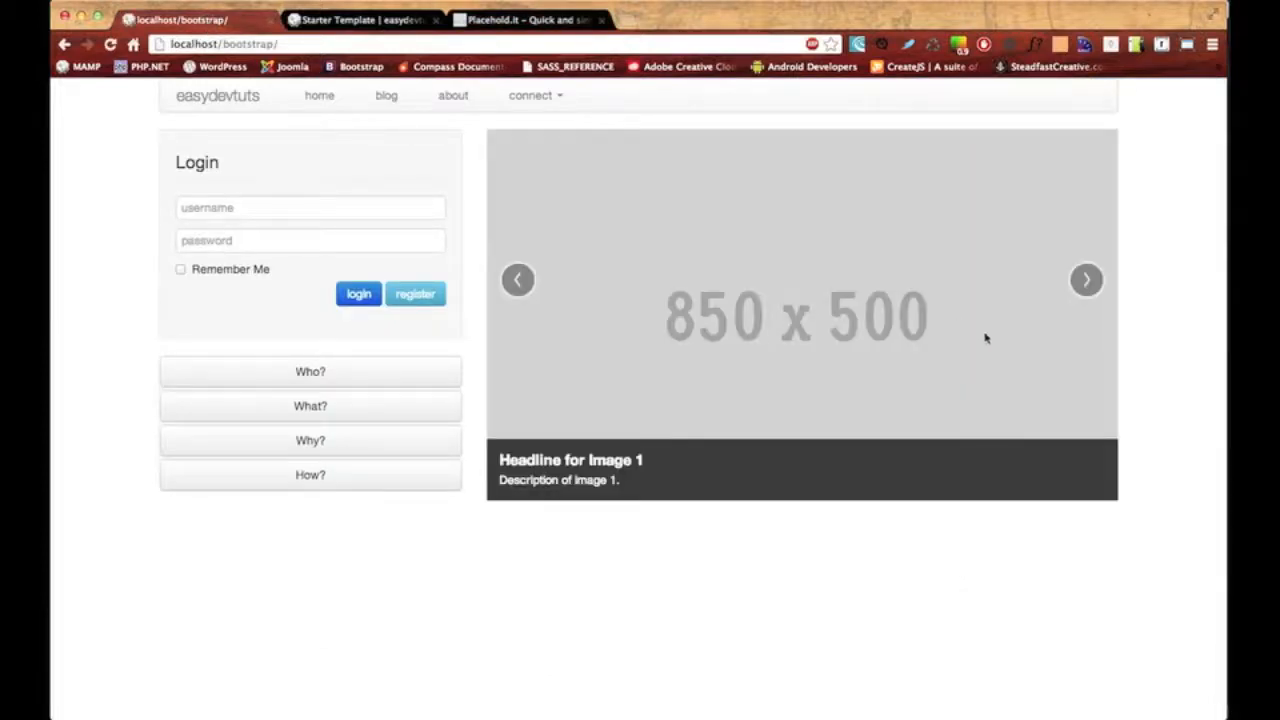
left_click(1086, 279)
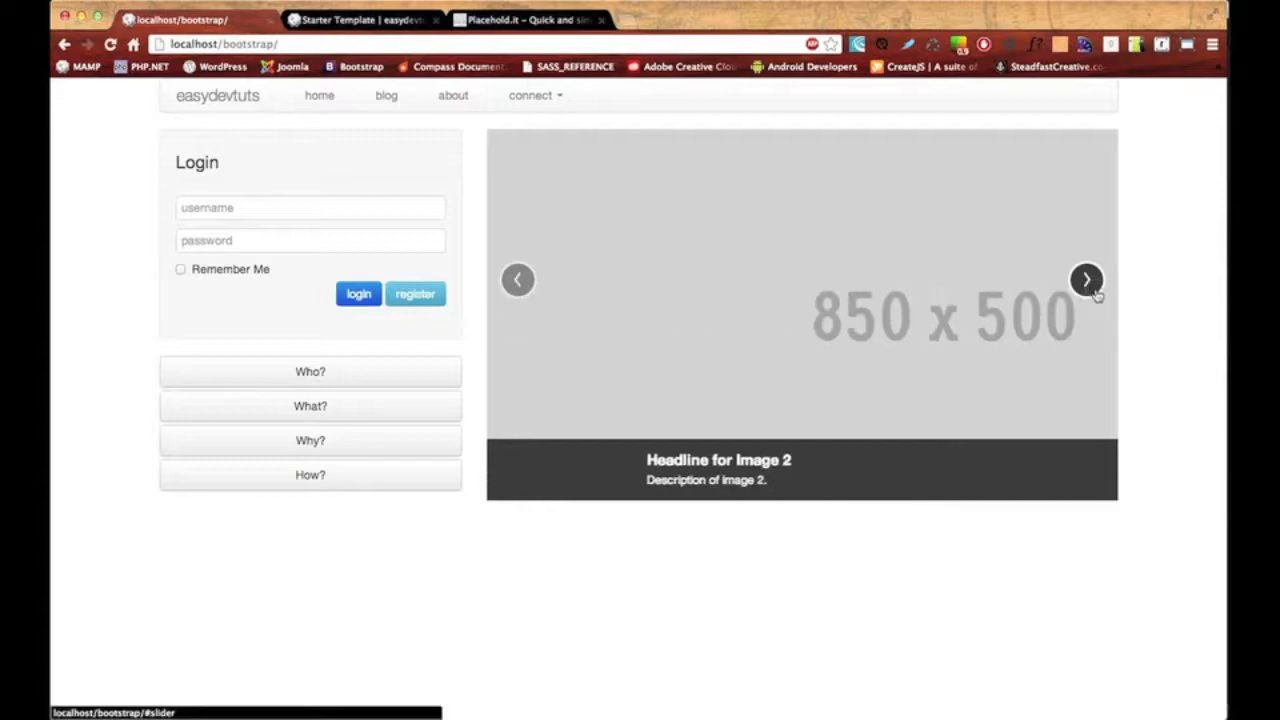
left_click(1087, 279)
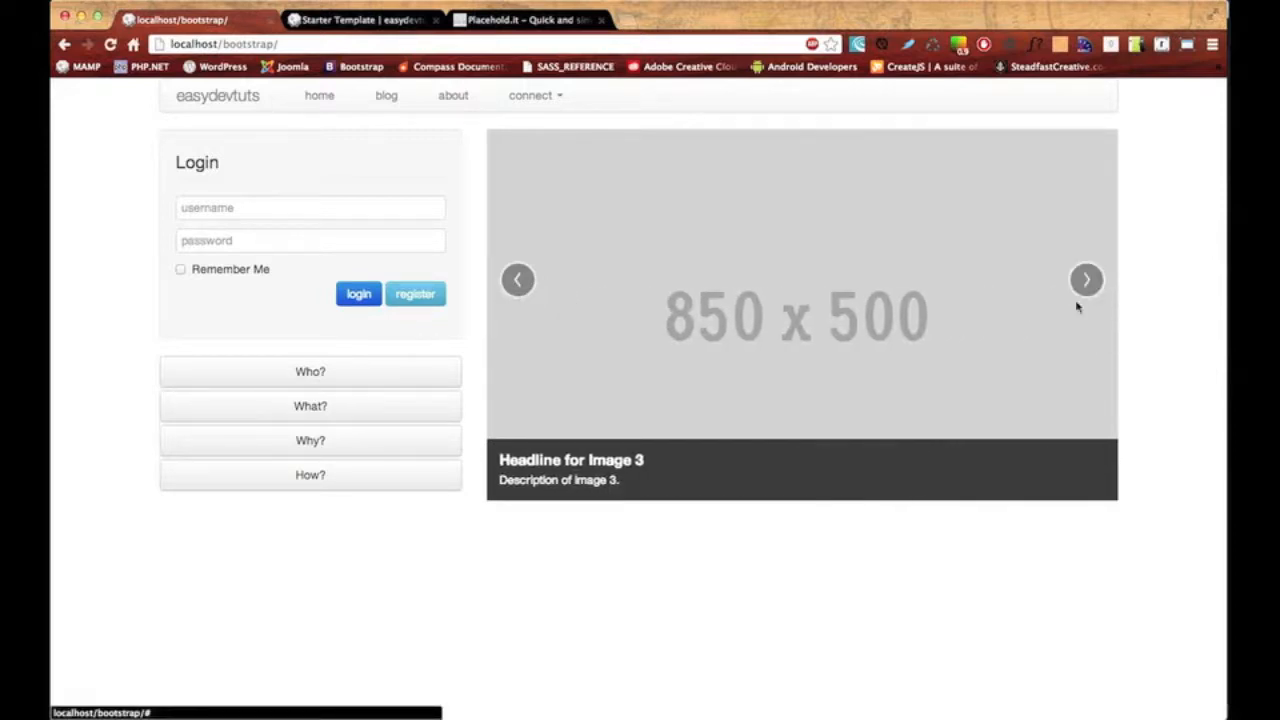
mouse_move(812, 325)
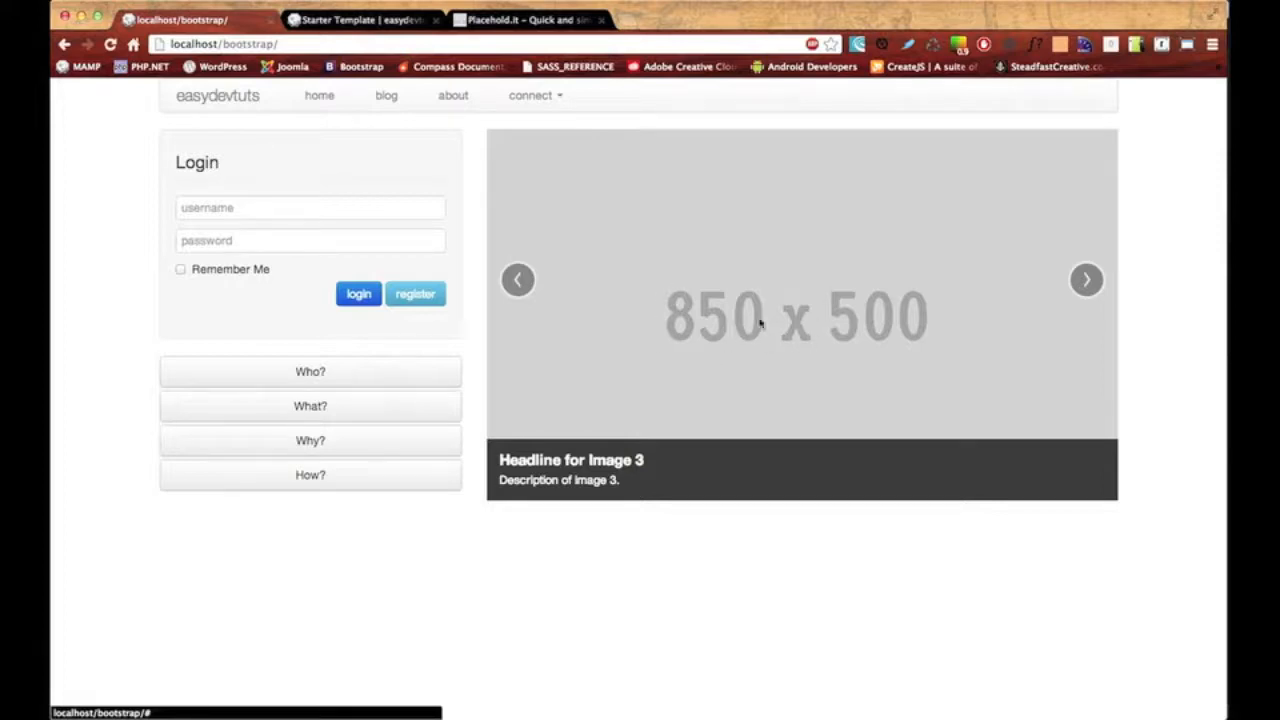
left_click(1086, 279)
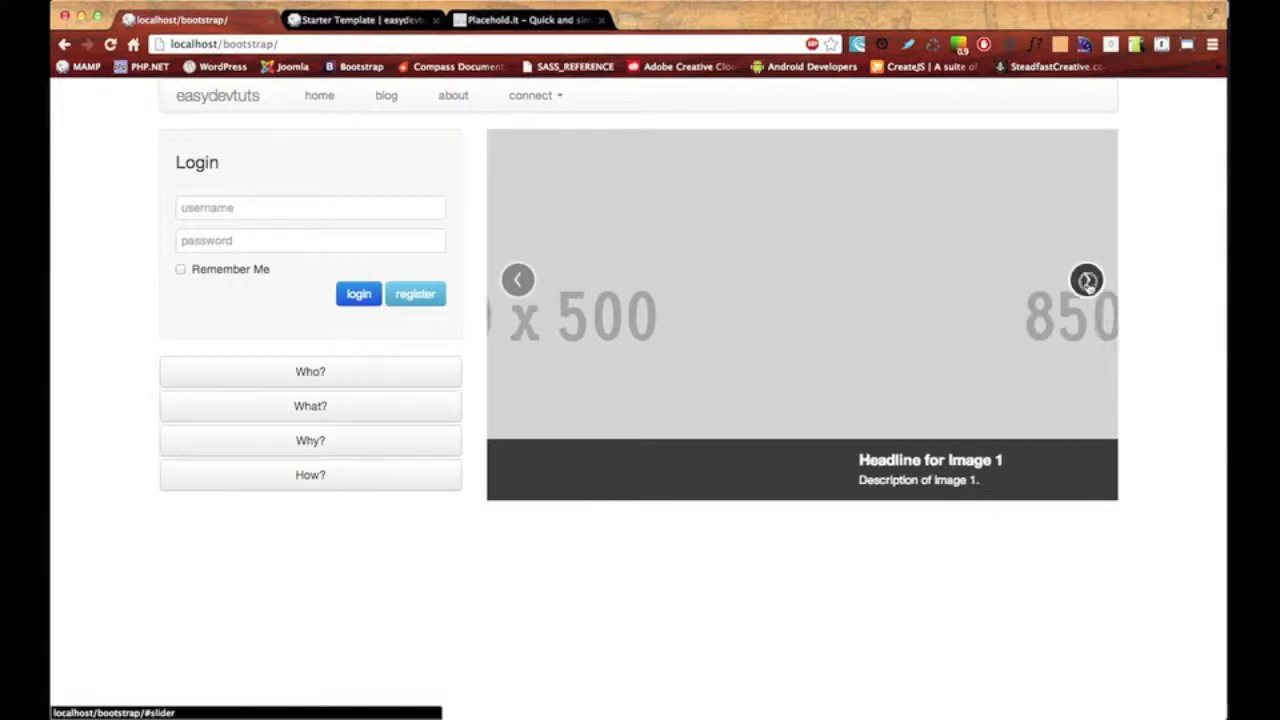
left_click(518, 280)
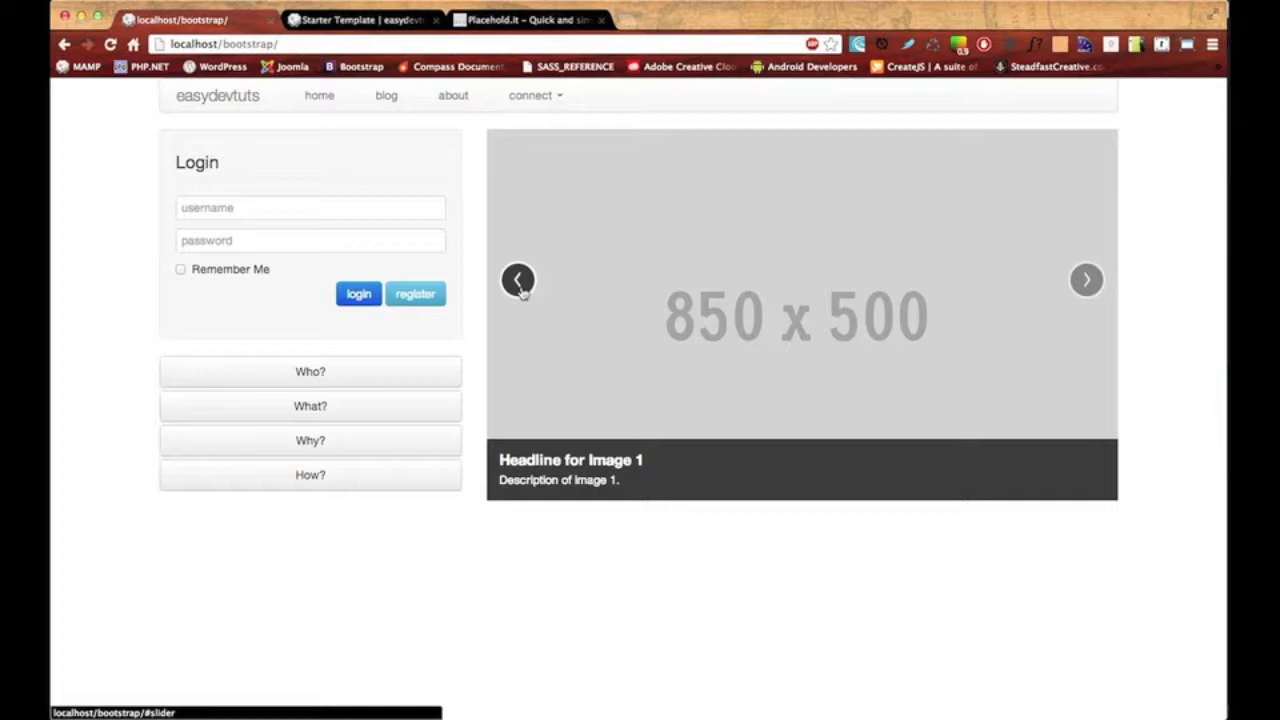